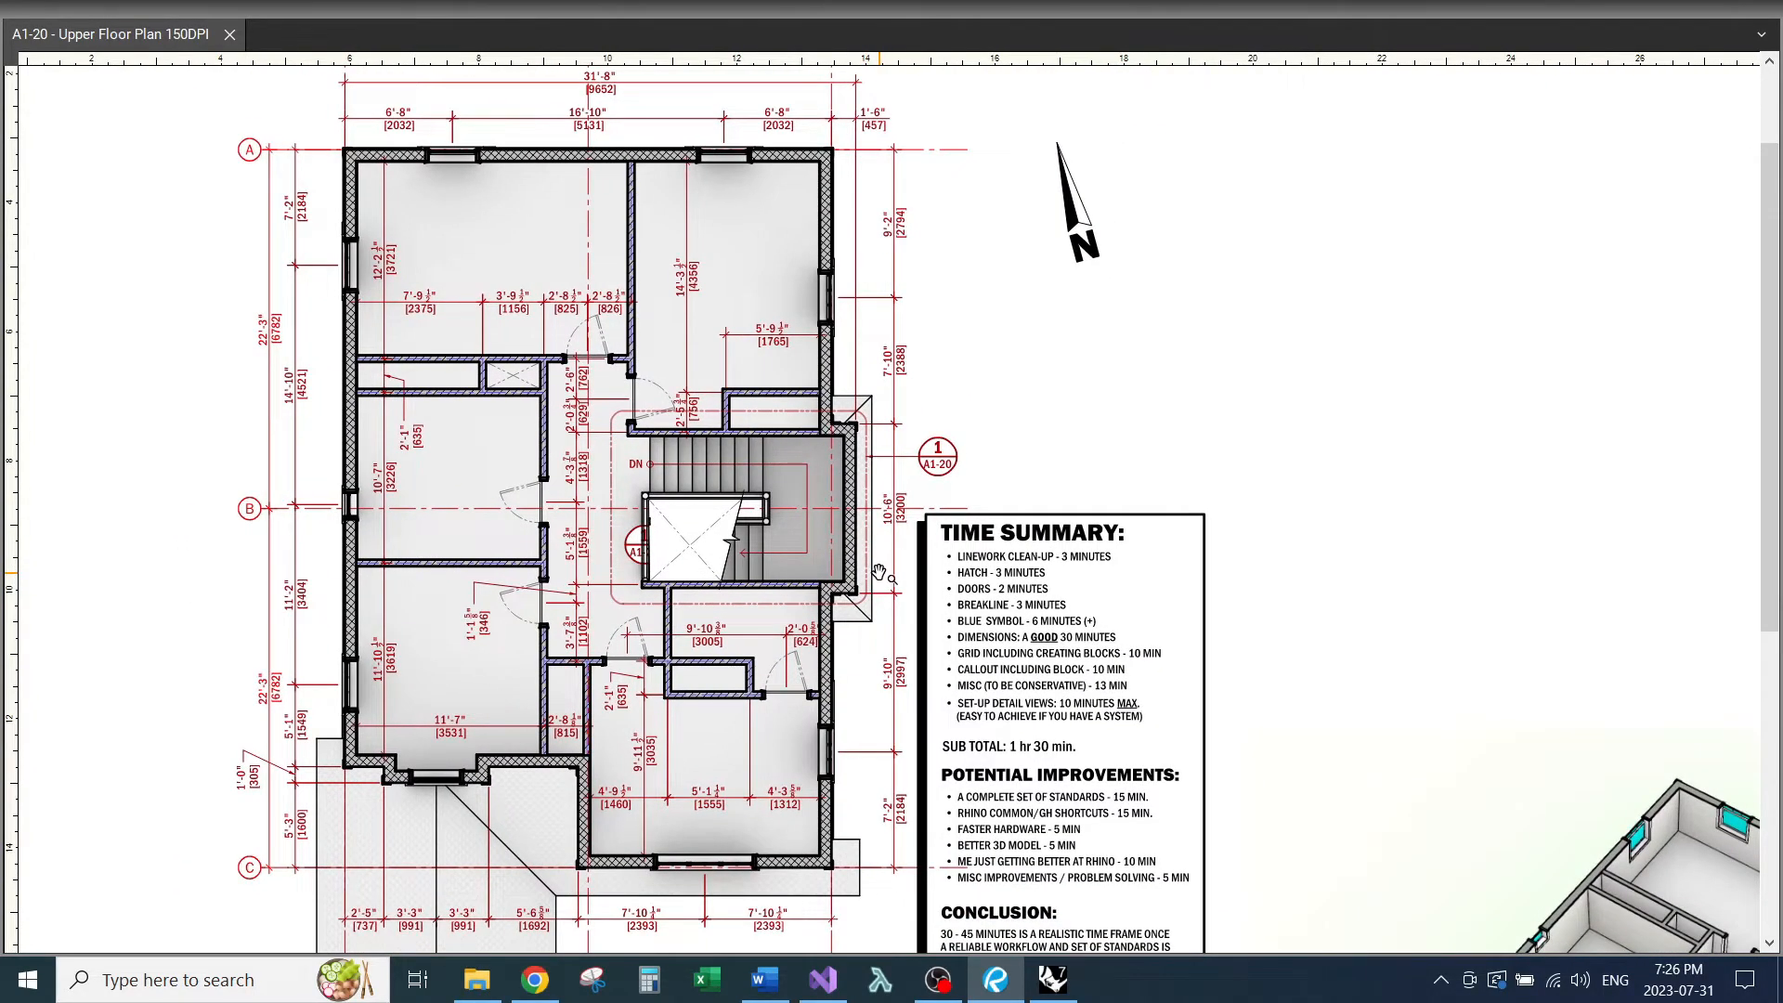
# Step: Make XPLANE-PLAN-2-UPPER FLOOR the current layer under #-XPLANES-PLANS
pyautogui.scroll(-3)
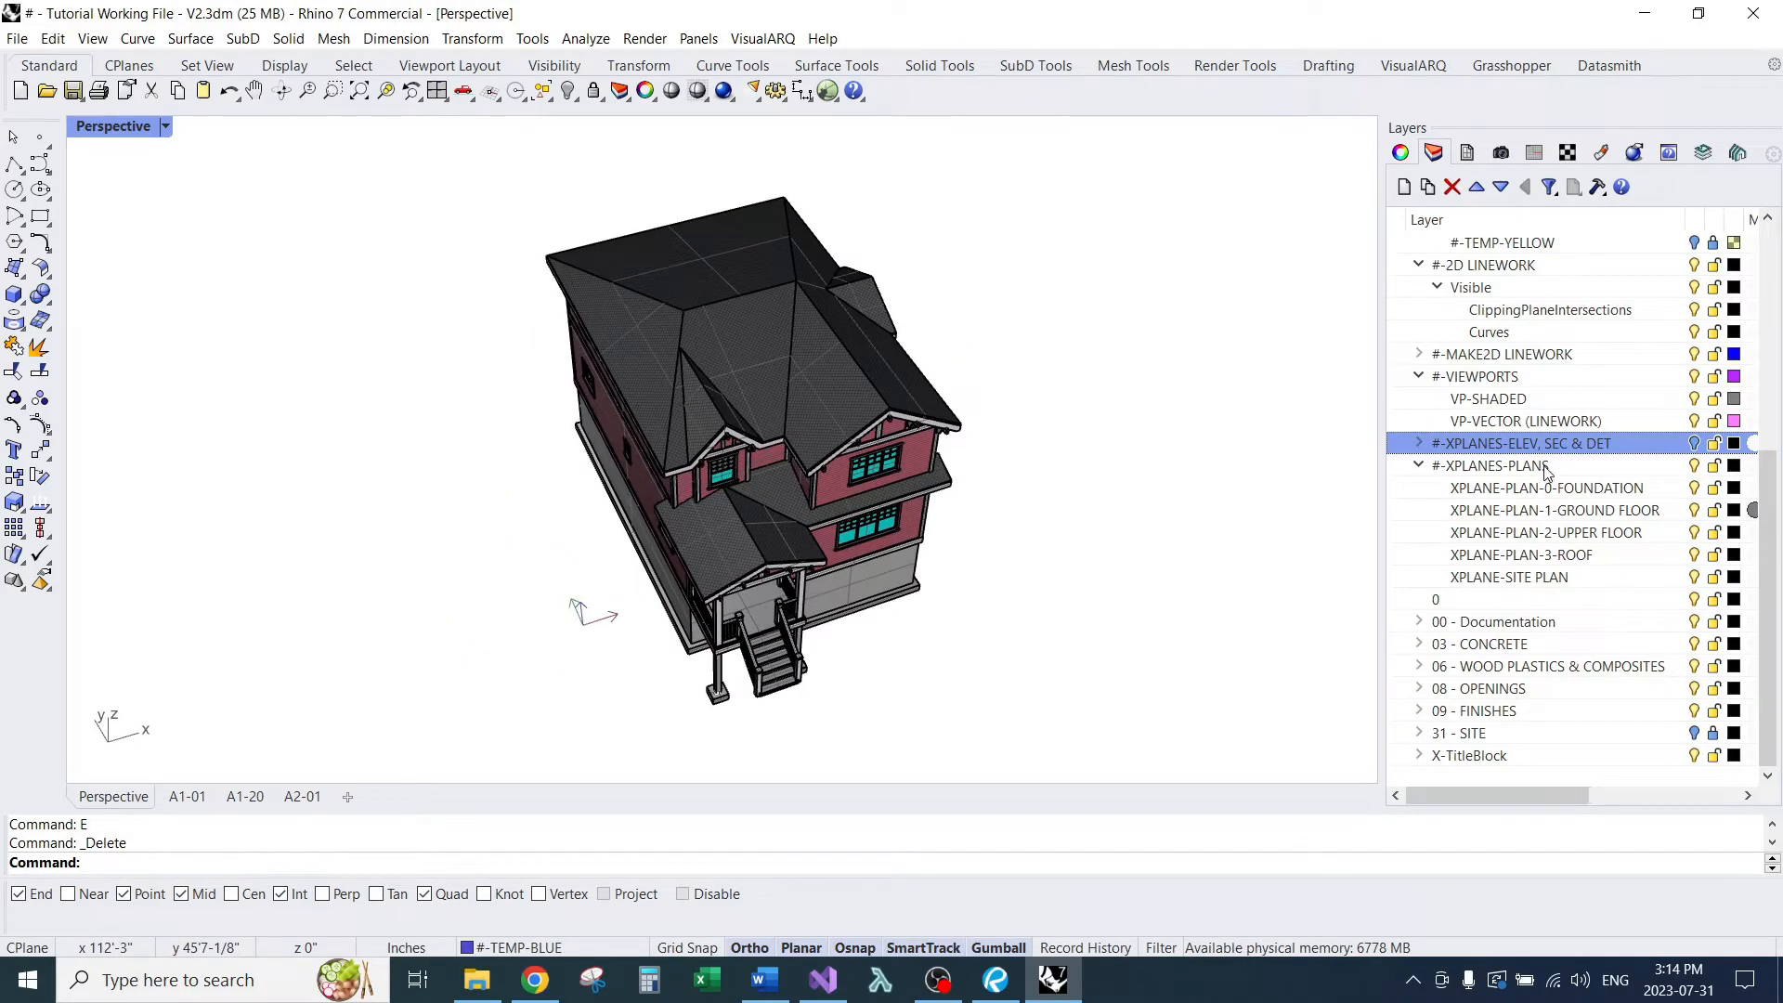
pyautogui.click(1553, 509)
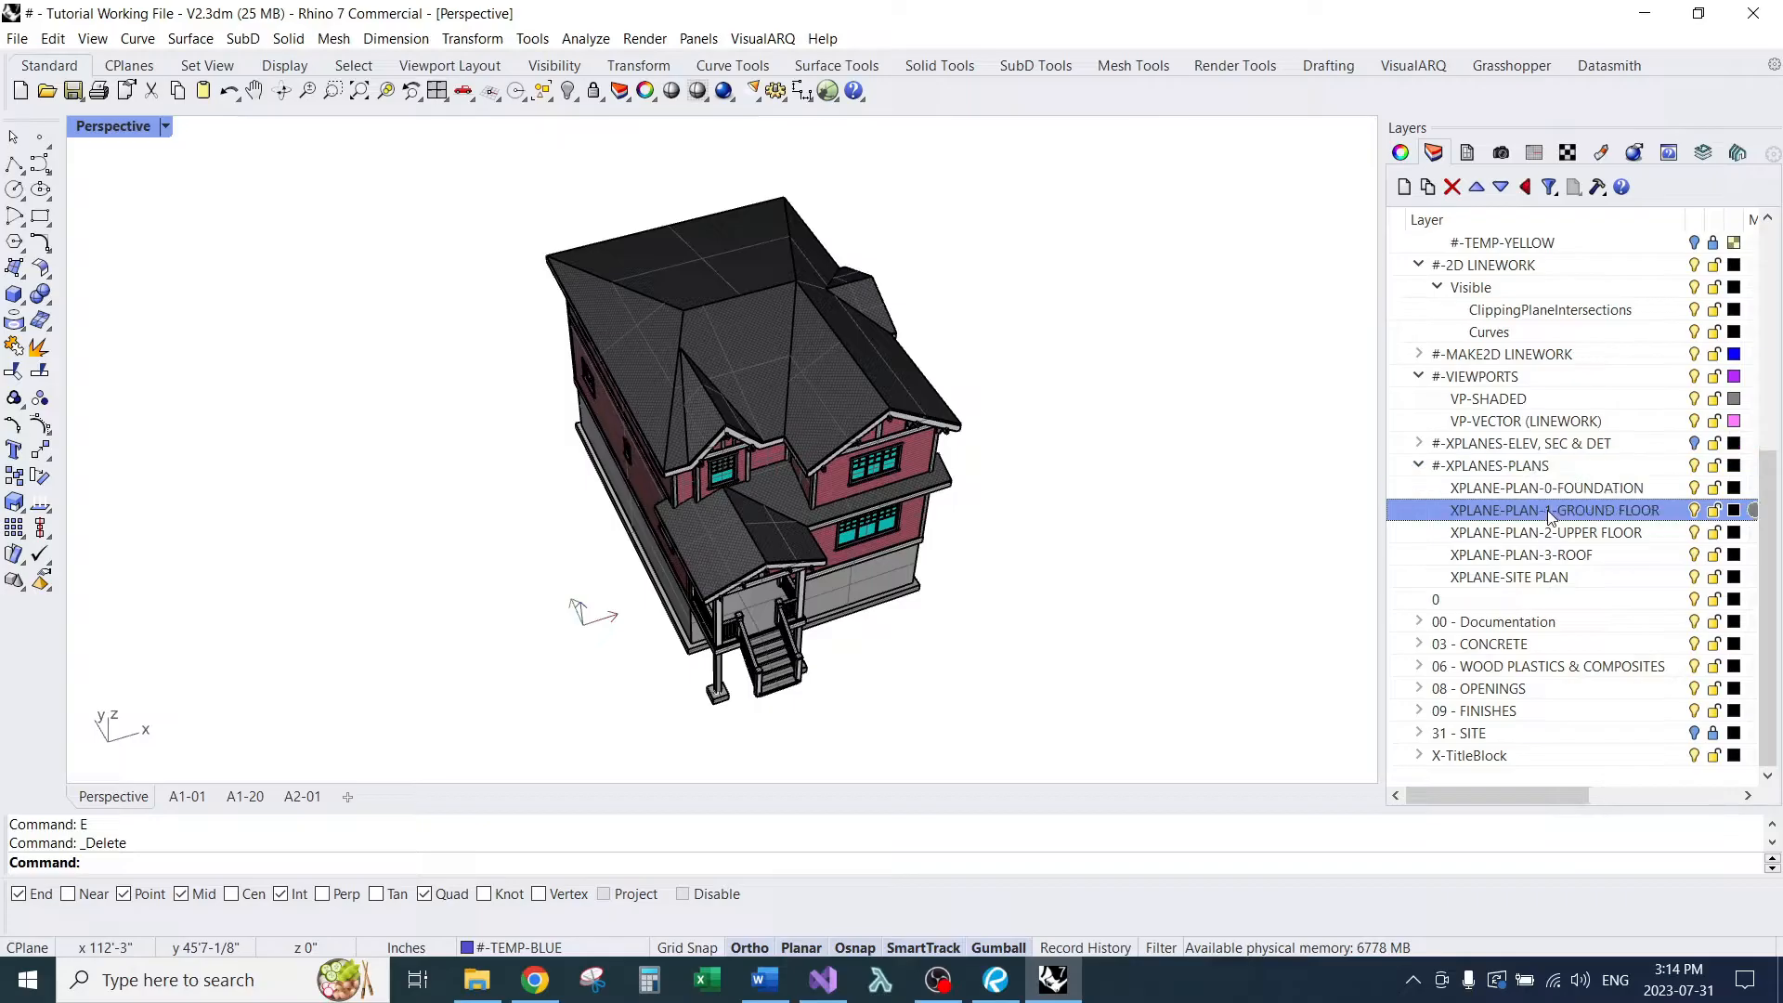
pyautogui.click(1546, 532)
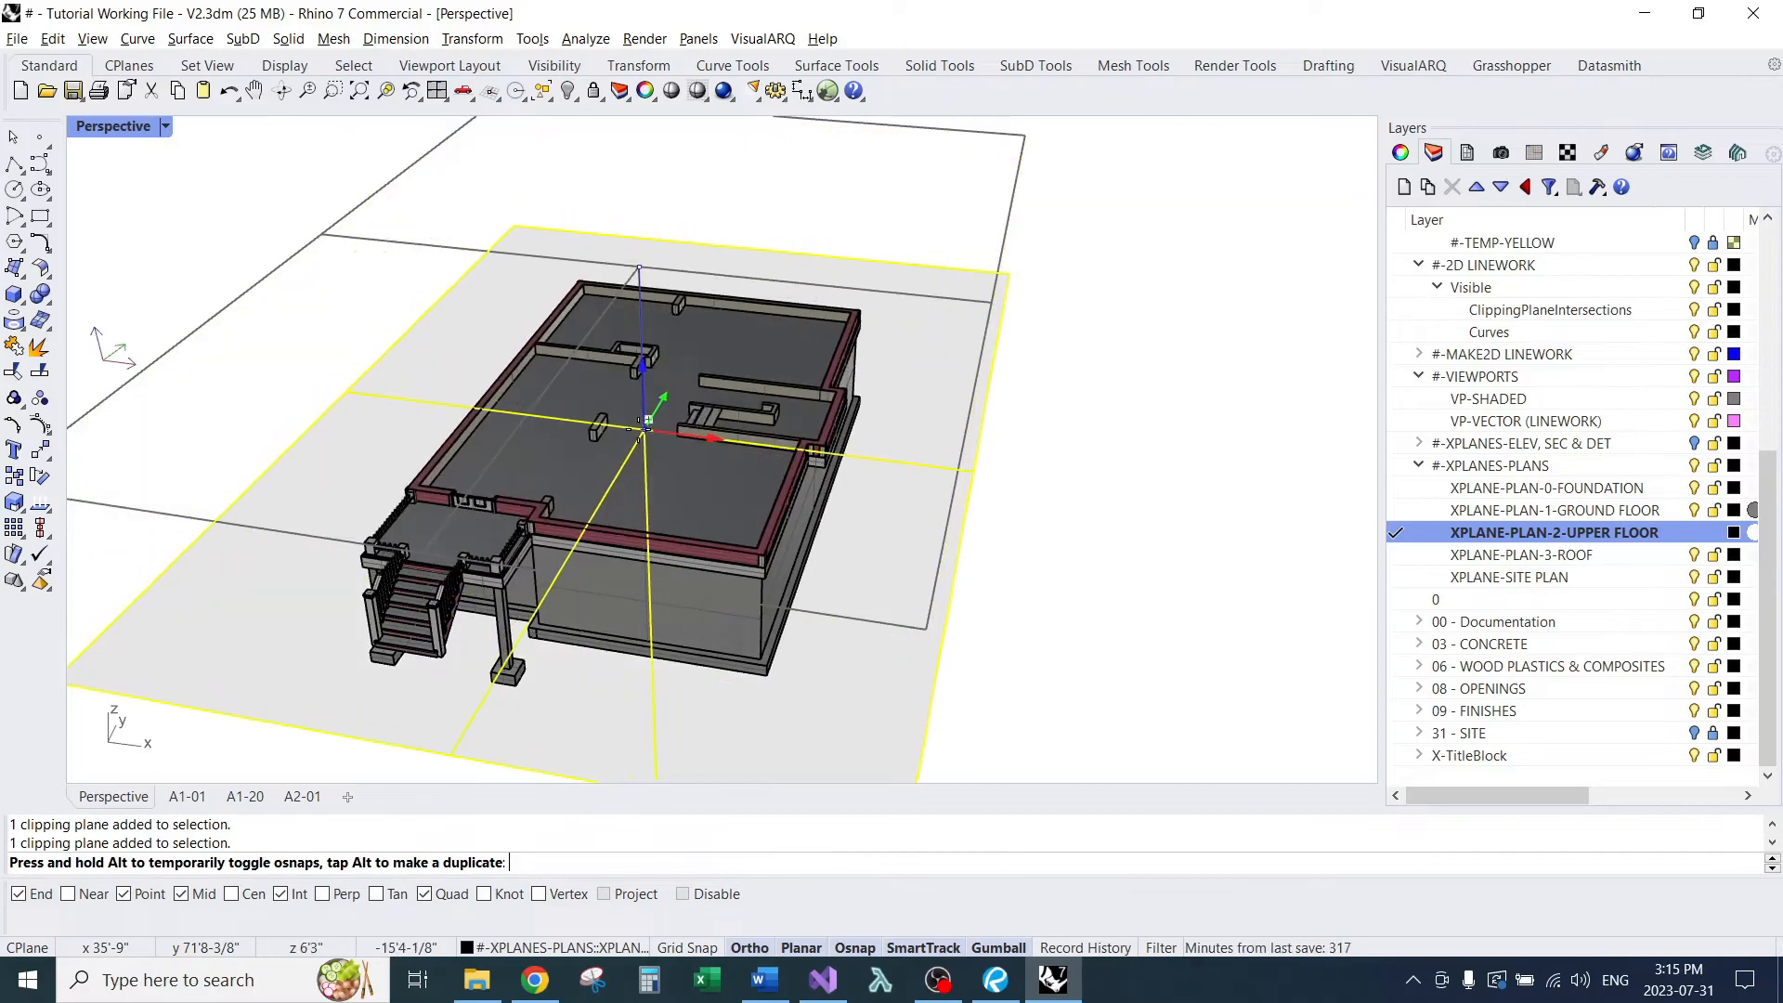
# Step: Move the clipping plane up to the upper floor level with the gumball, then undo it
pyautogui.moveTo(641, 433); pyautogui.dragTo(658, 384)
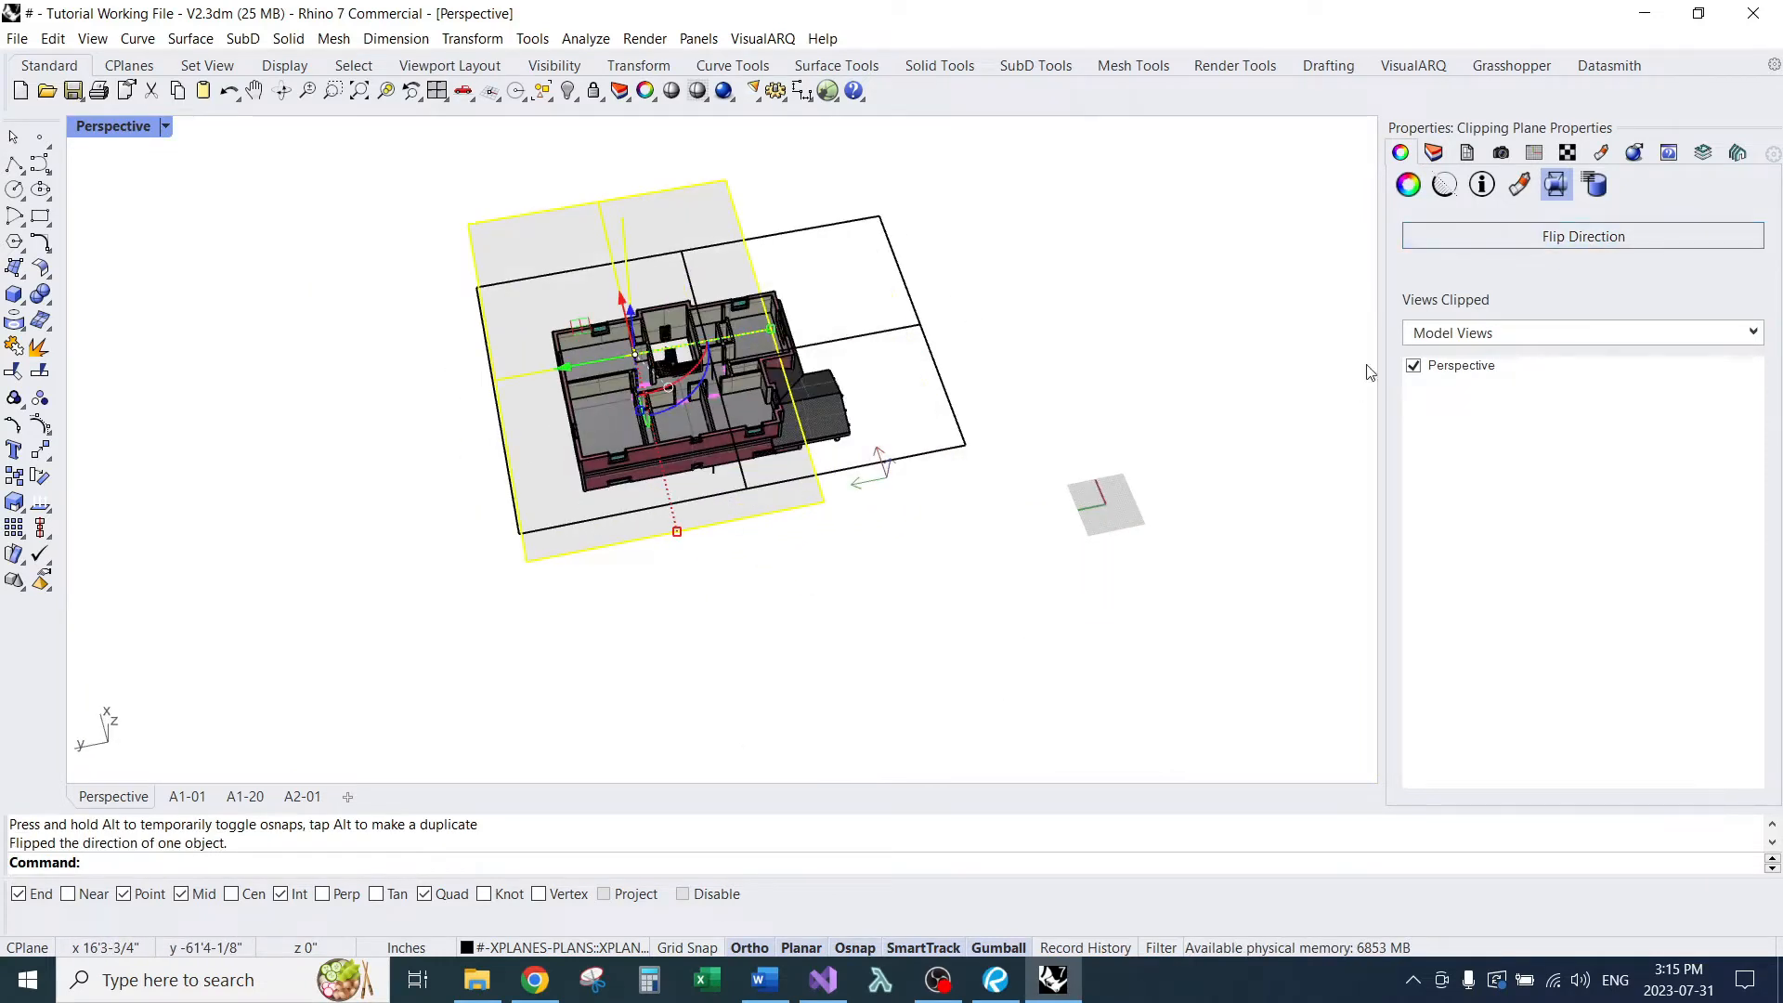
pyautogui.press('Ctrl+Z')
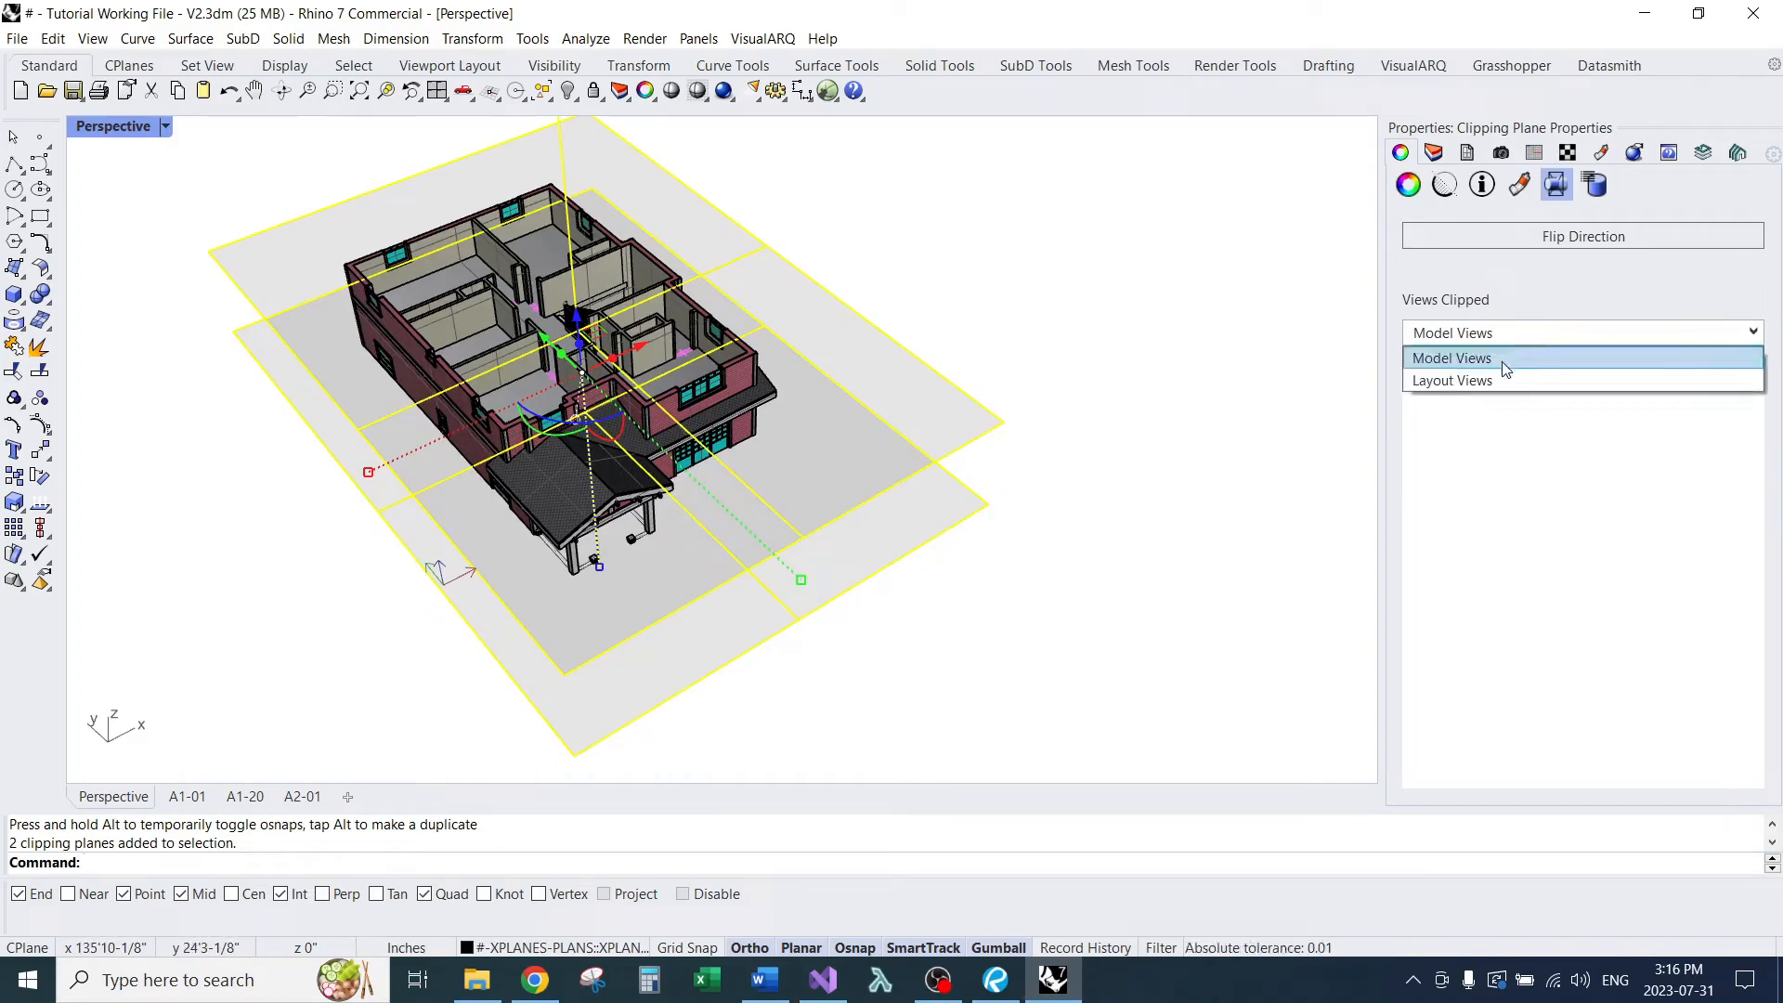
# Step: Change Views Clipped for both clipping planes from Model Views to Layout Views
pyautogui.click(1452, 379)
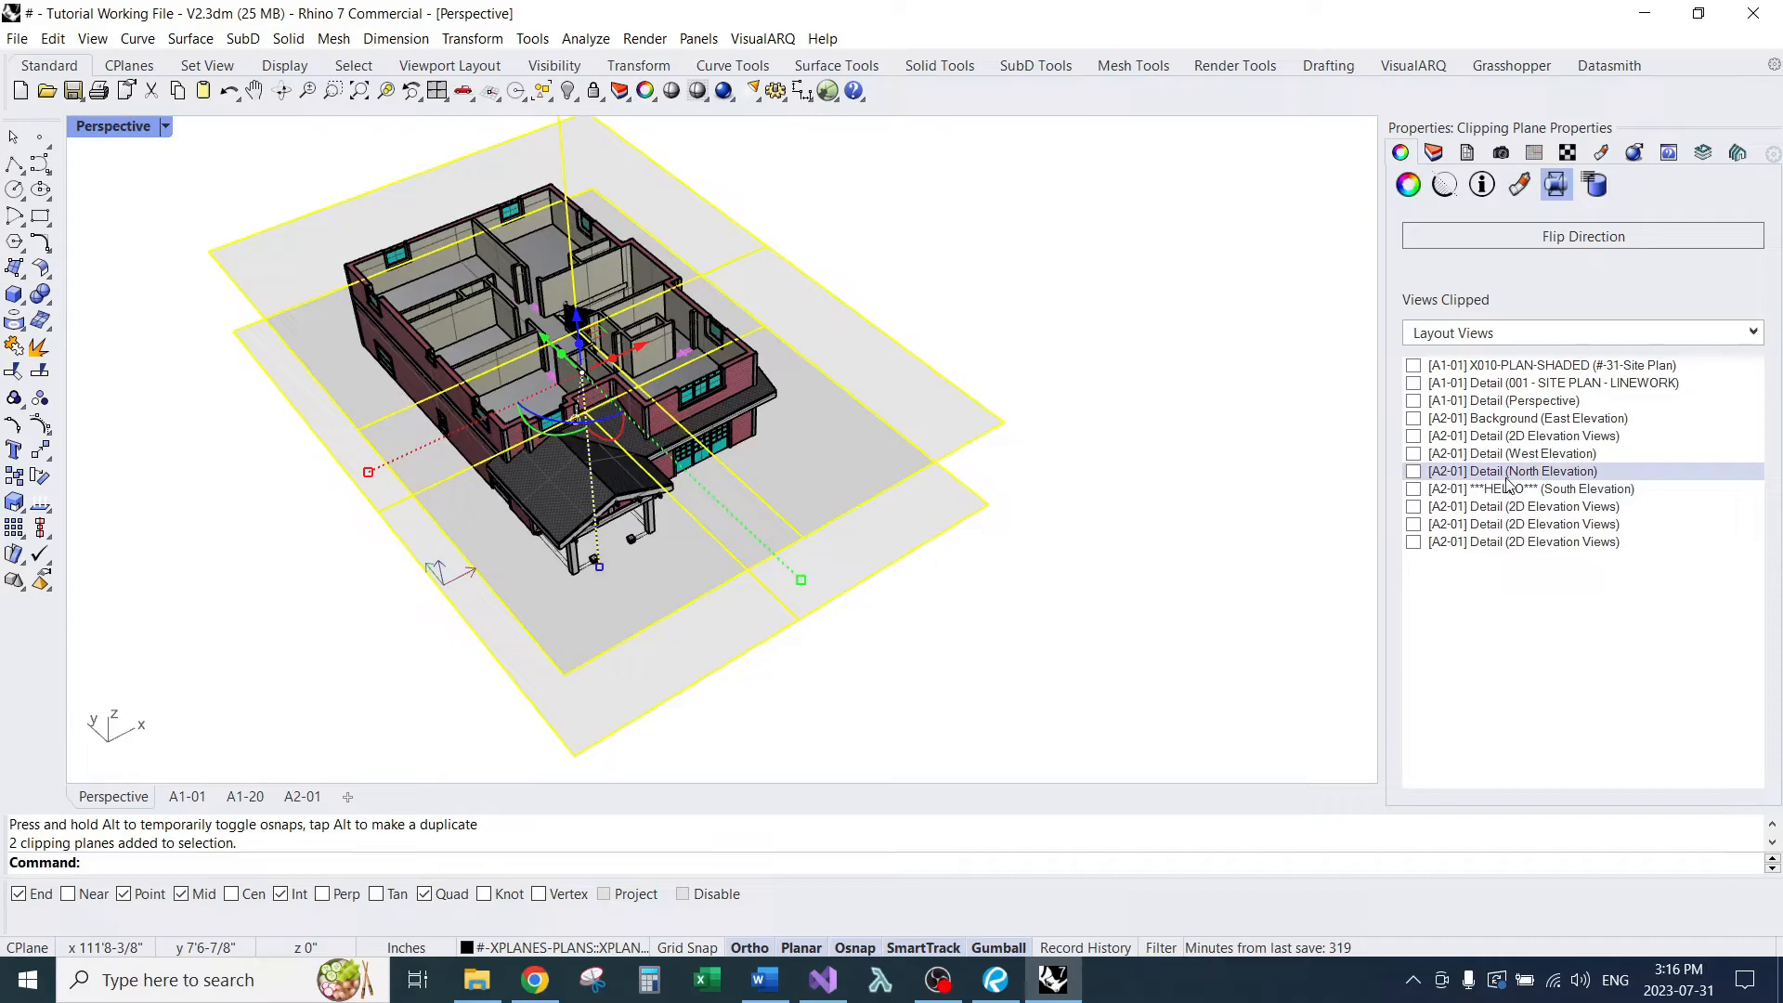
pyautogui.click(1513, 542)
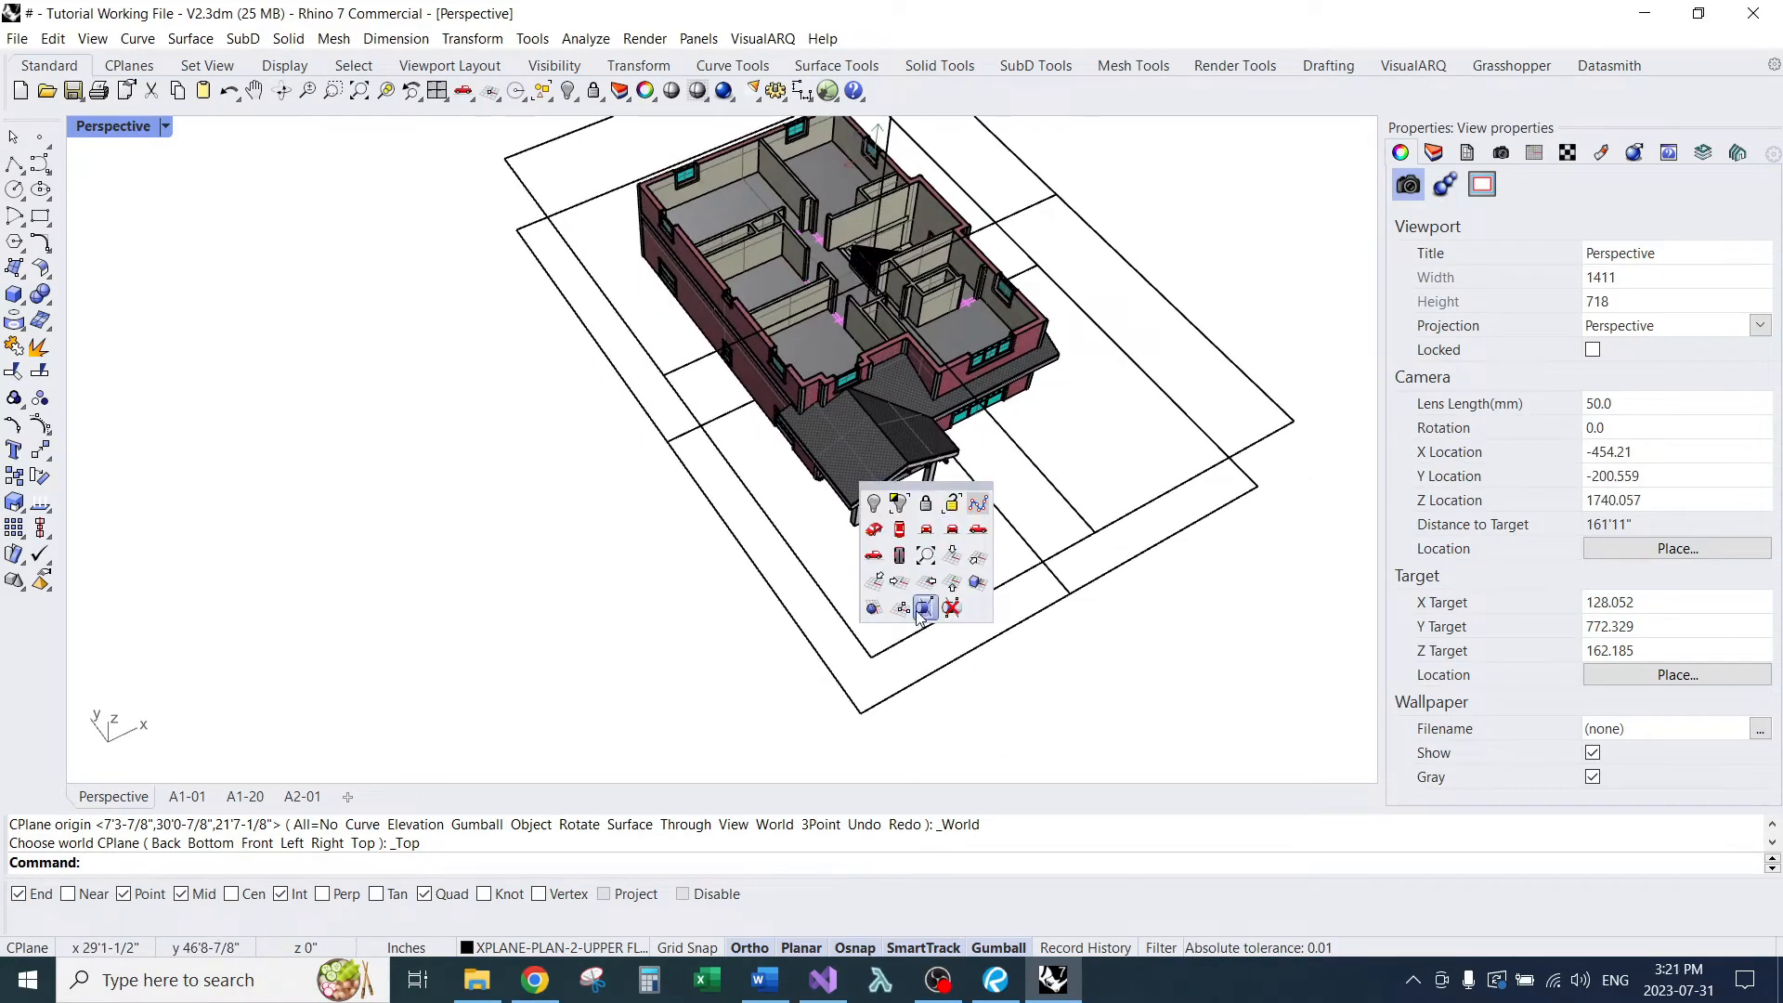
# Step: Define the CPlane by 3 points at the lower clipping plane's corner and edge
pyautogui.click(925, 608)
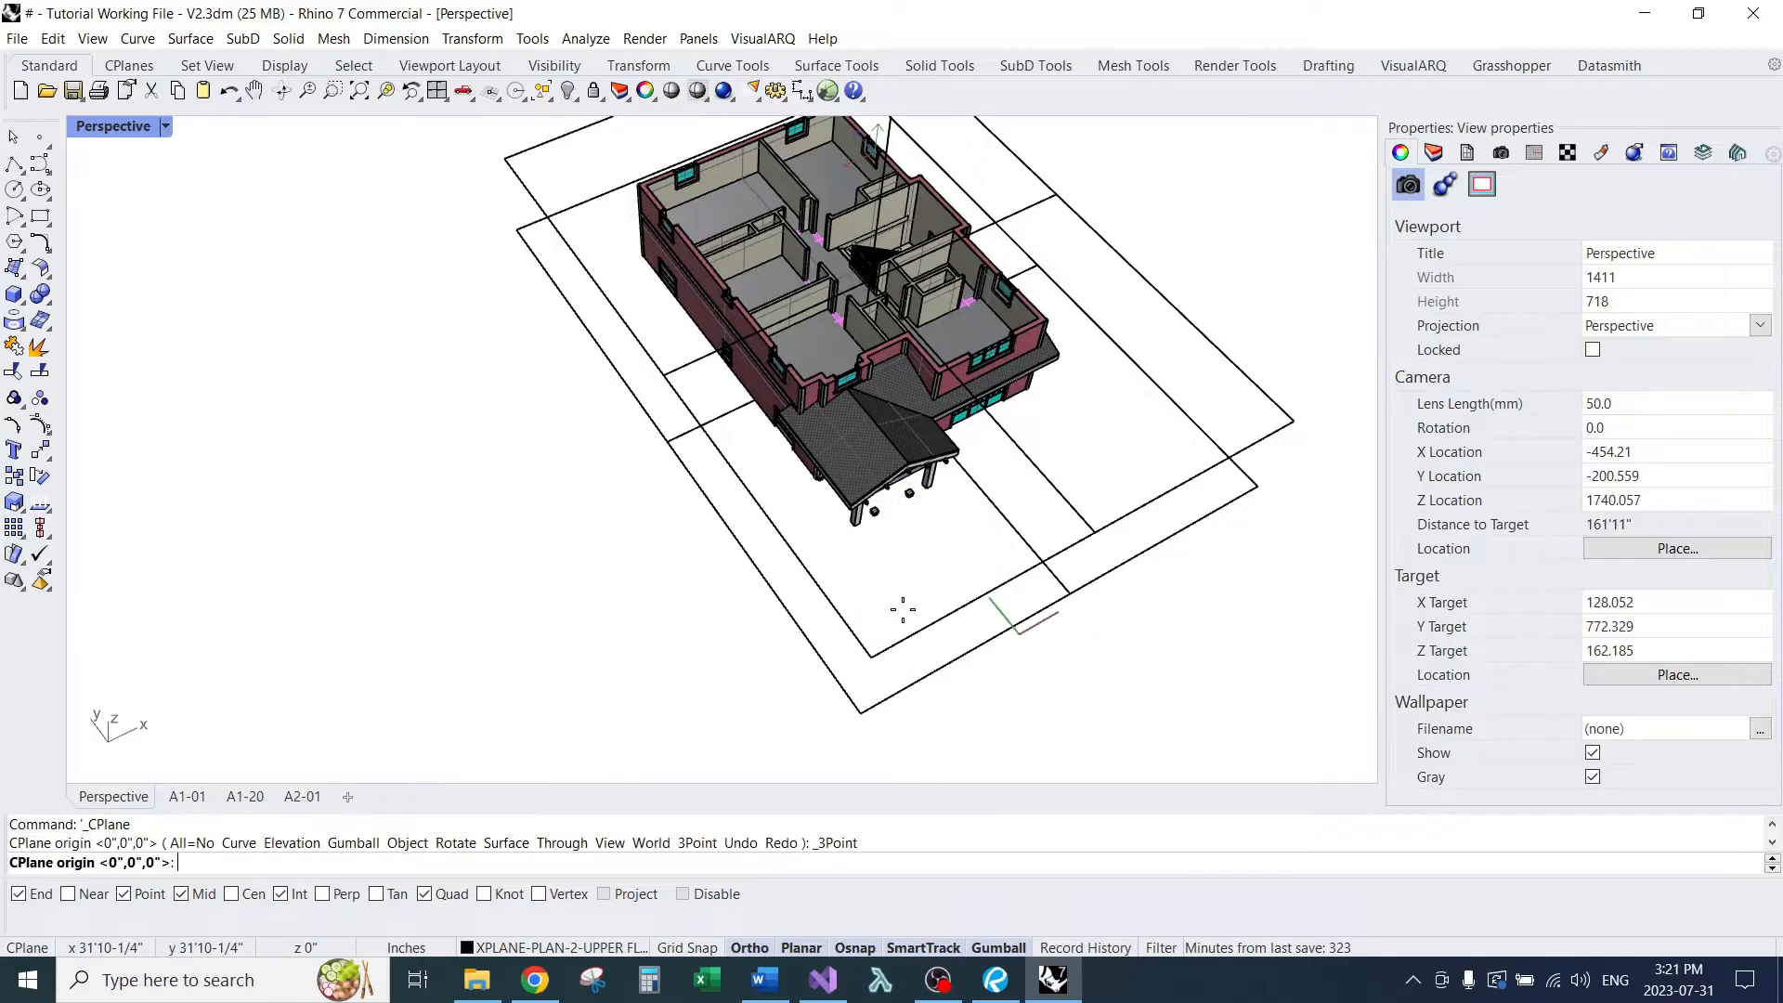
pyautogui.moveTo(873, 652)
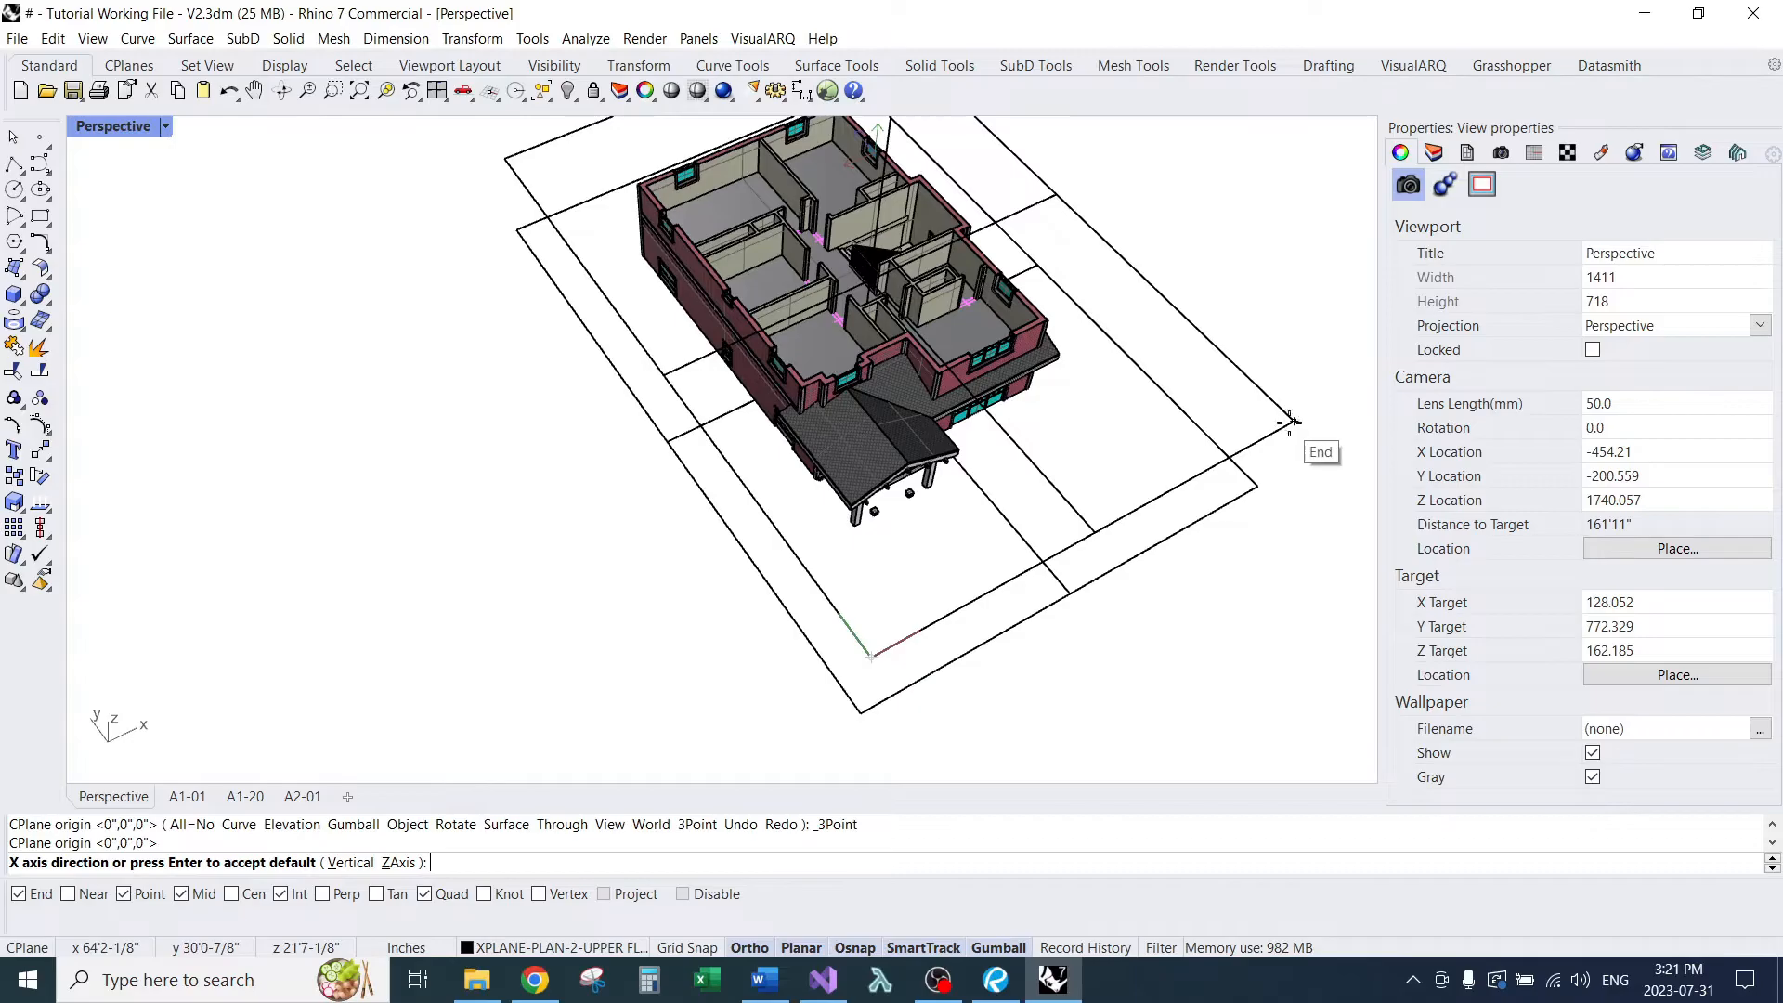
pyautogui.click(869, 658)
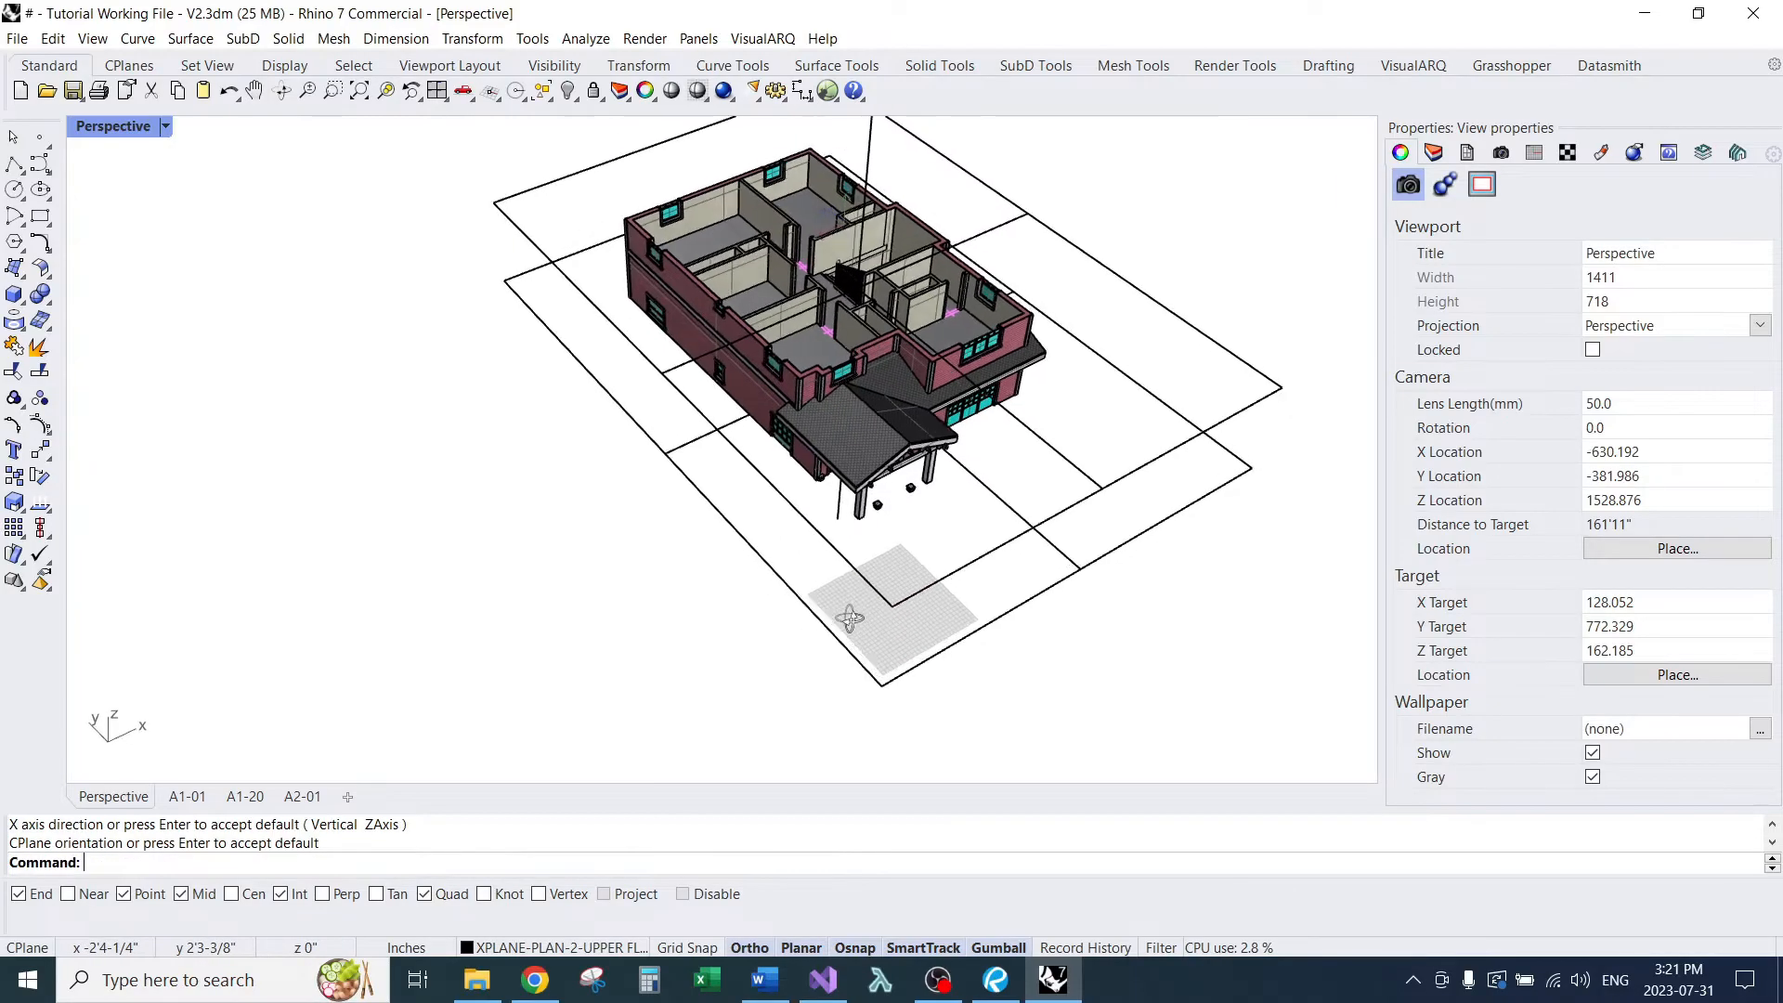
# Step: Save the construction plane as 'A1-20 - Upper Floor Plan' in the Named CPlanes panel
pyautogui.click(1535, 153)
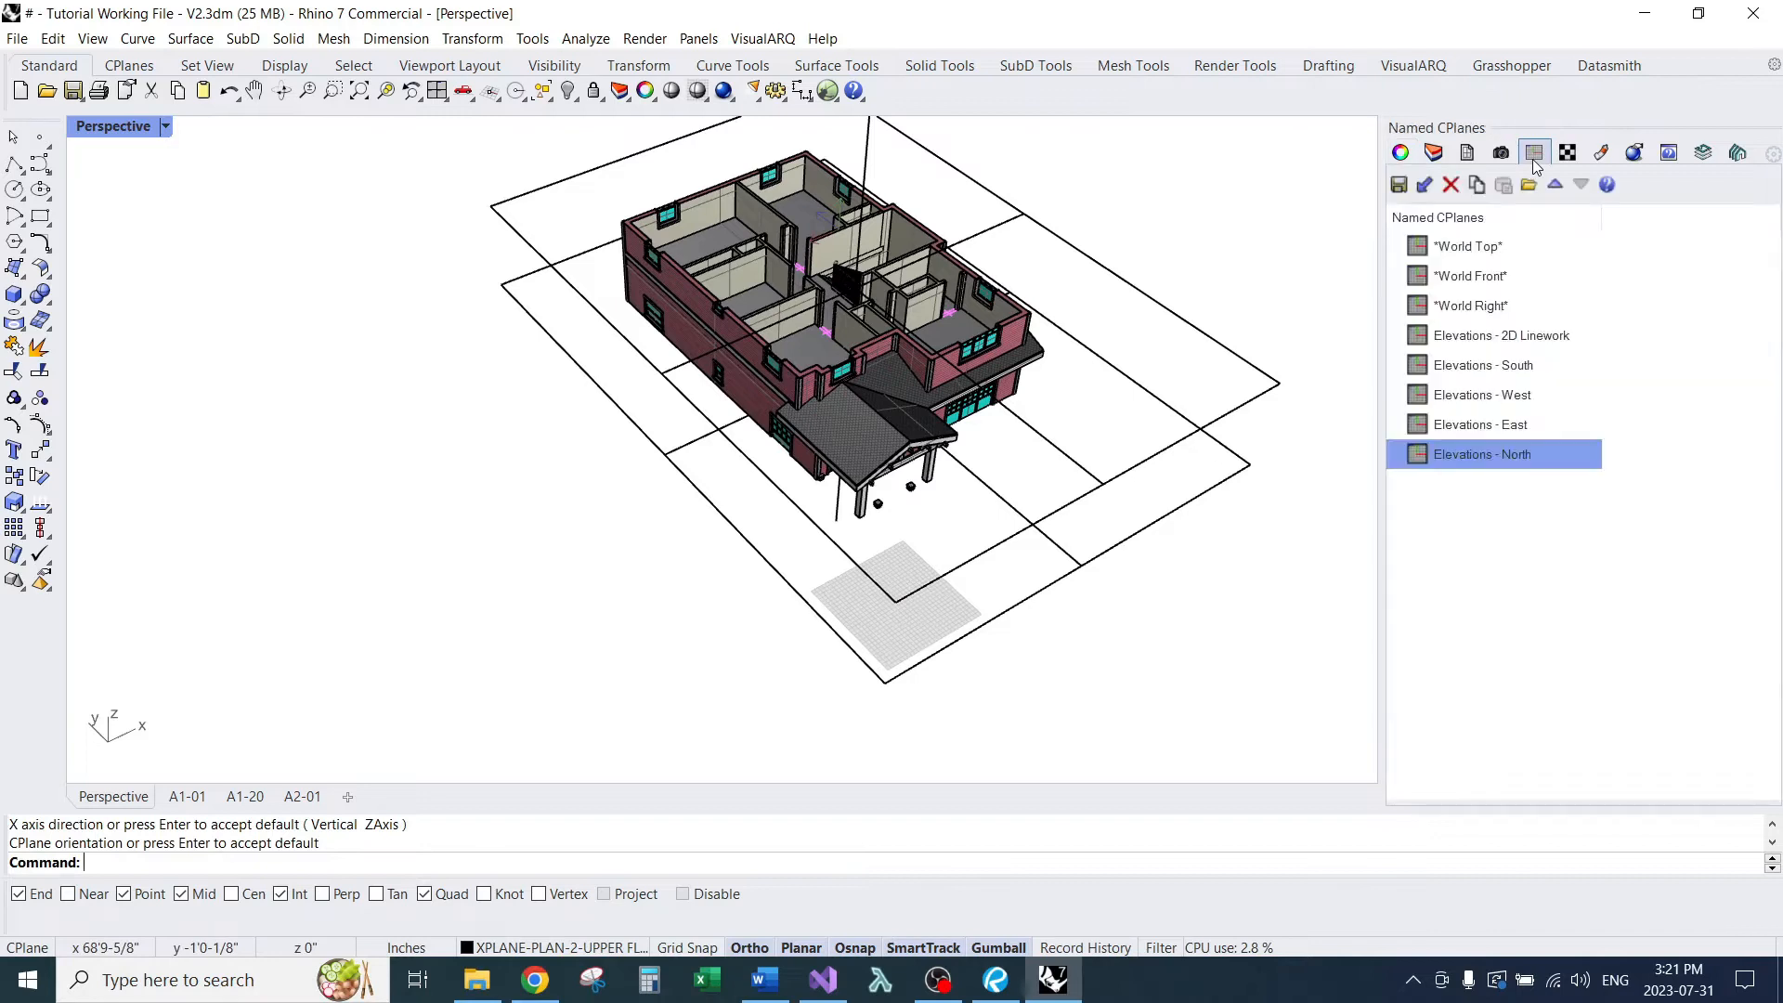
pyautogui.moveTo(1401, 183)
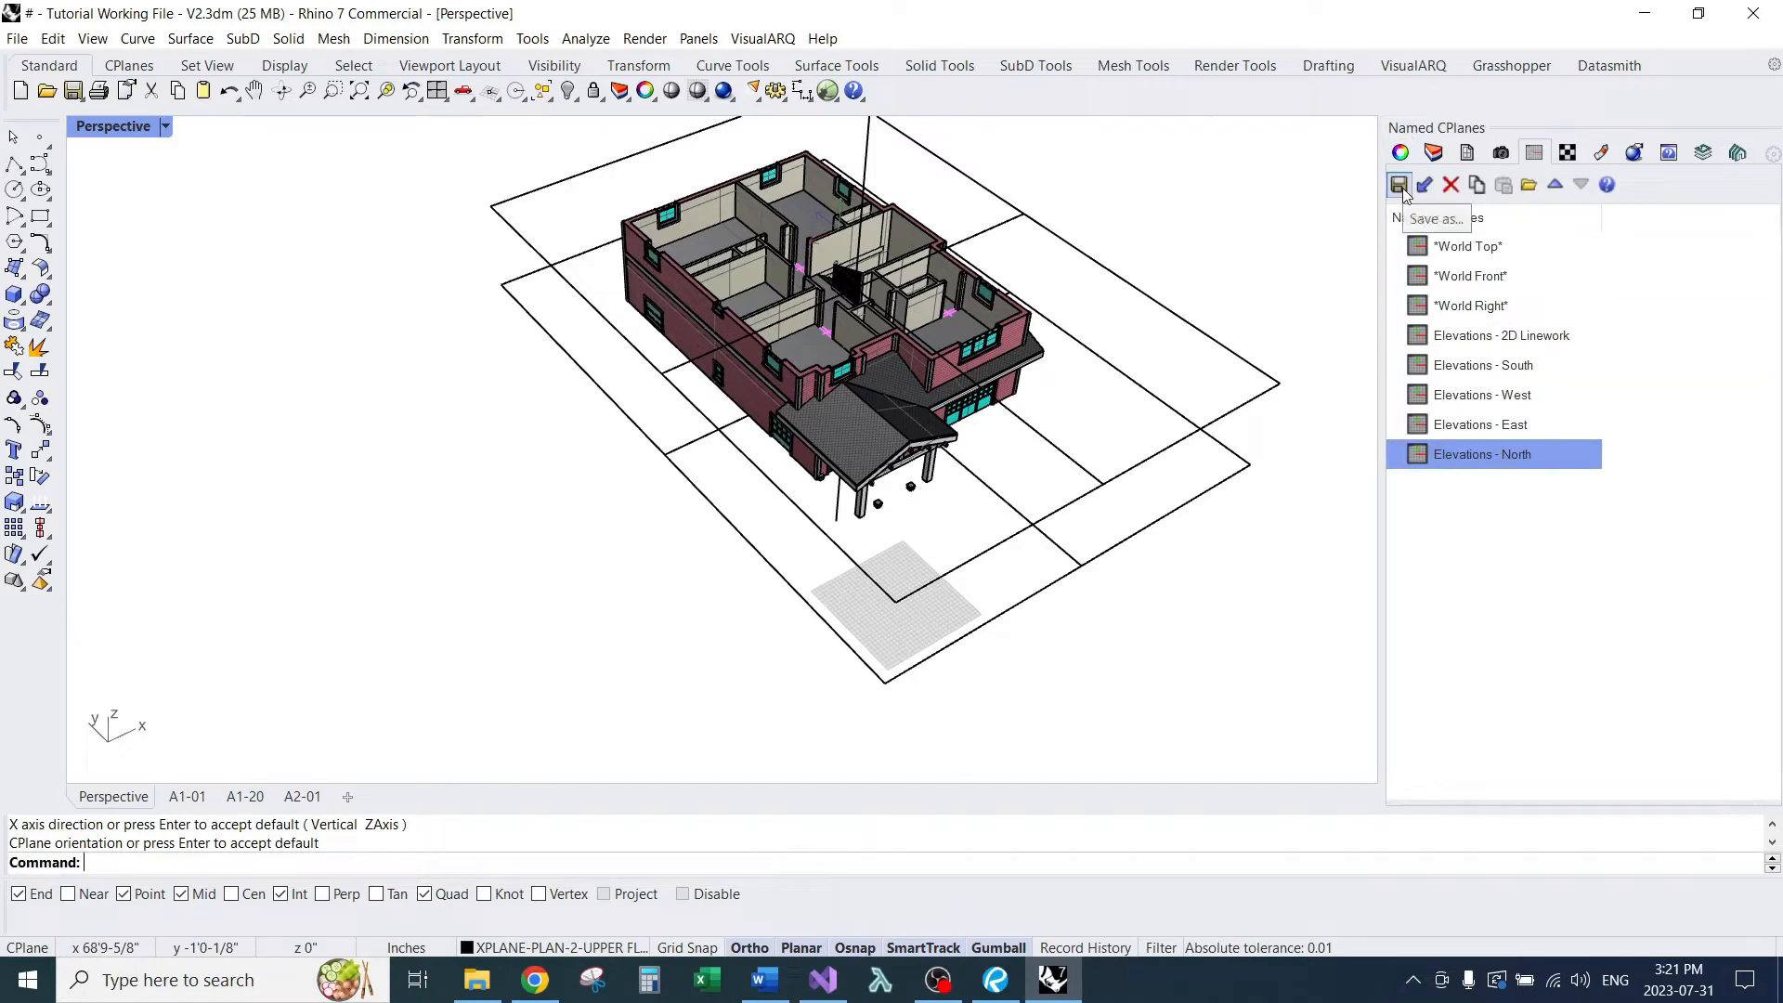
pyautogui.click(1398, 184)
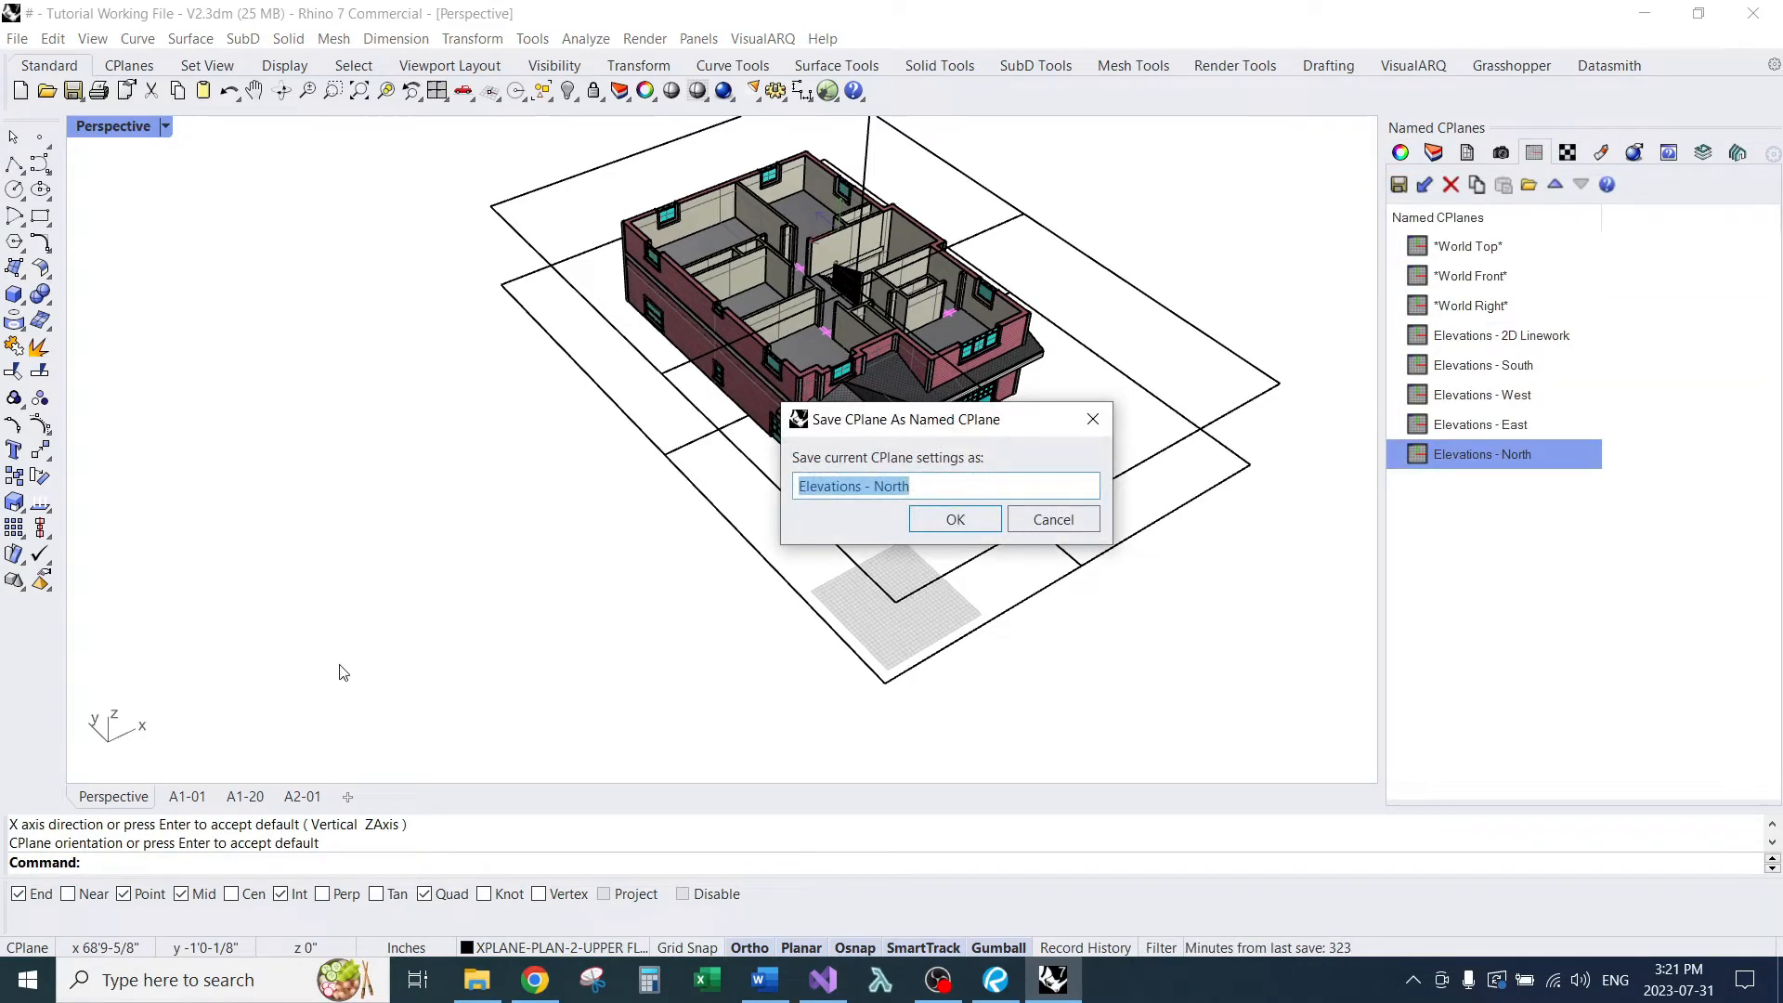
pyautogui.write('A')
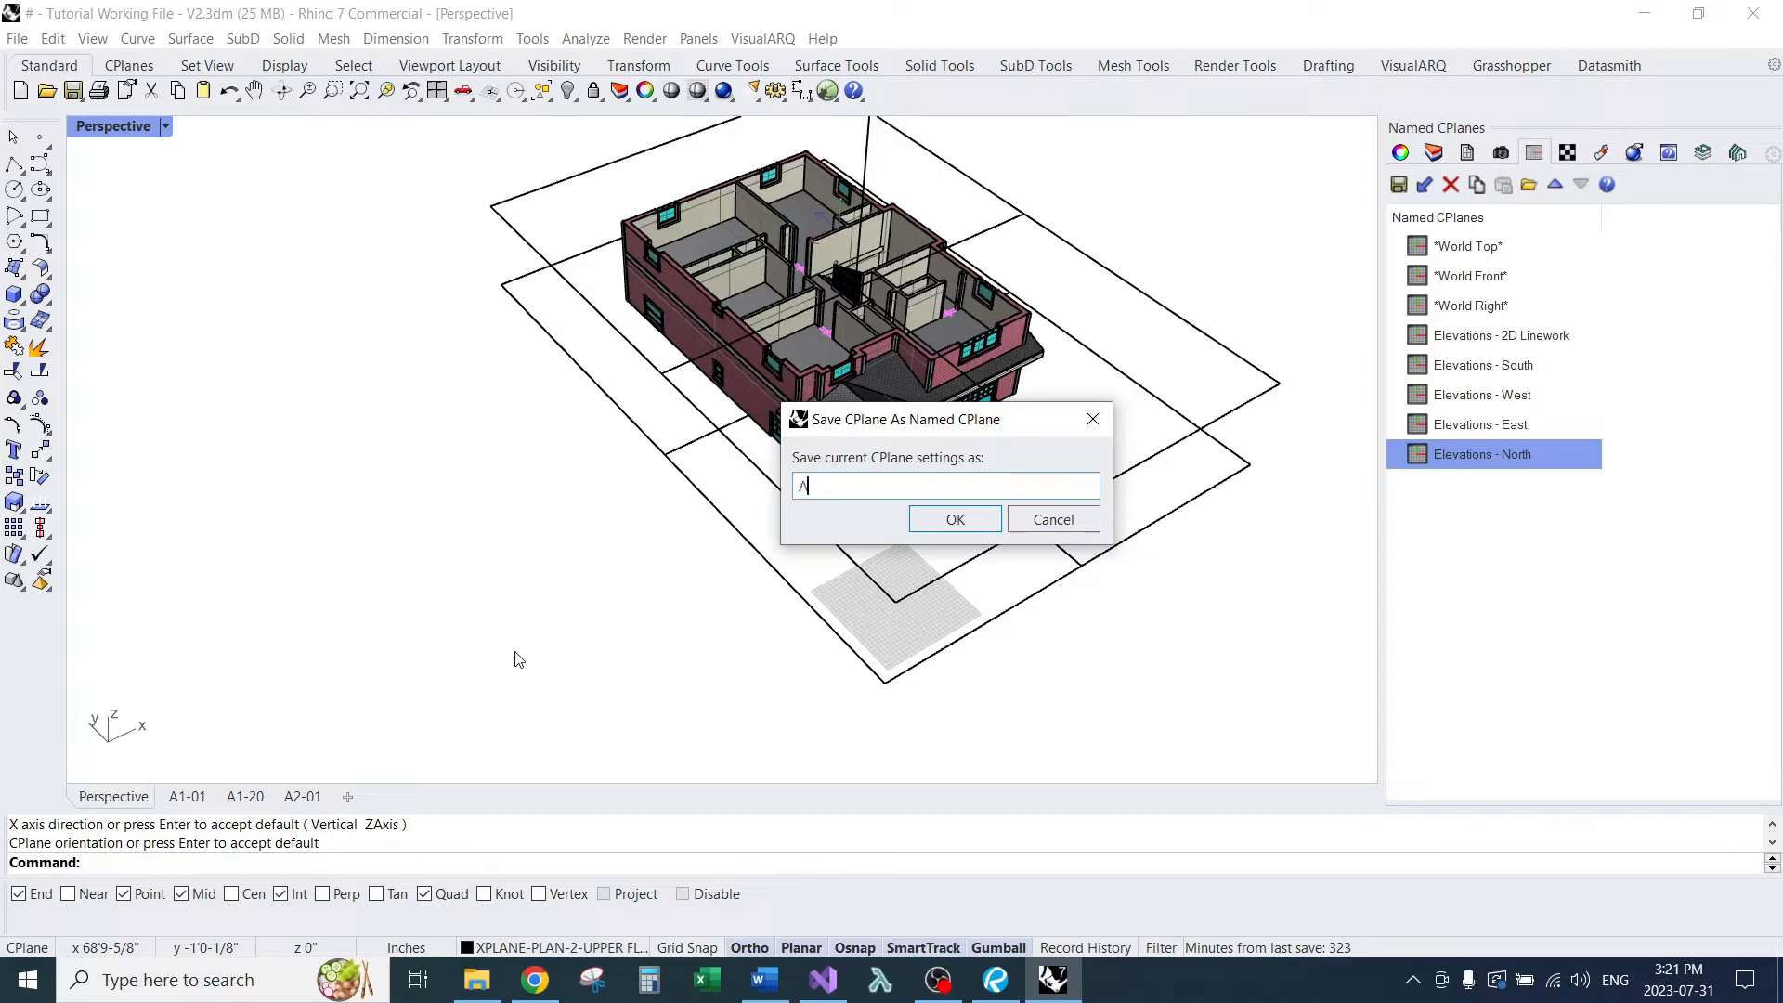
pyautogui.write('1-20 -')
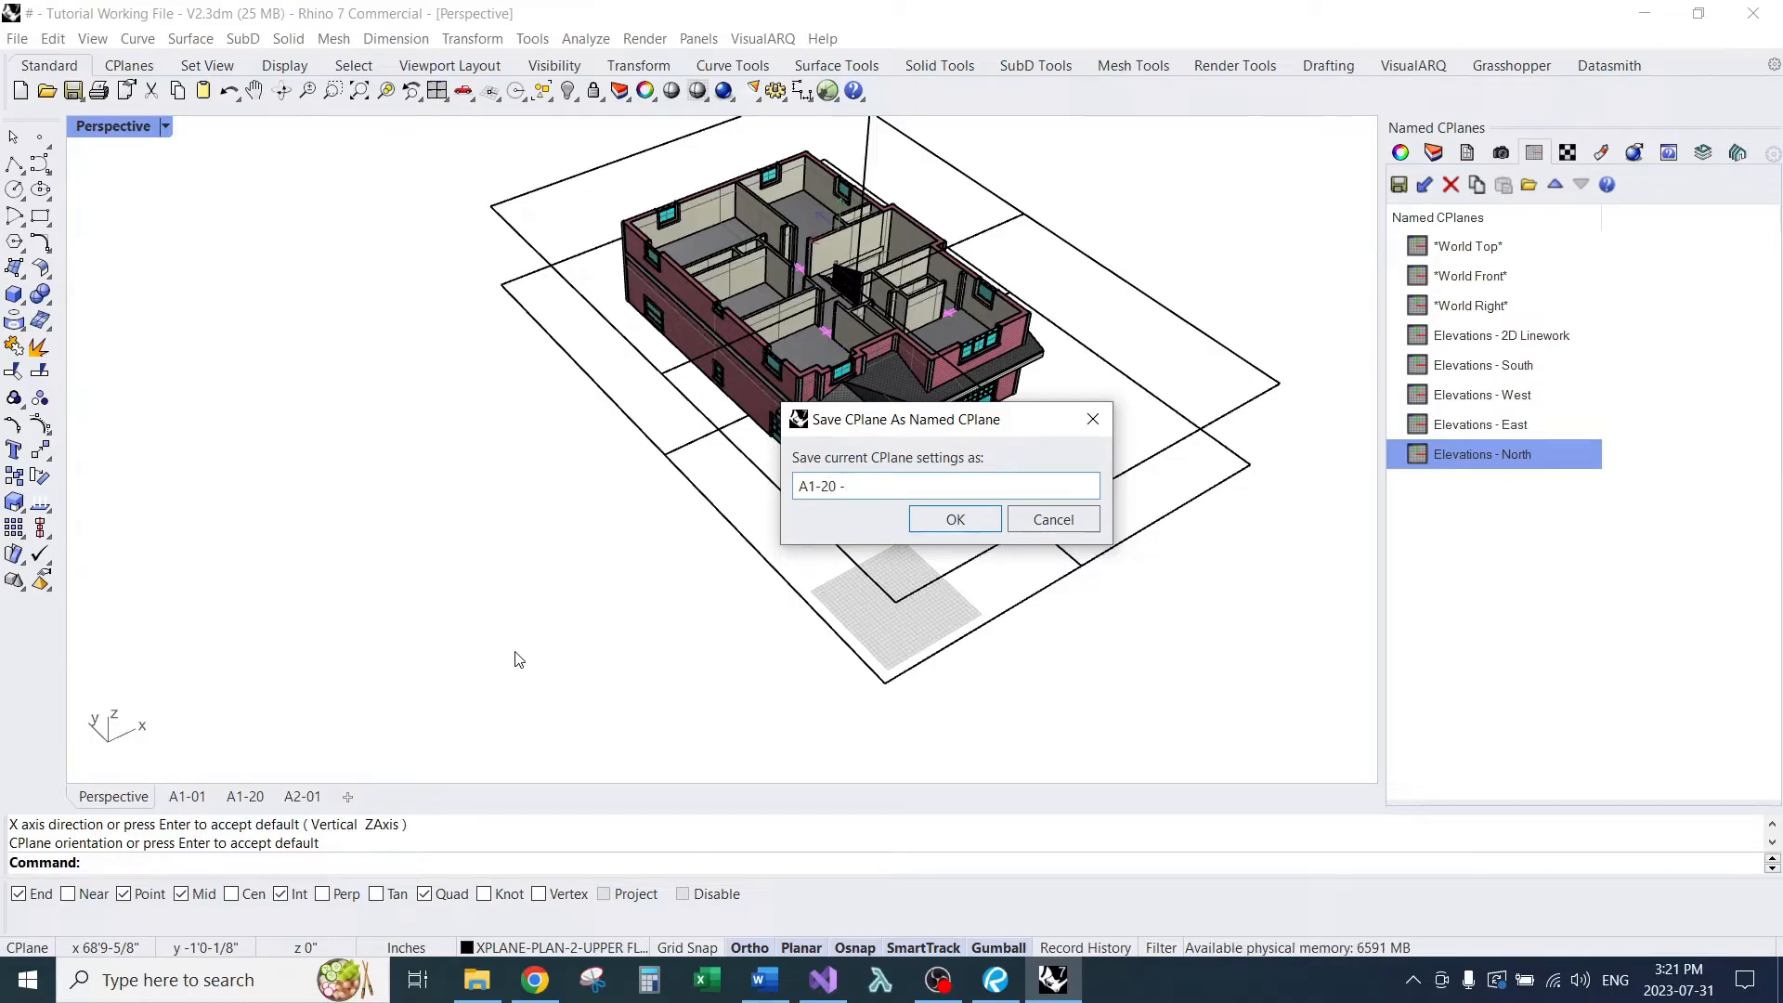
pyautogui.write('Upper Floor Plan')
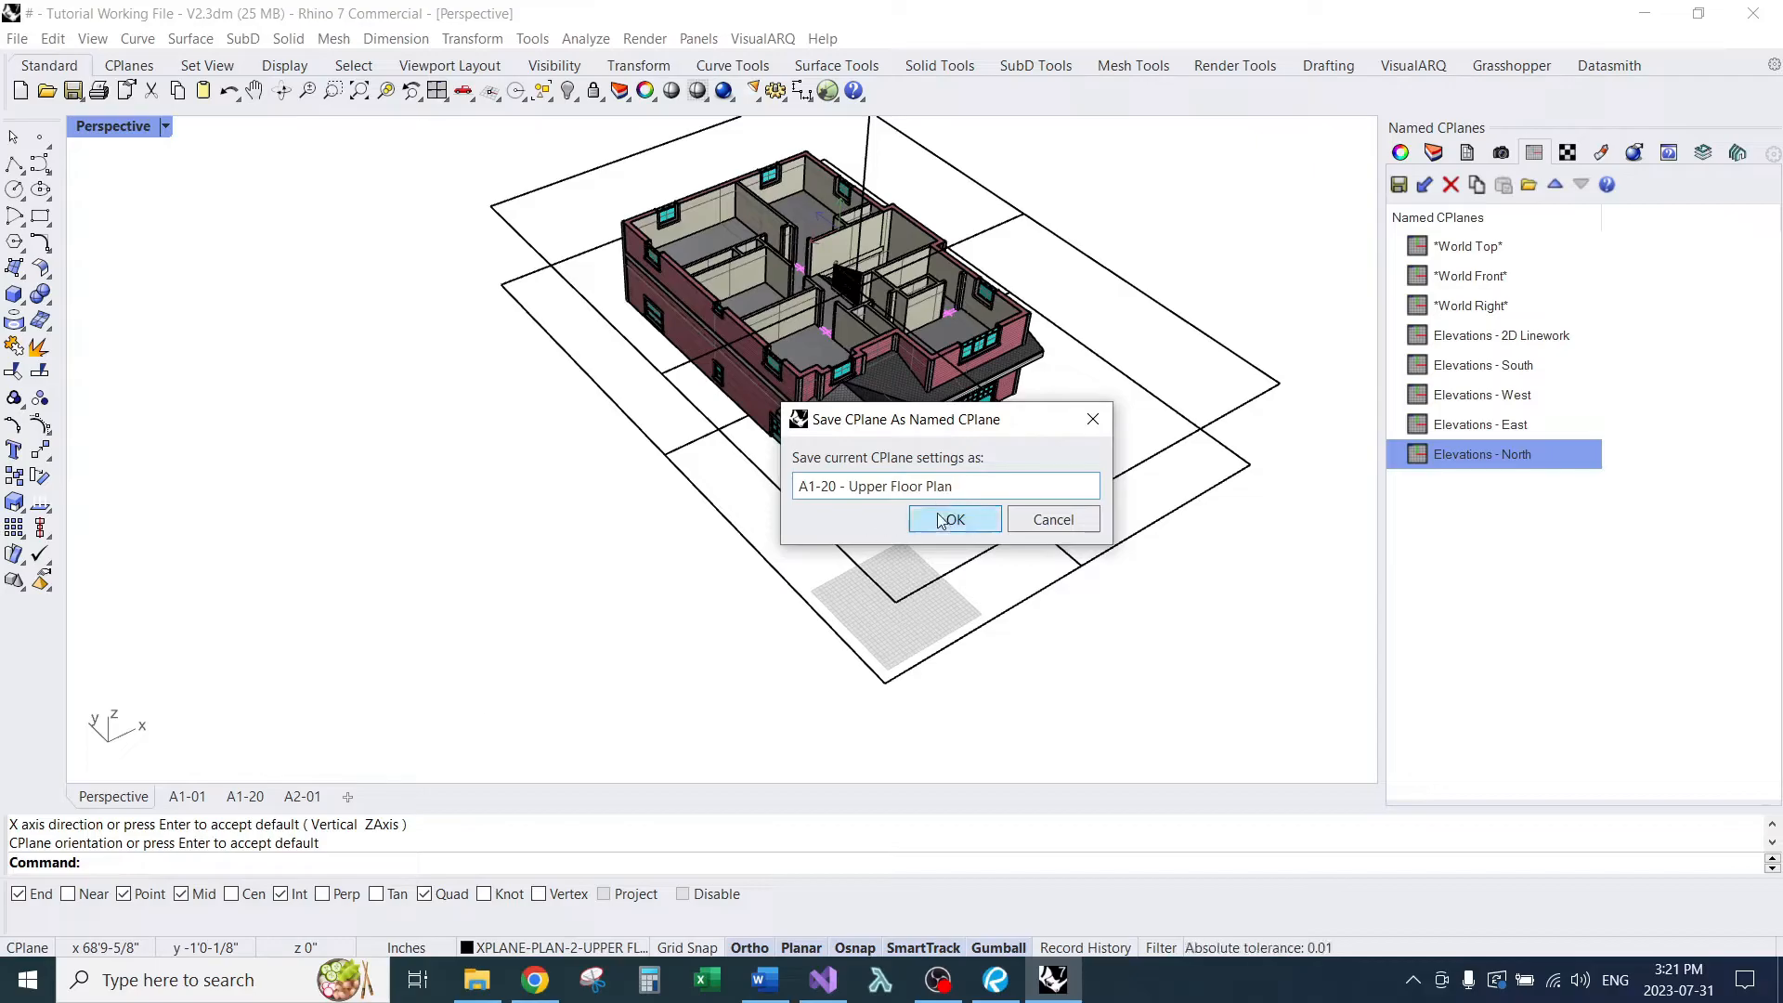
pyautogui.click(955, 520)
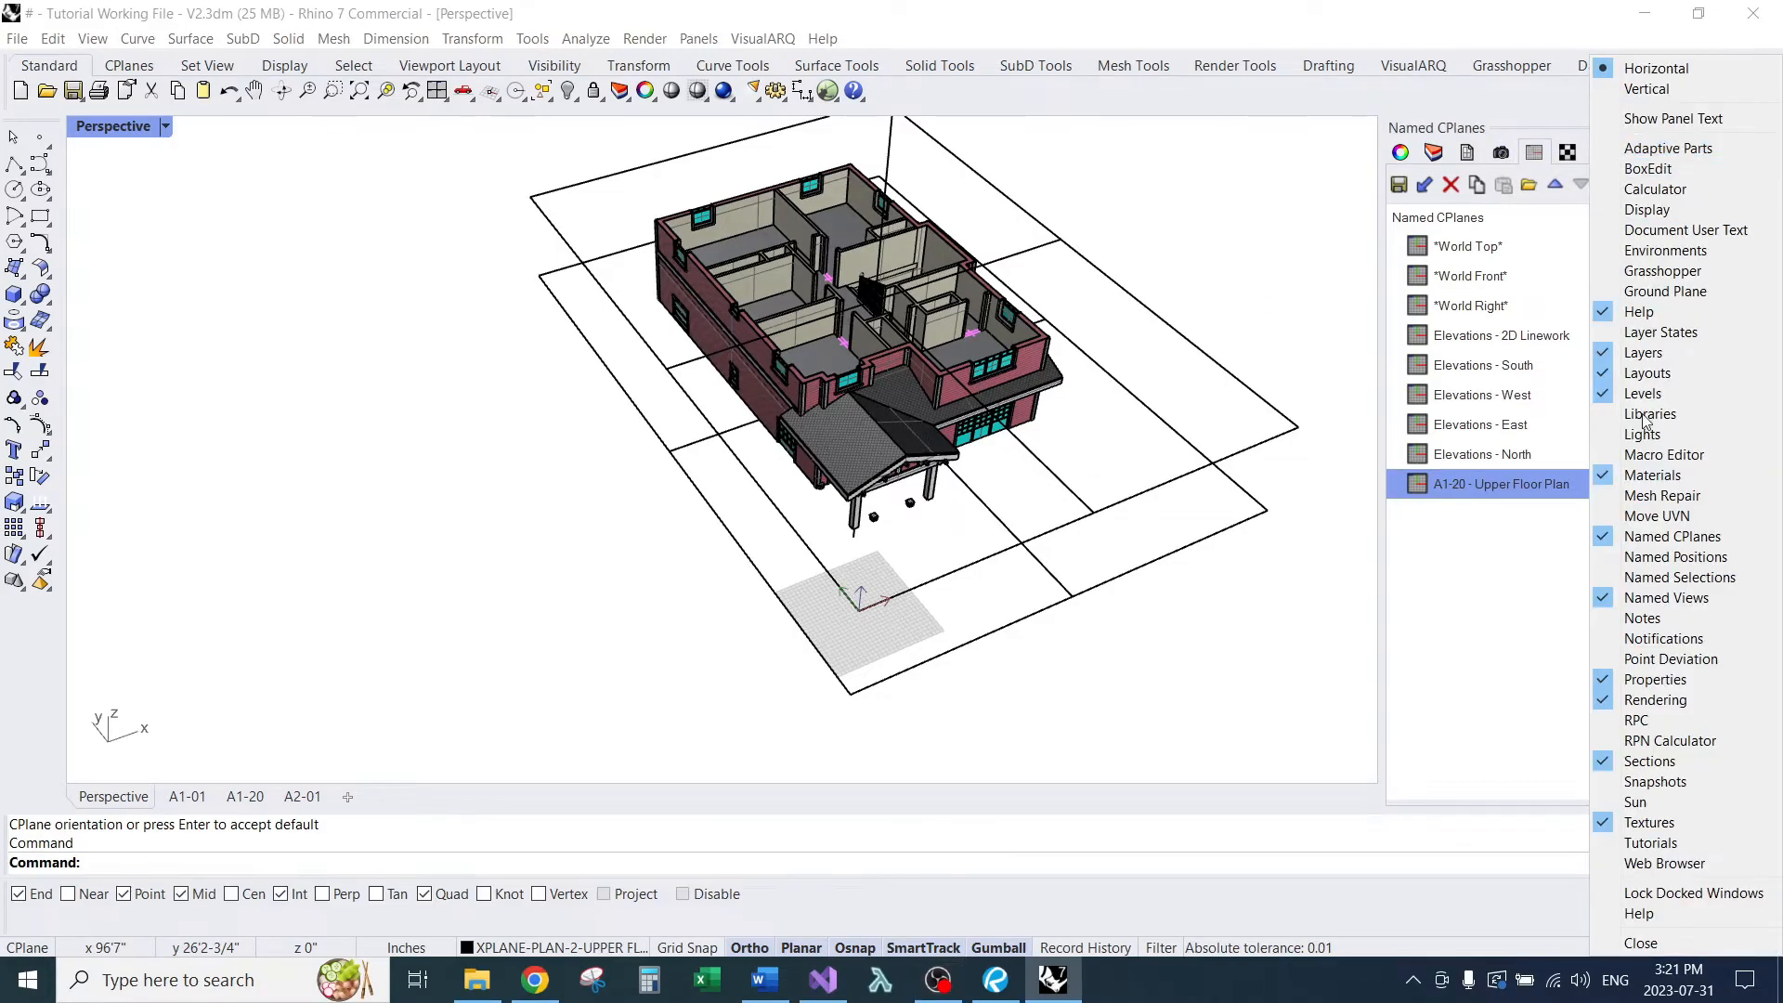
pyautogui.moveTo(1672, 535)
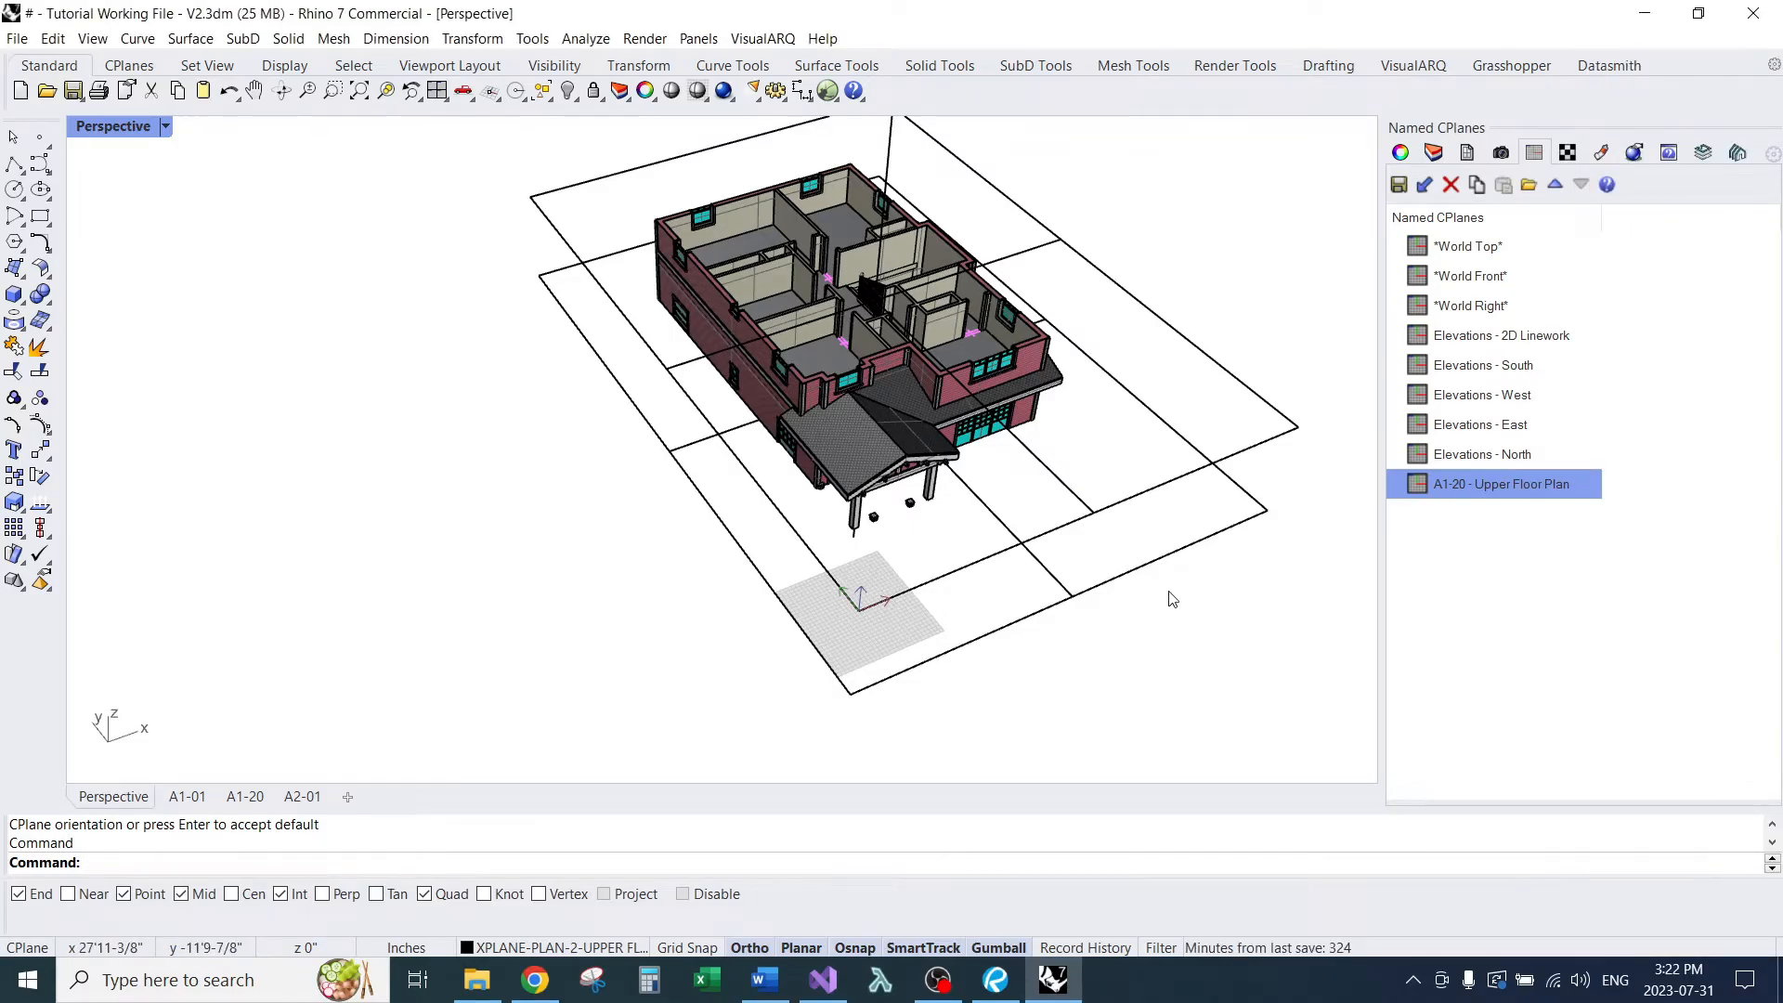
pyautogui.write('NamedCPlane')
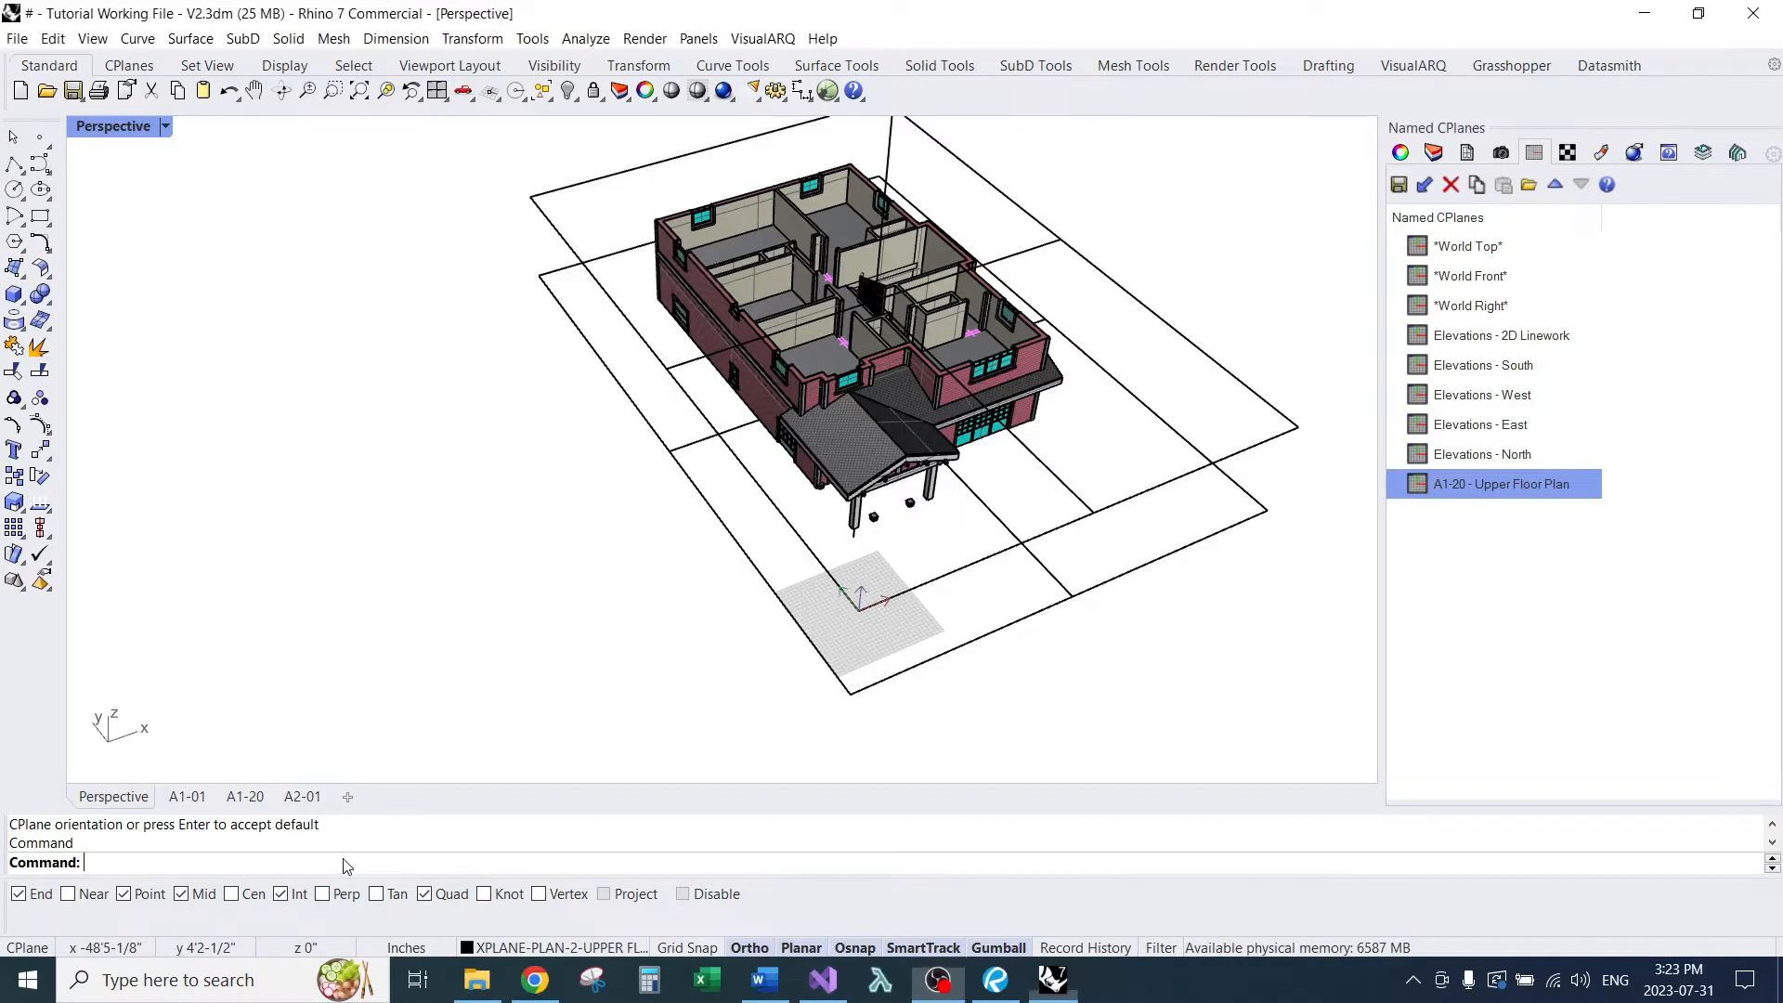
# Step: Switch the Perspective viewport to a Plan view and show the Named Views list
pyautogui.write('Plan')
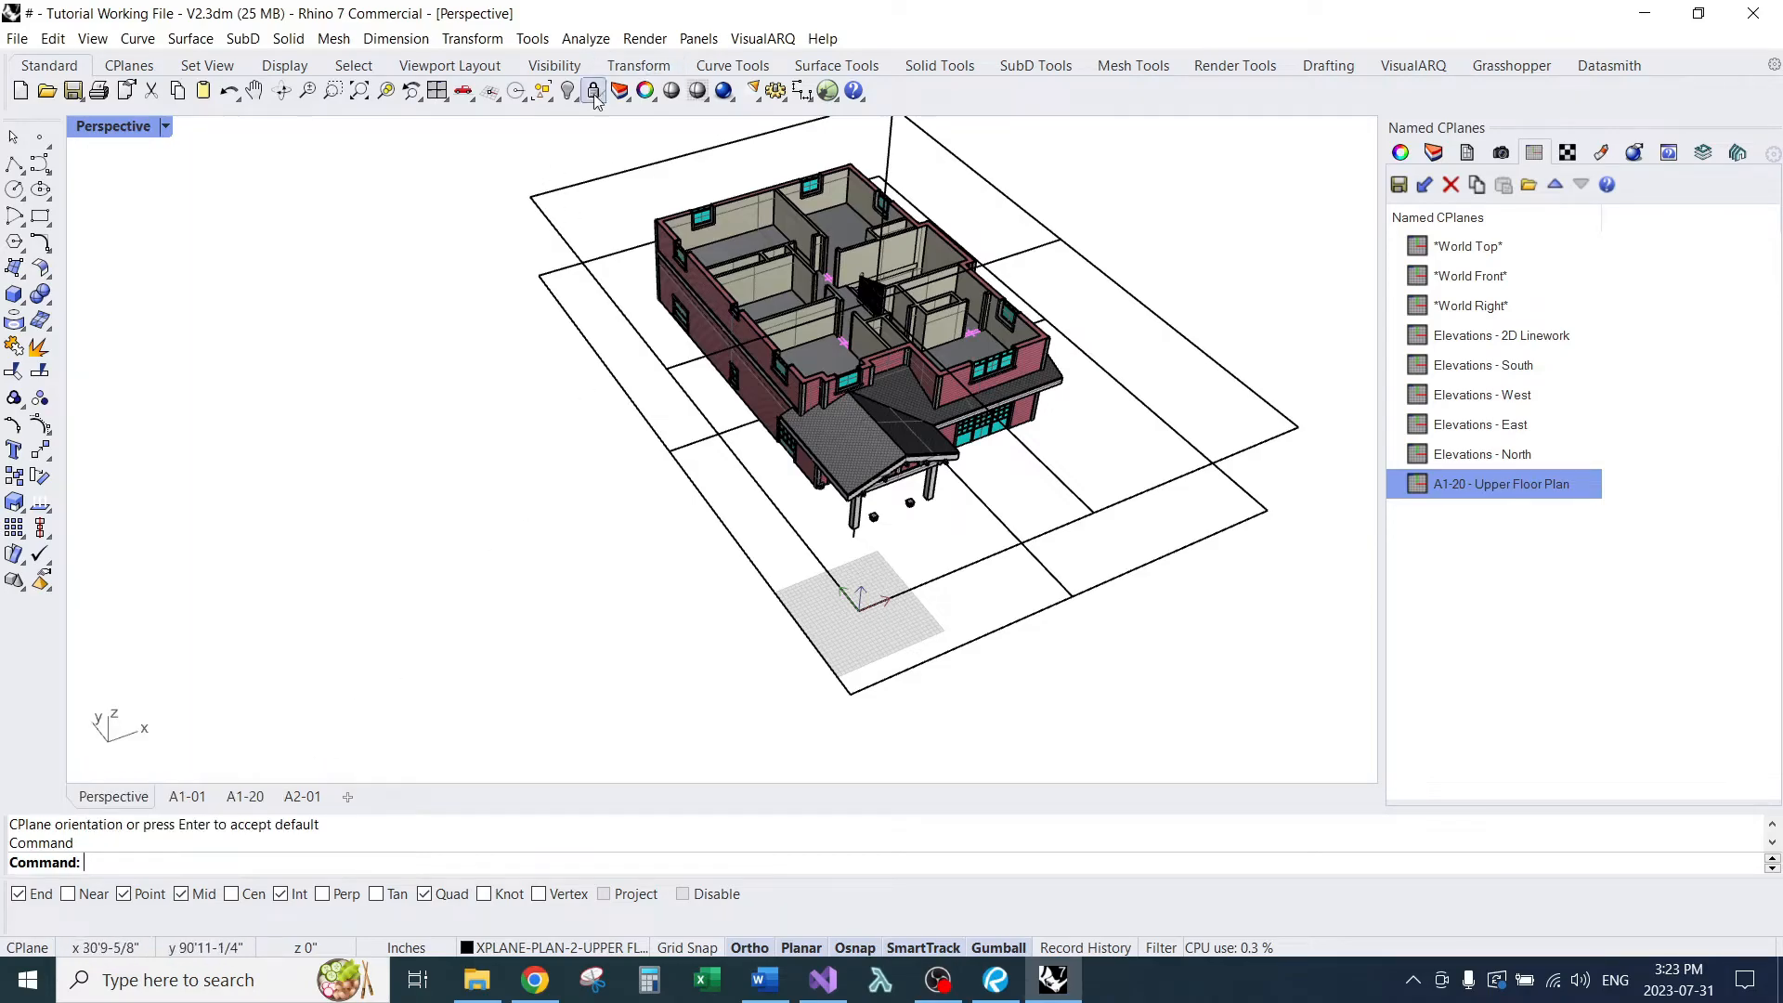
pyautogui.click(206, 65)
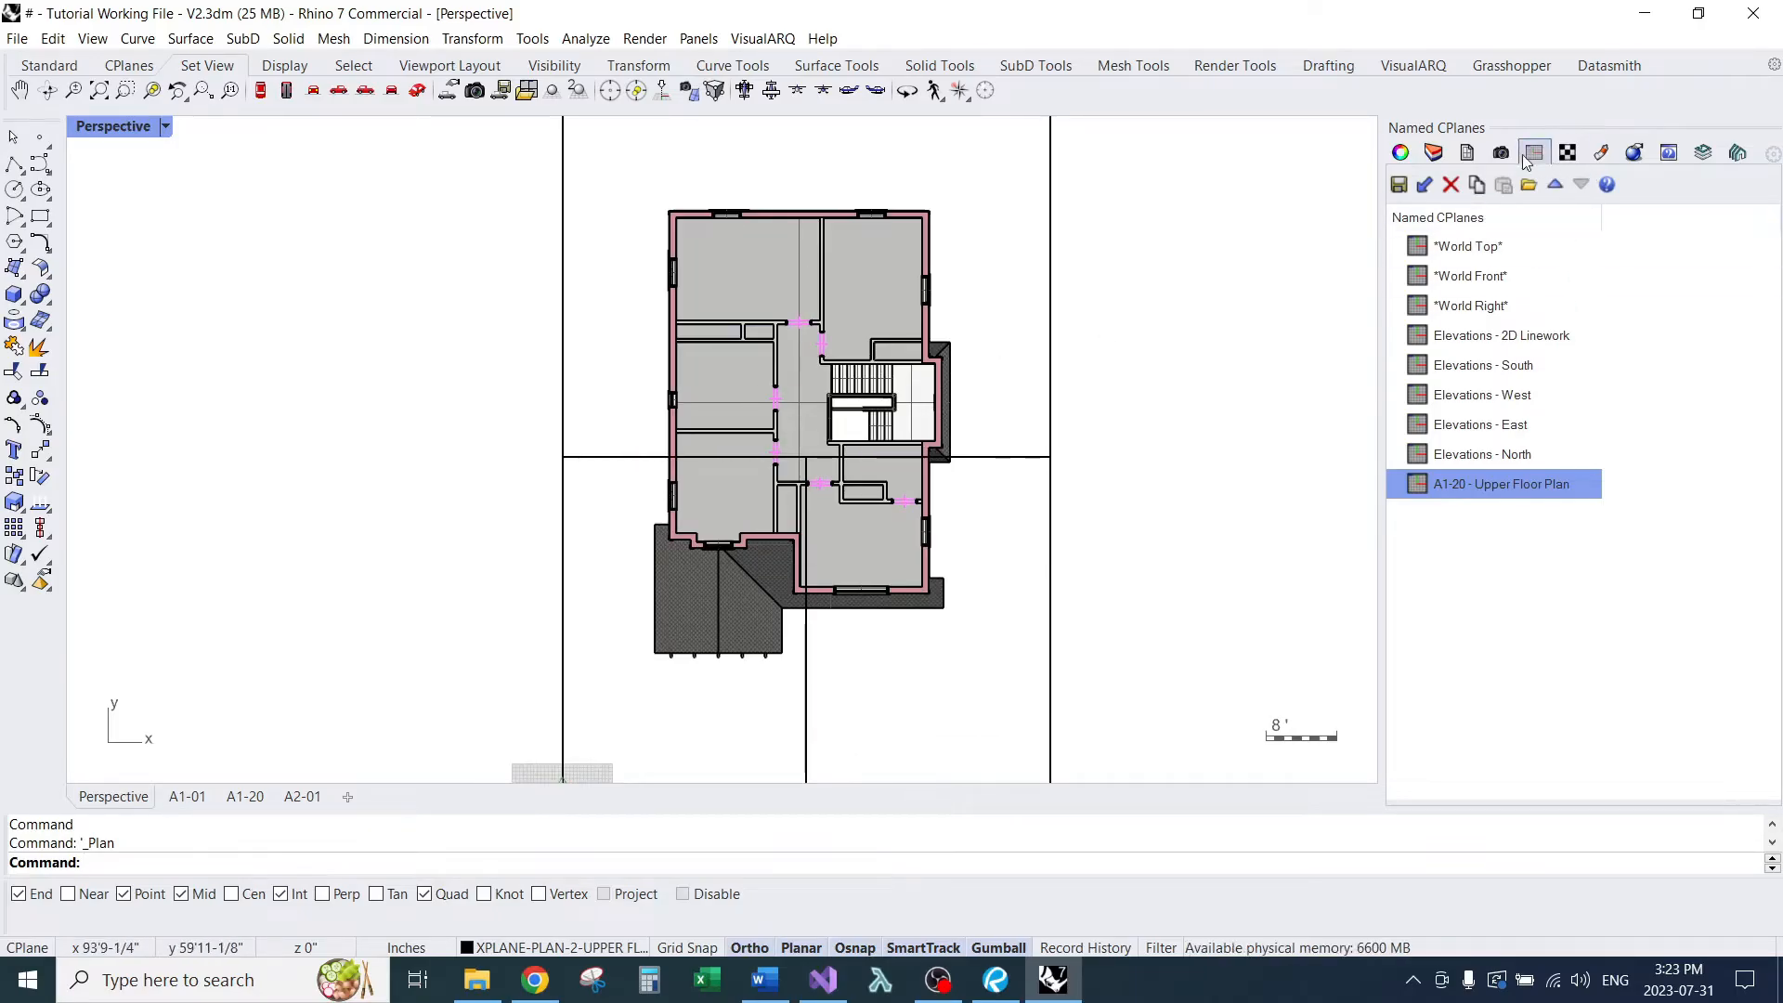
pyautogui.click(1501, 152)
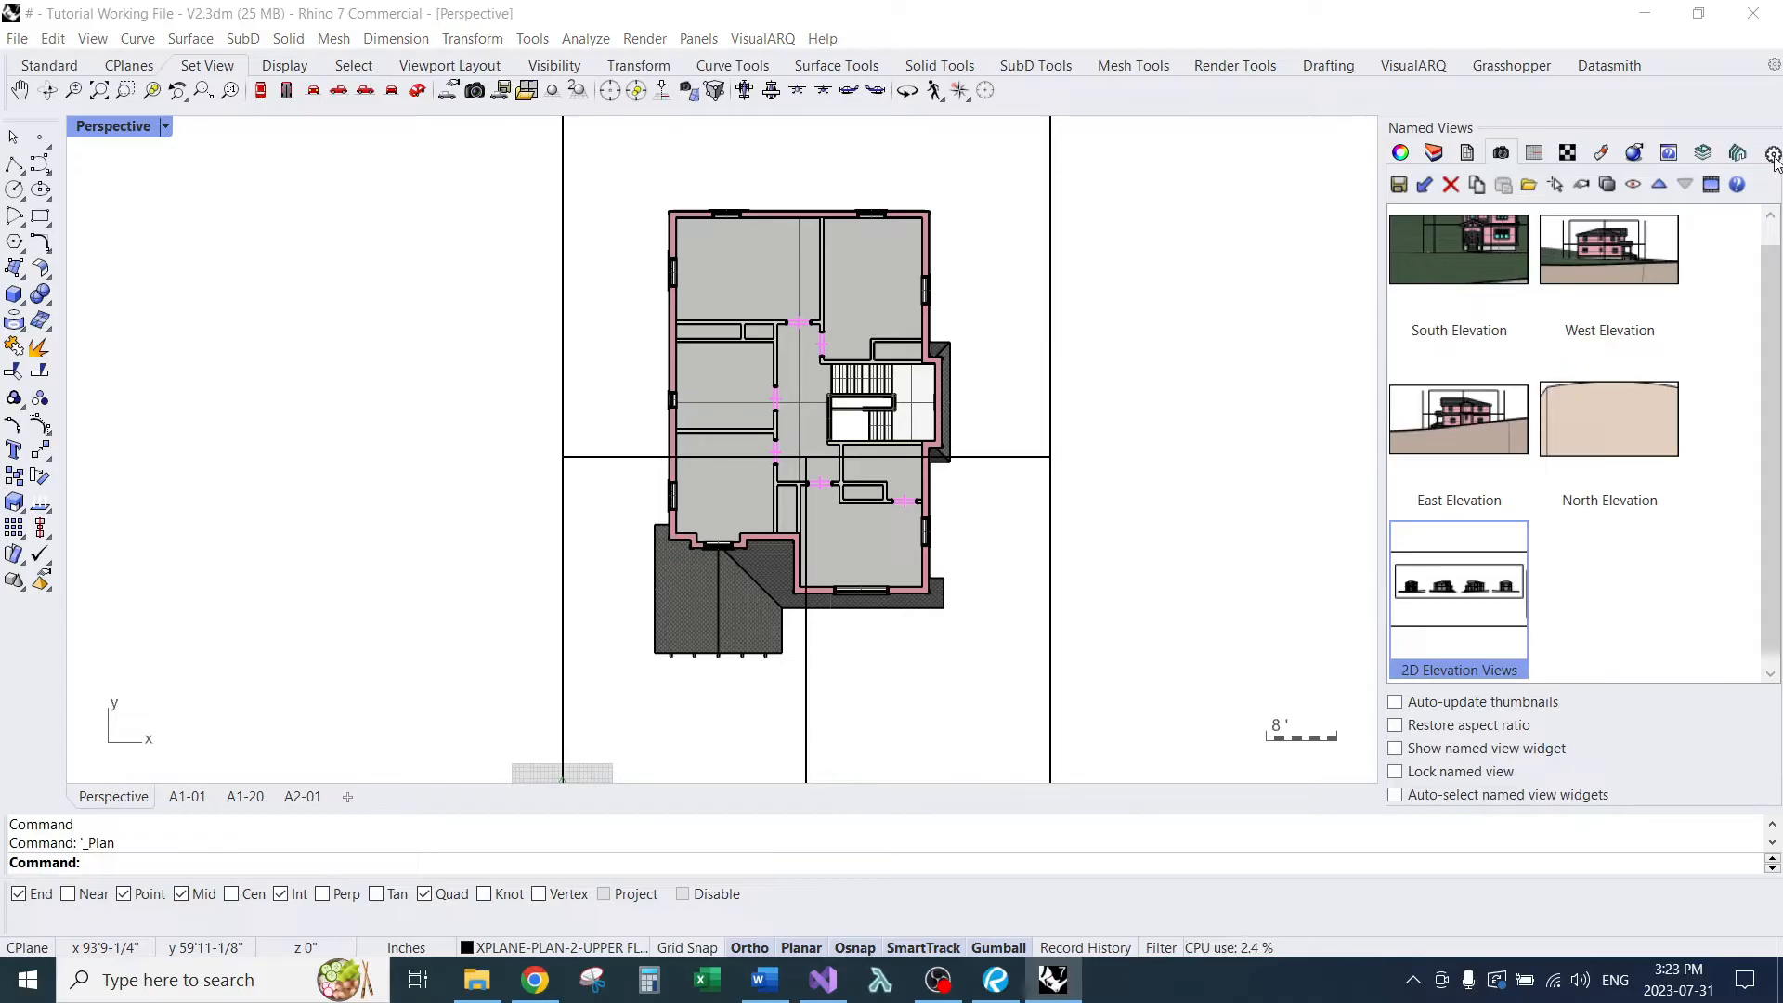
# Step: Save the current view as the named view 'A1-20 - Upper Floor Plan'
pyautogui.click(1772, 152)
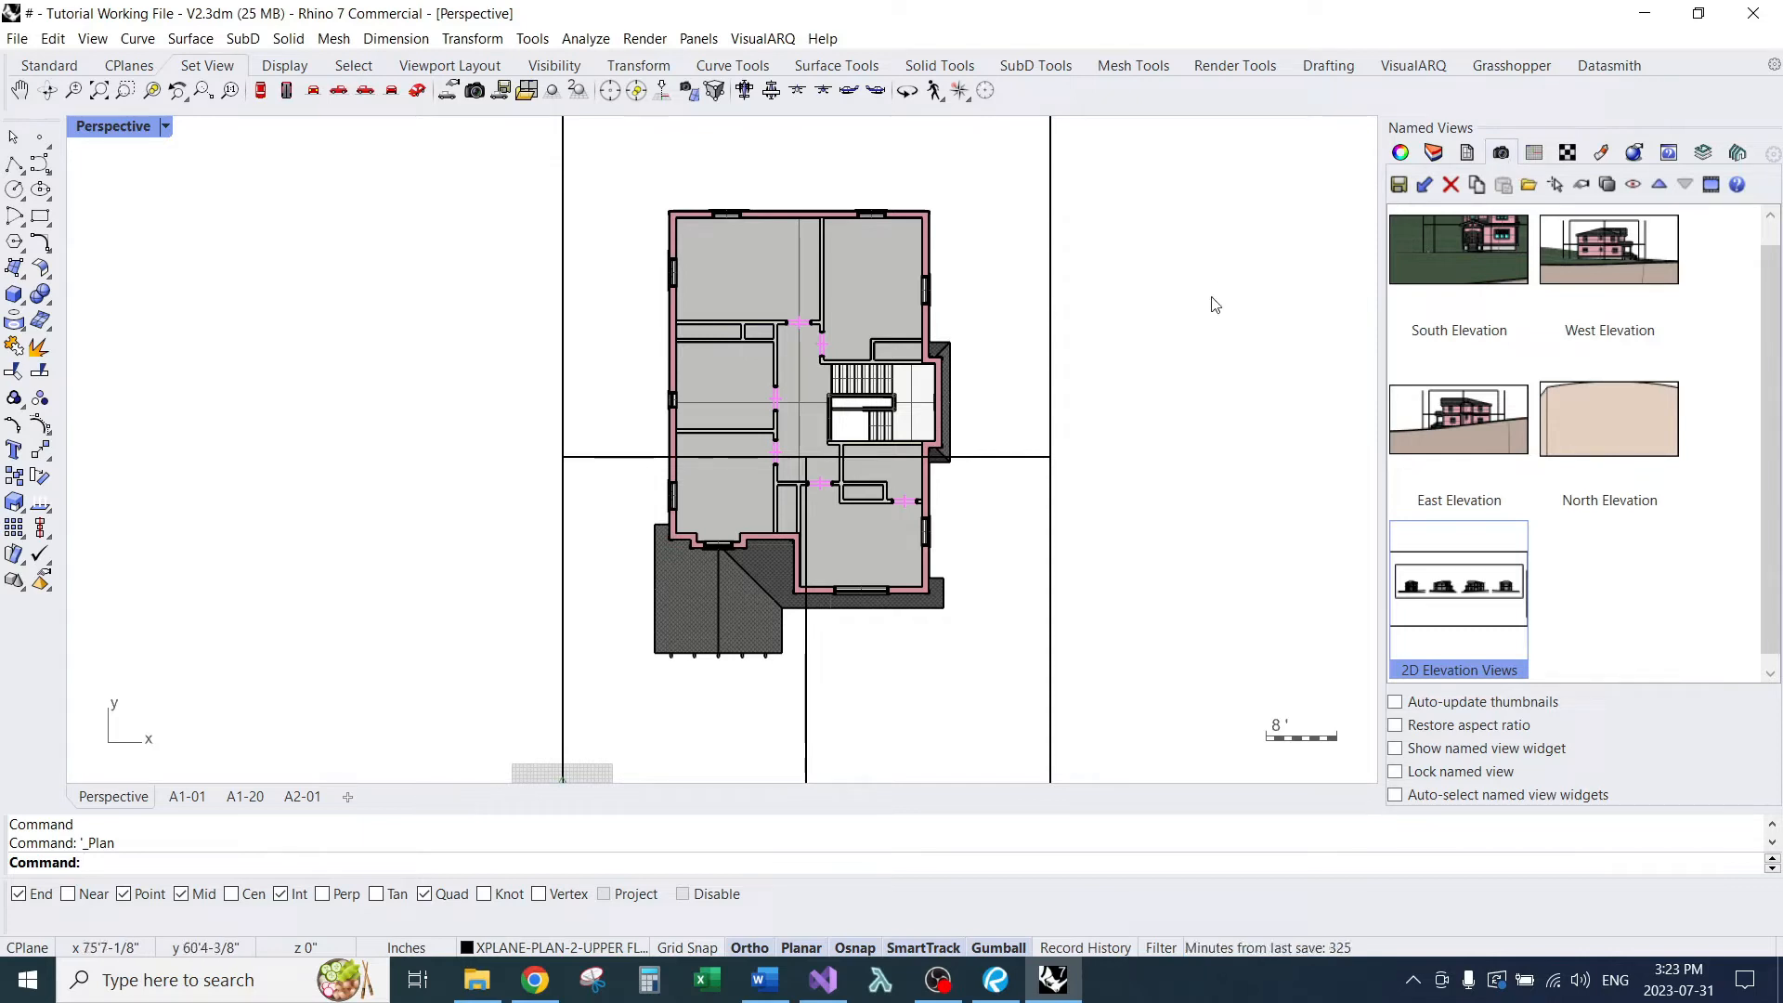
pyautogui.write('NamedView')
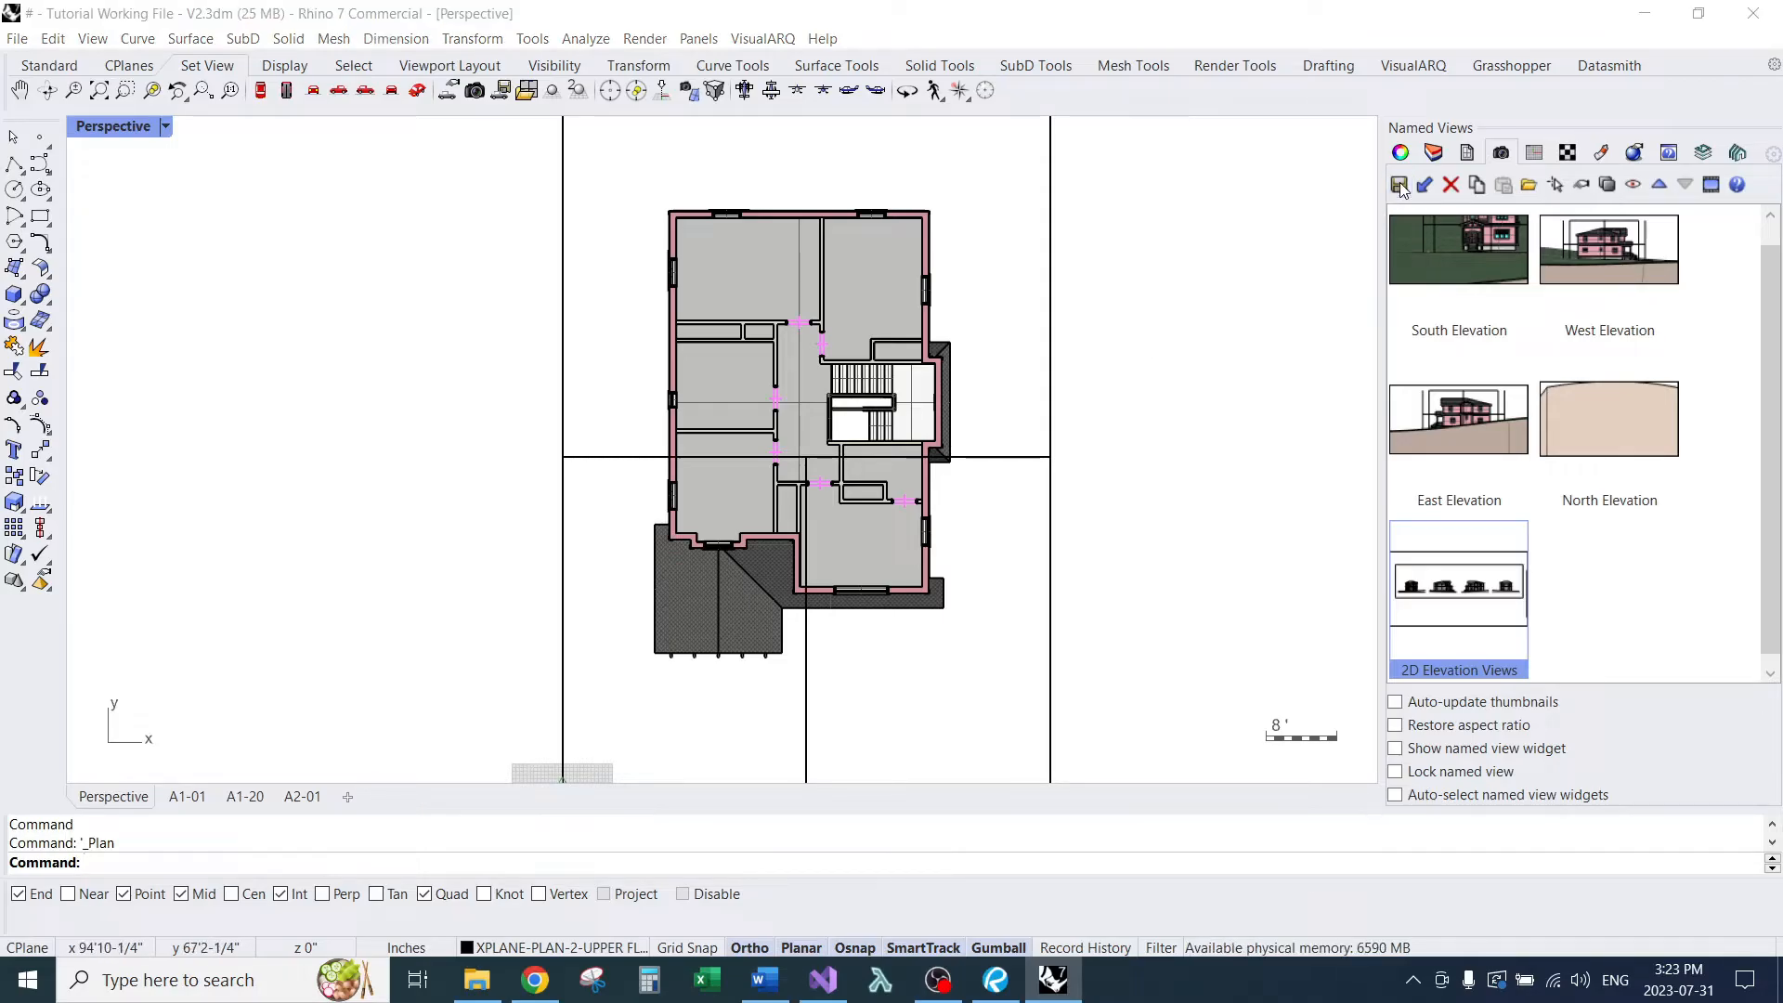
pyautogui.click(1400, 184)
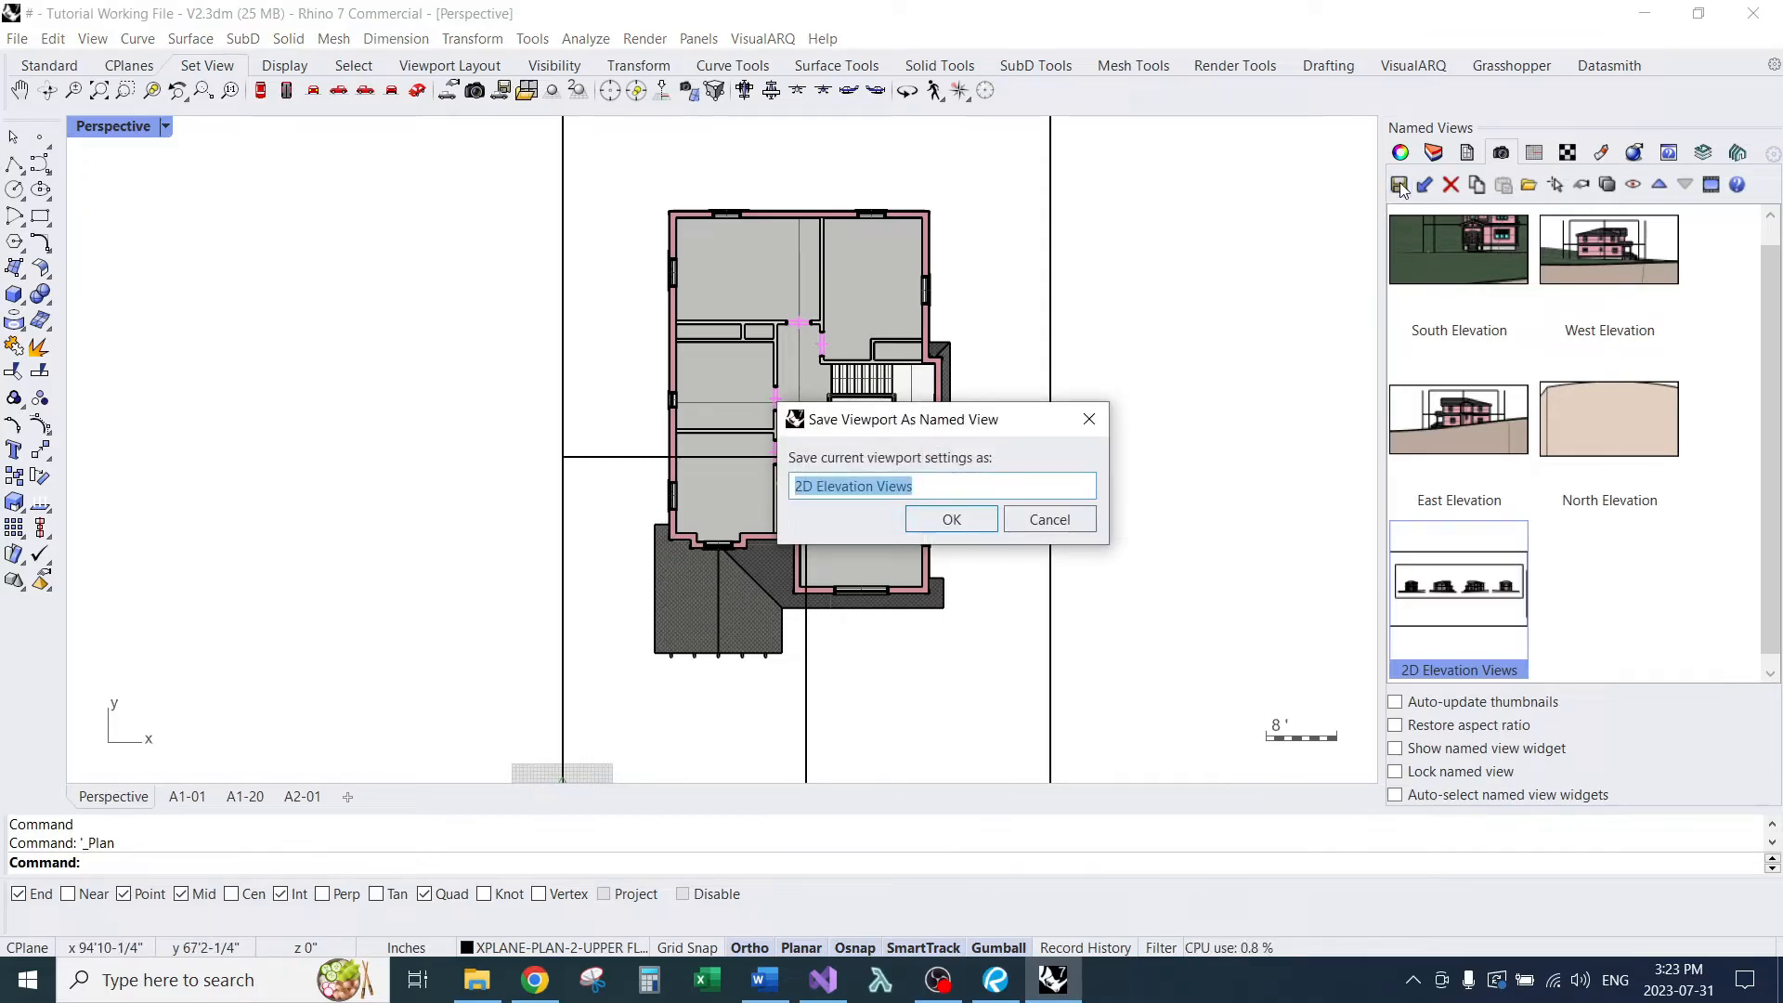
pyautogui.write('A1-20')
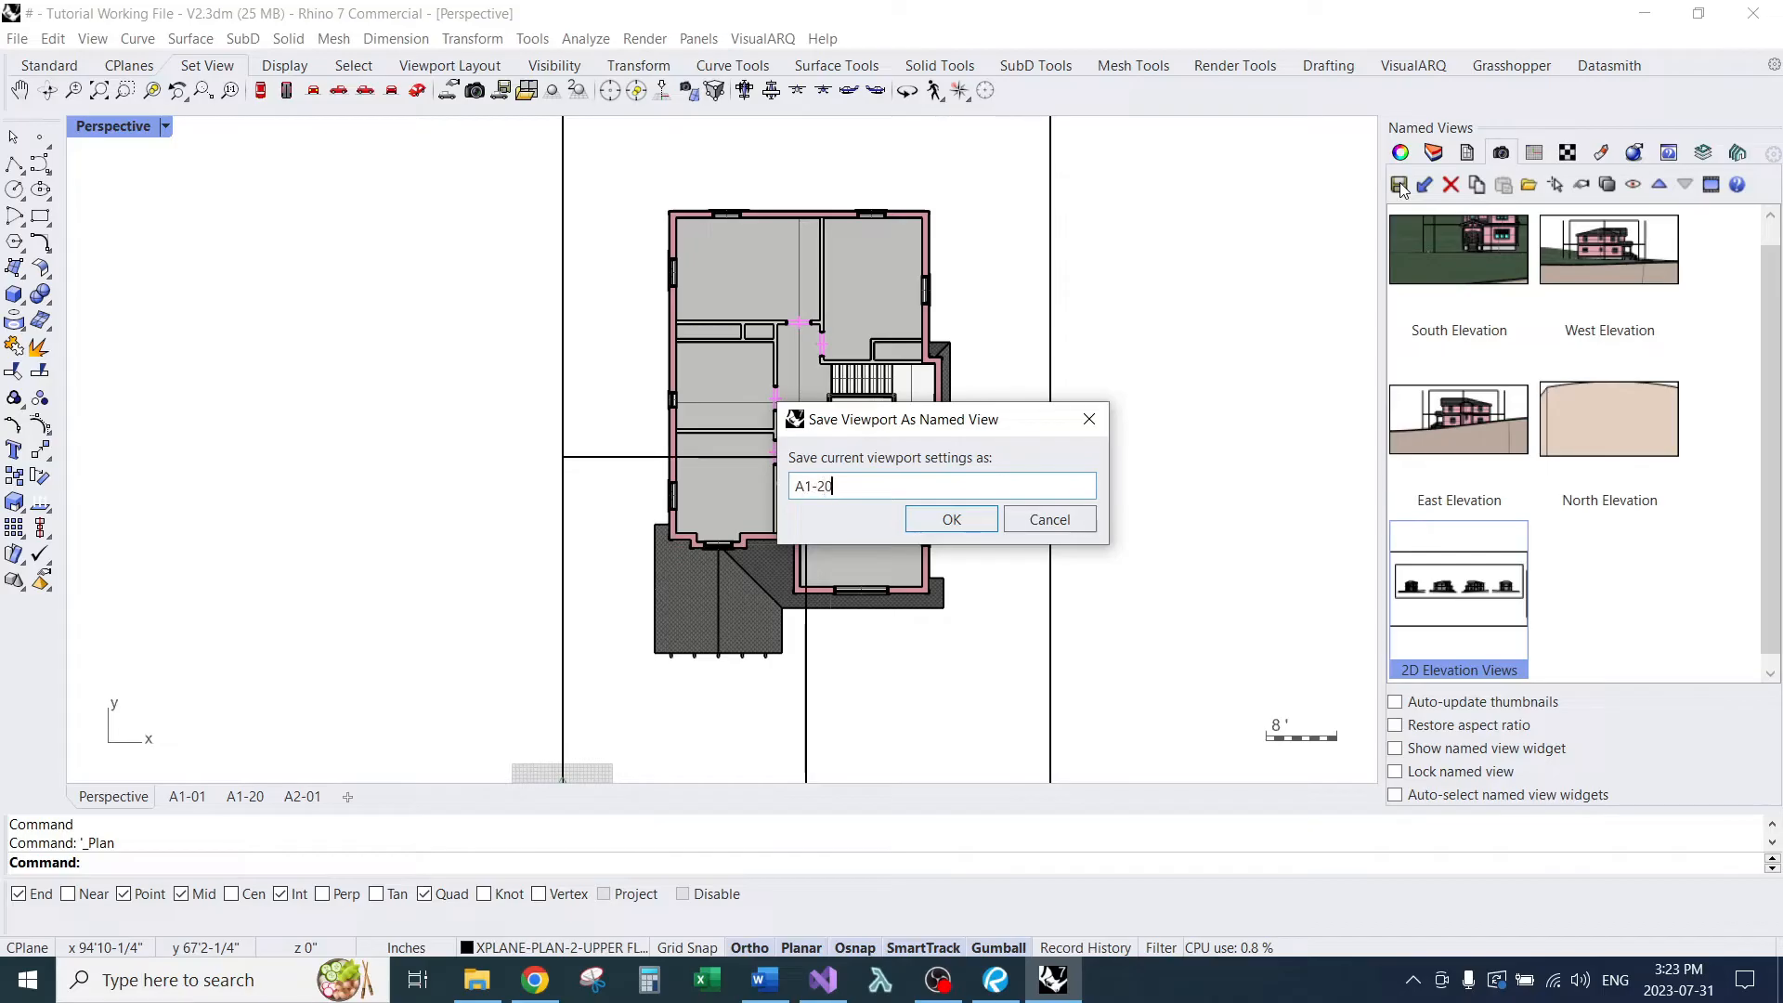
pyautogui.write('- Upper')
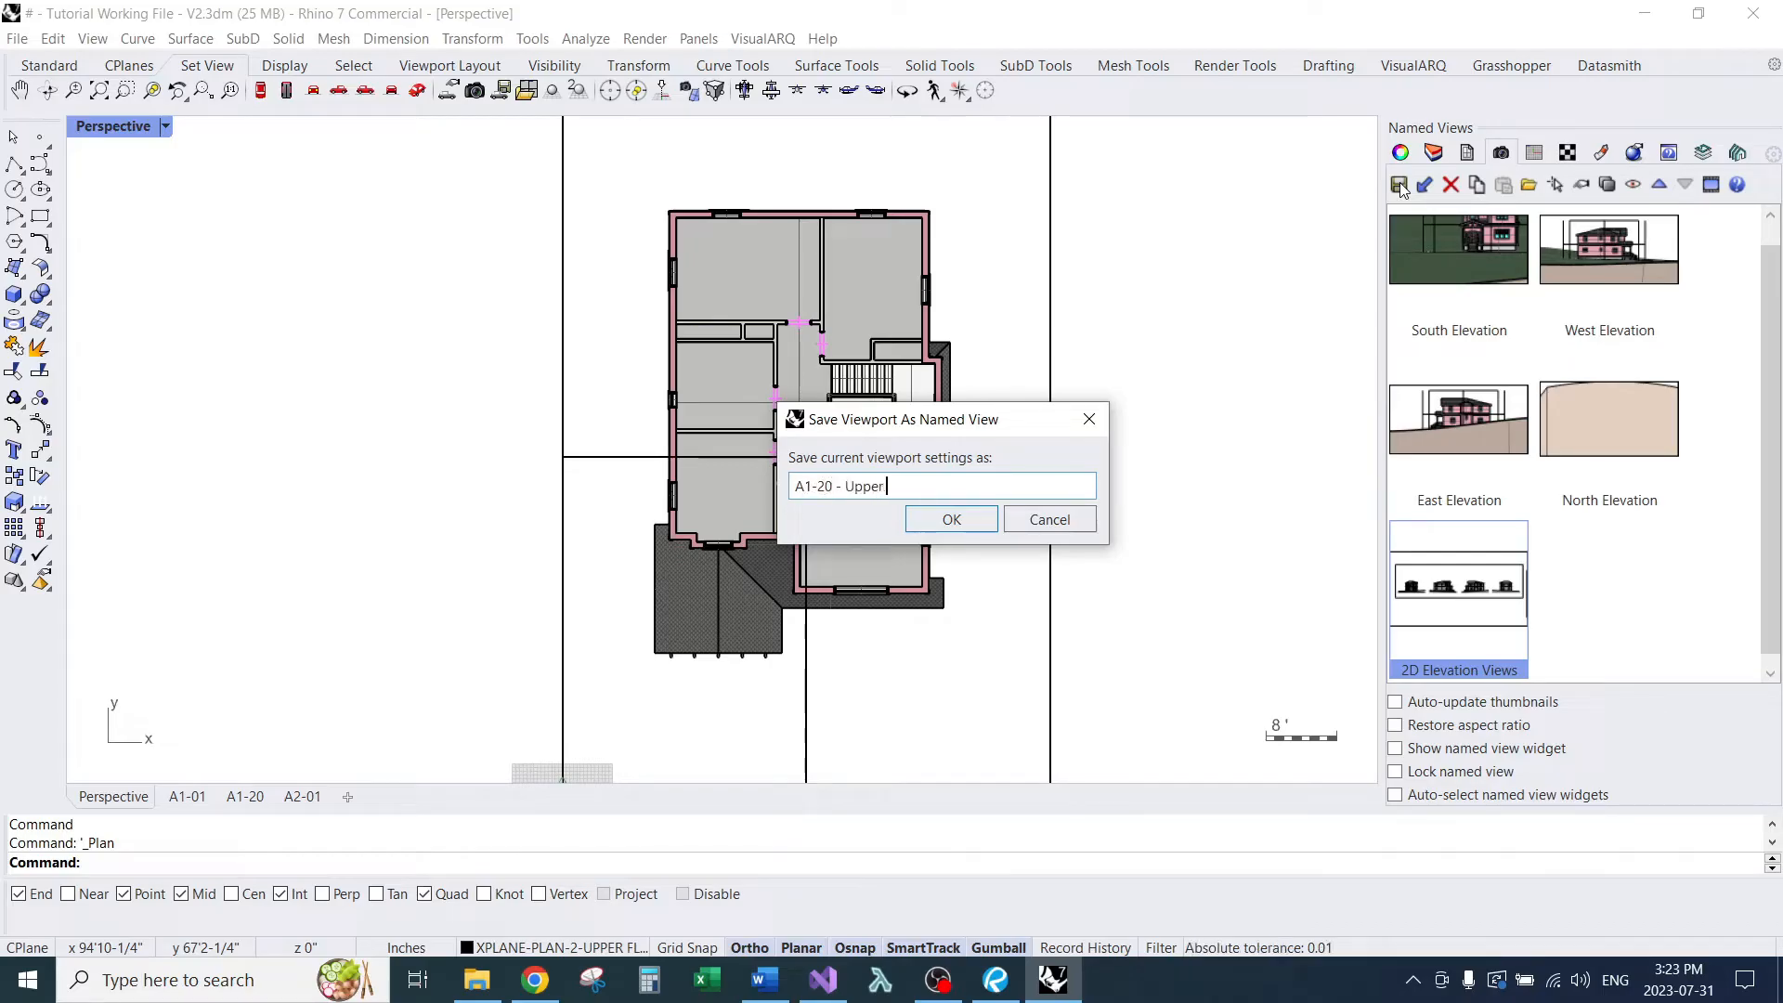
pyautogui.write('Floor Plan')
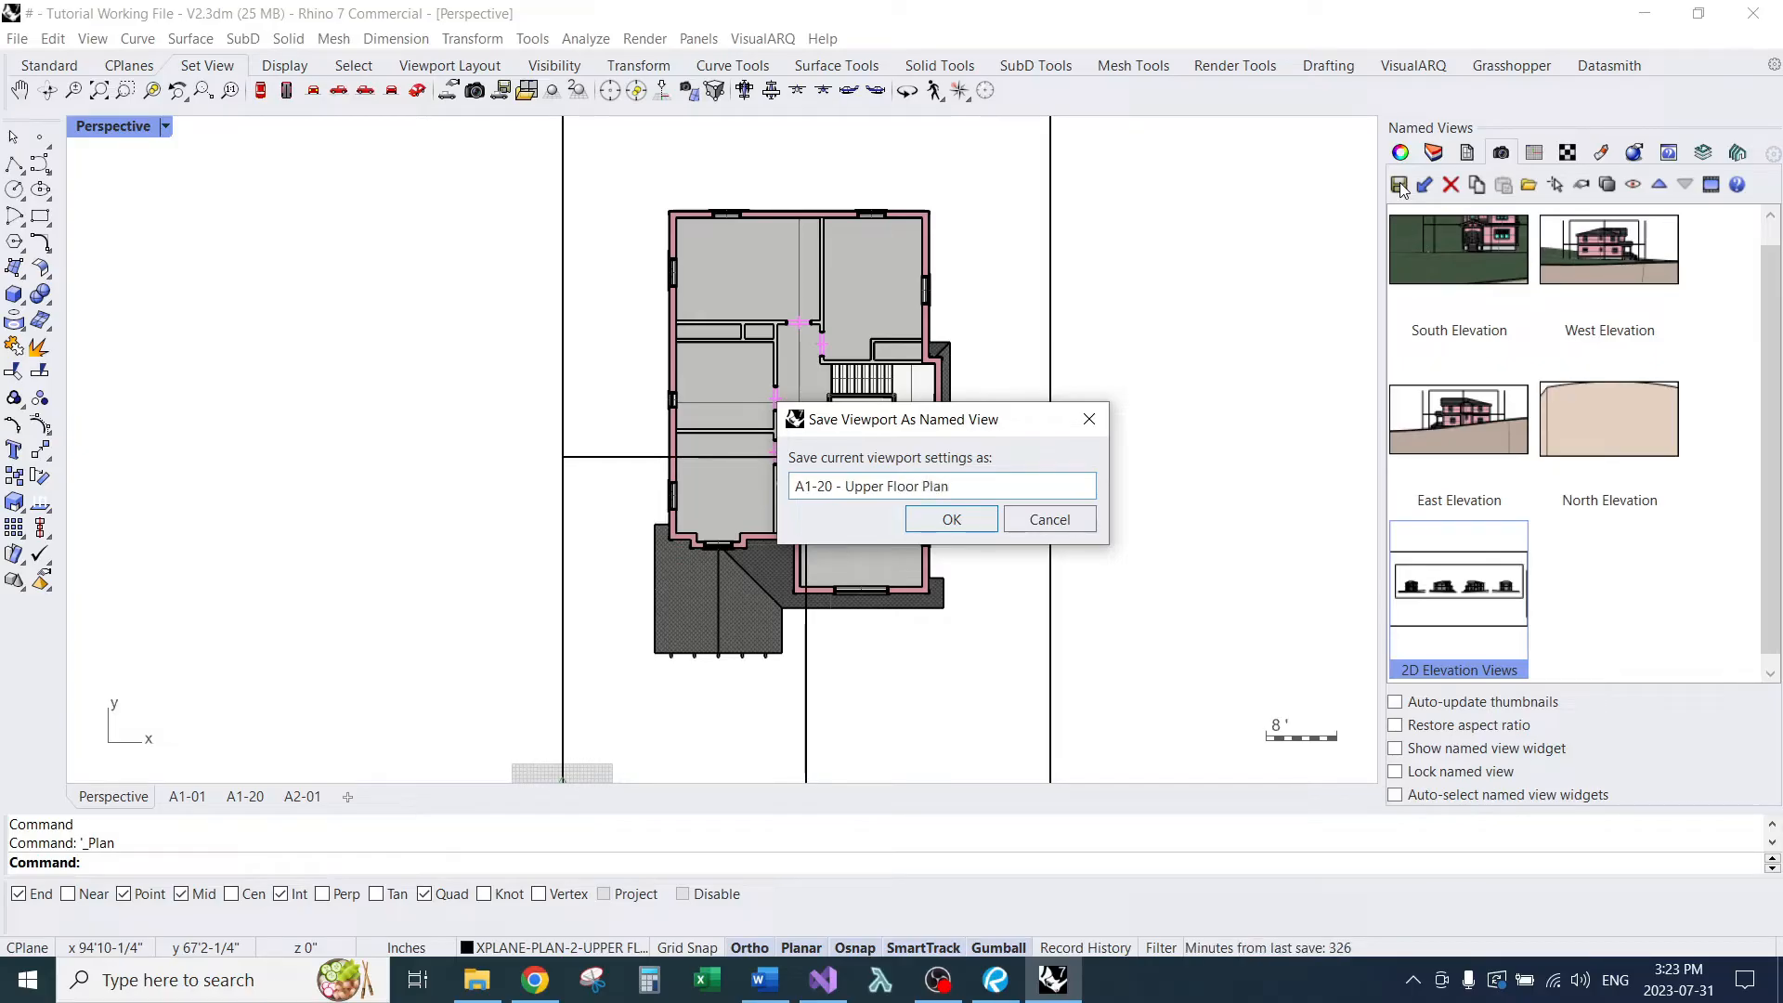
pyautogui.moveTo(998, 507)
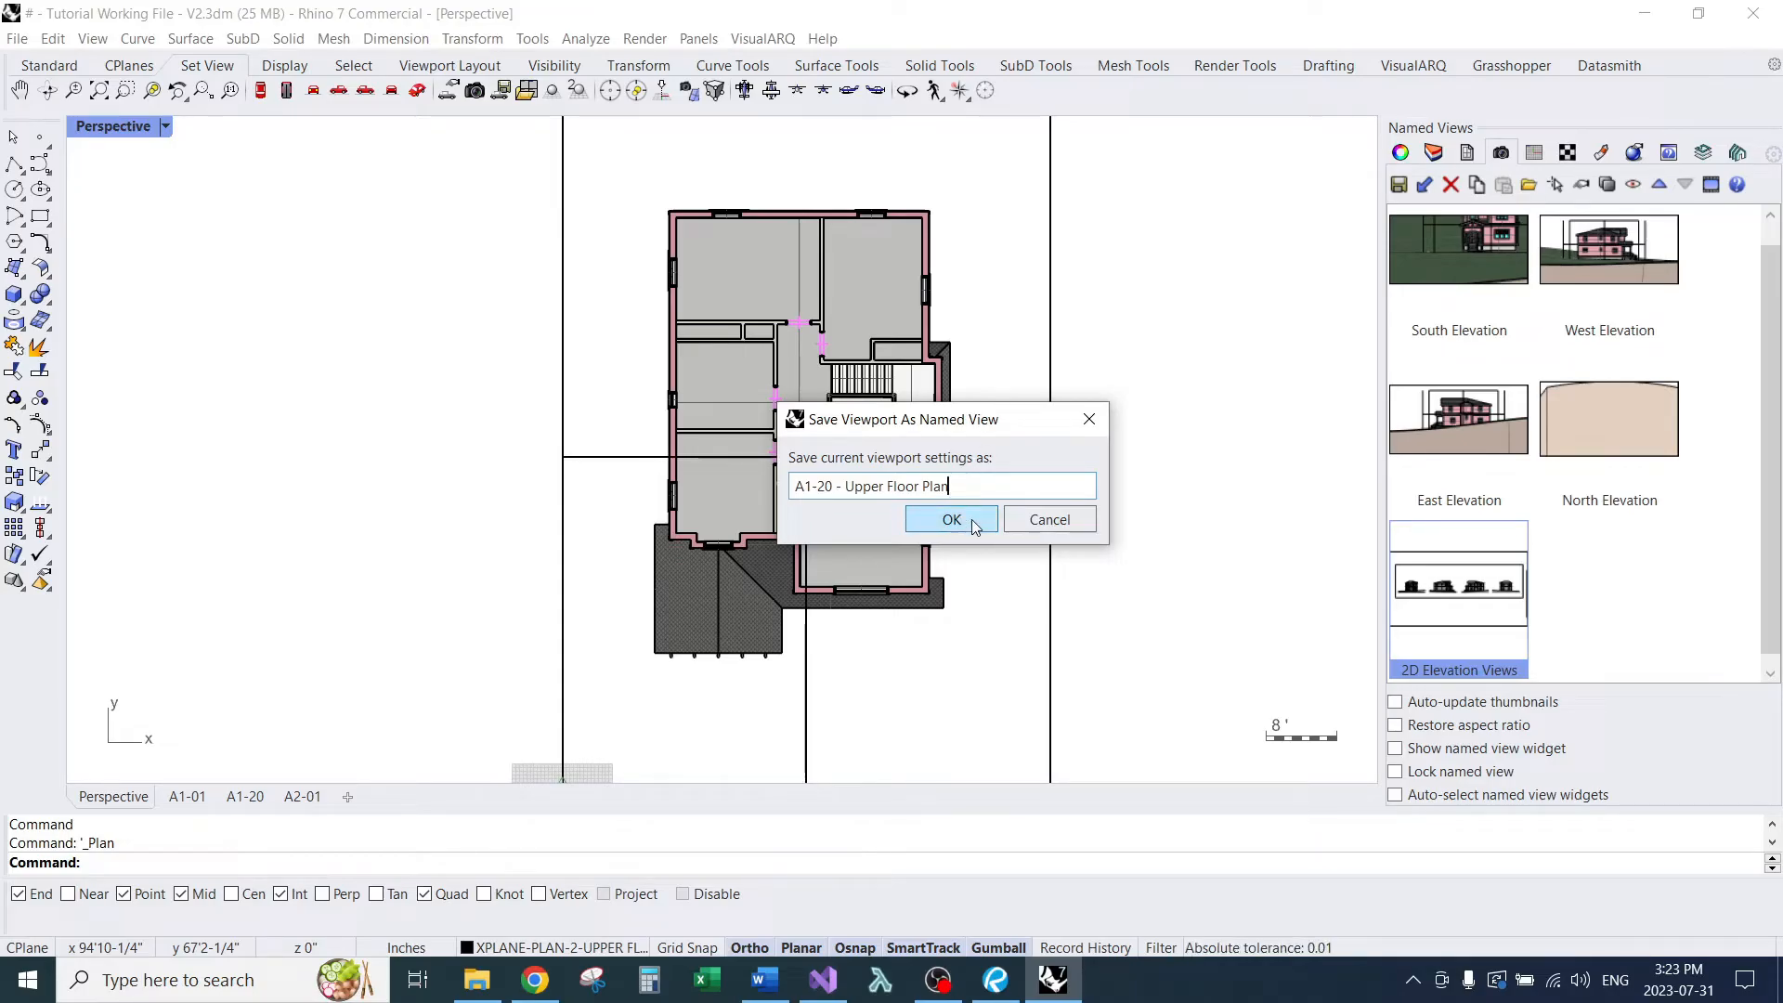
pyautogui.moveTo(1419, 481)
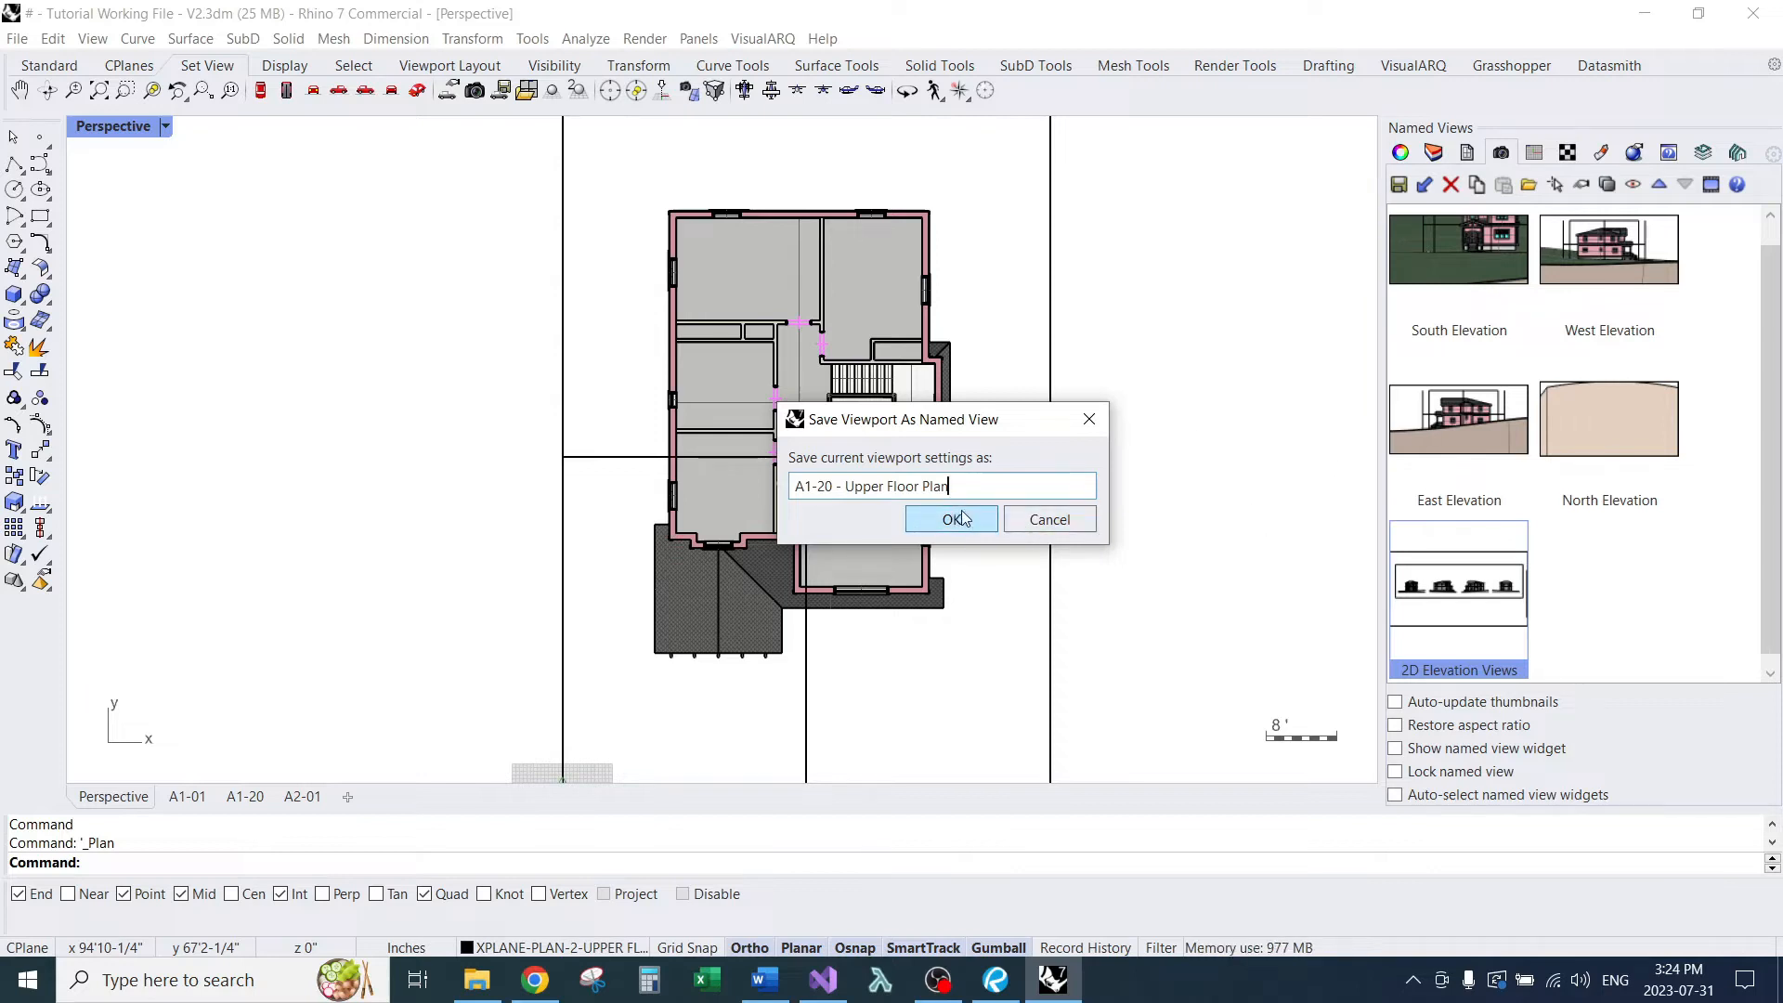
pyautogui.click(951, 520)
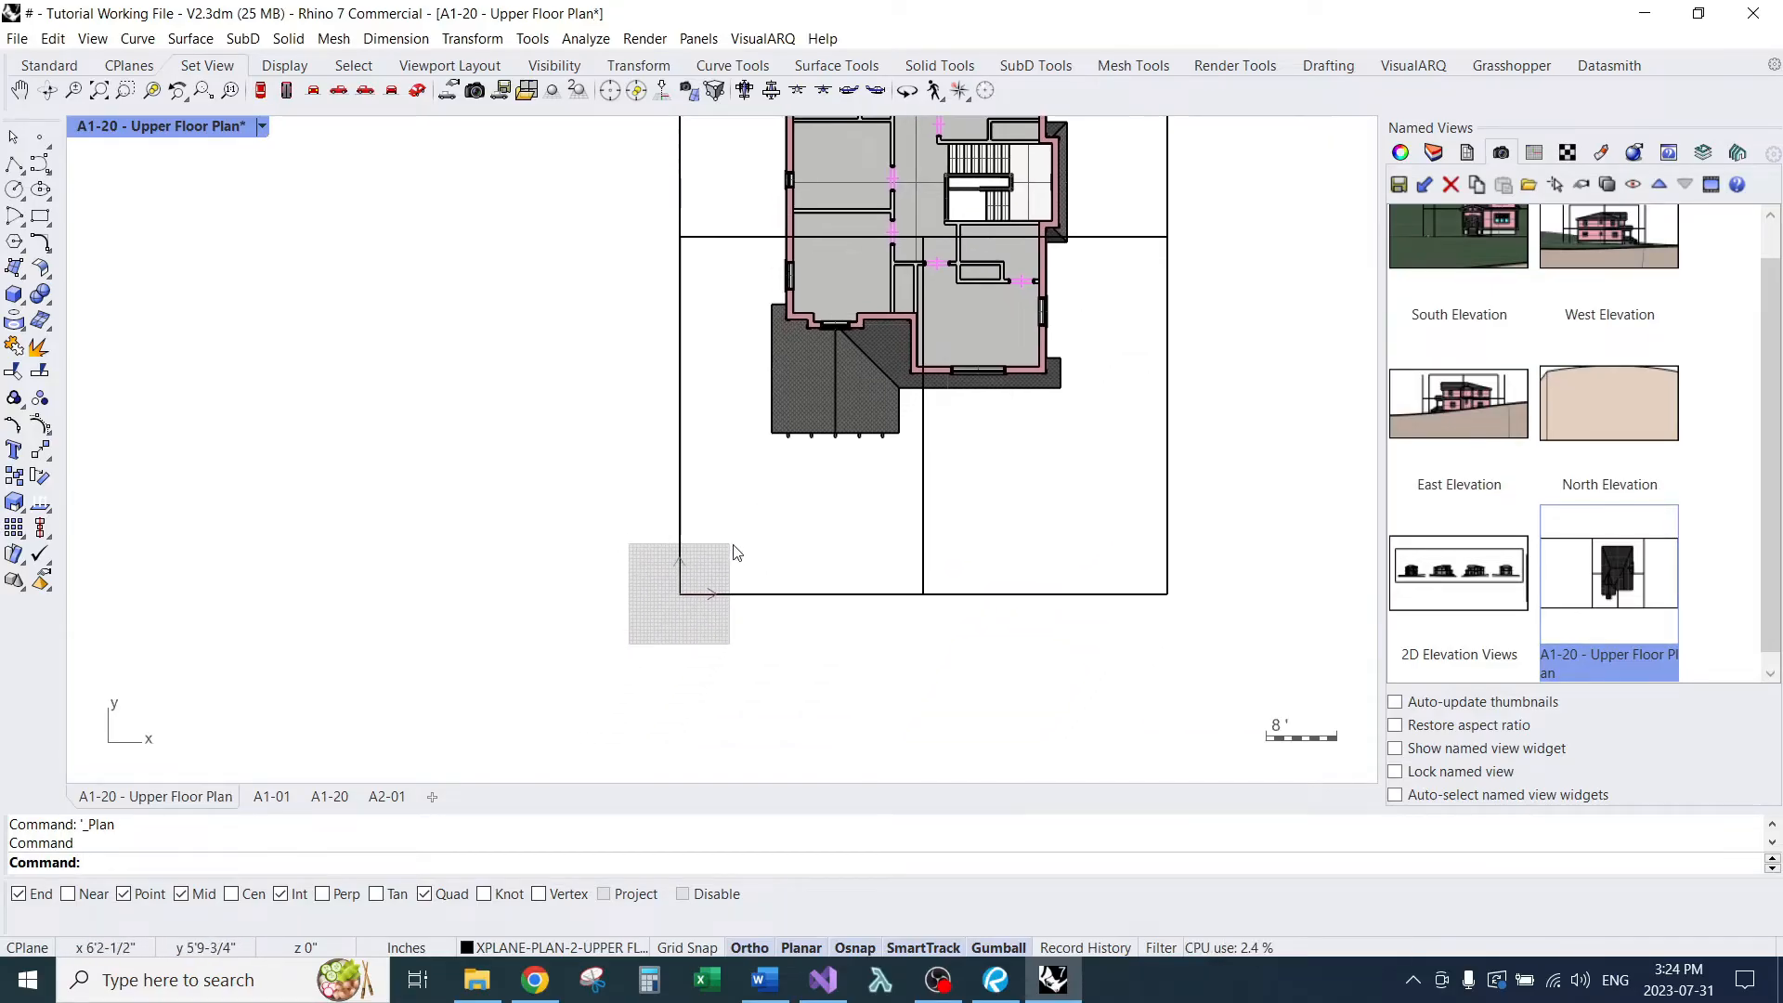
pyautogui.moveTo(683, 609)
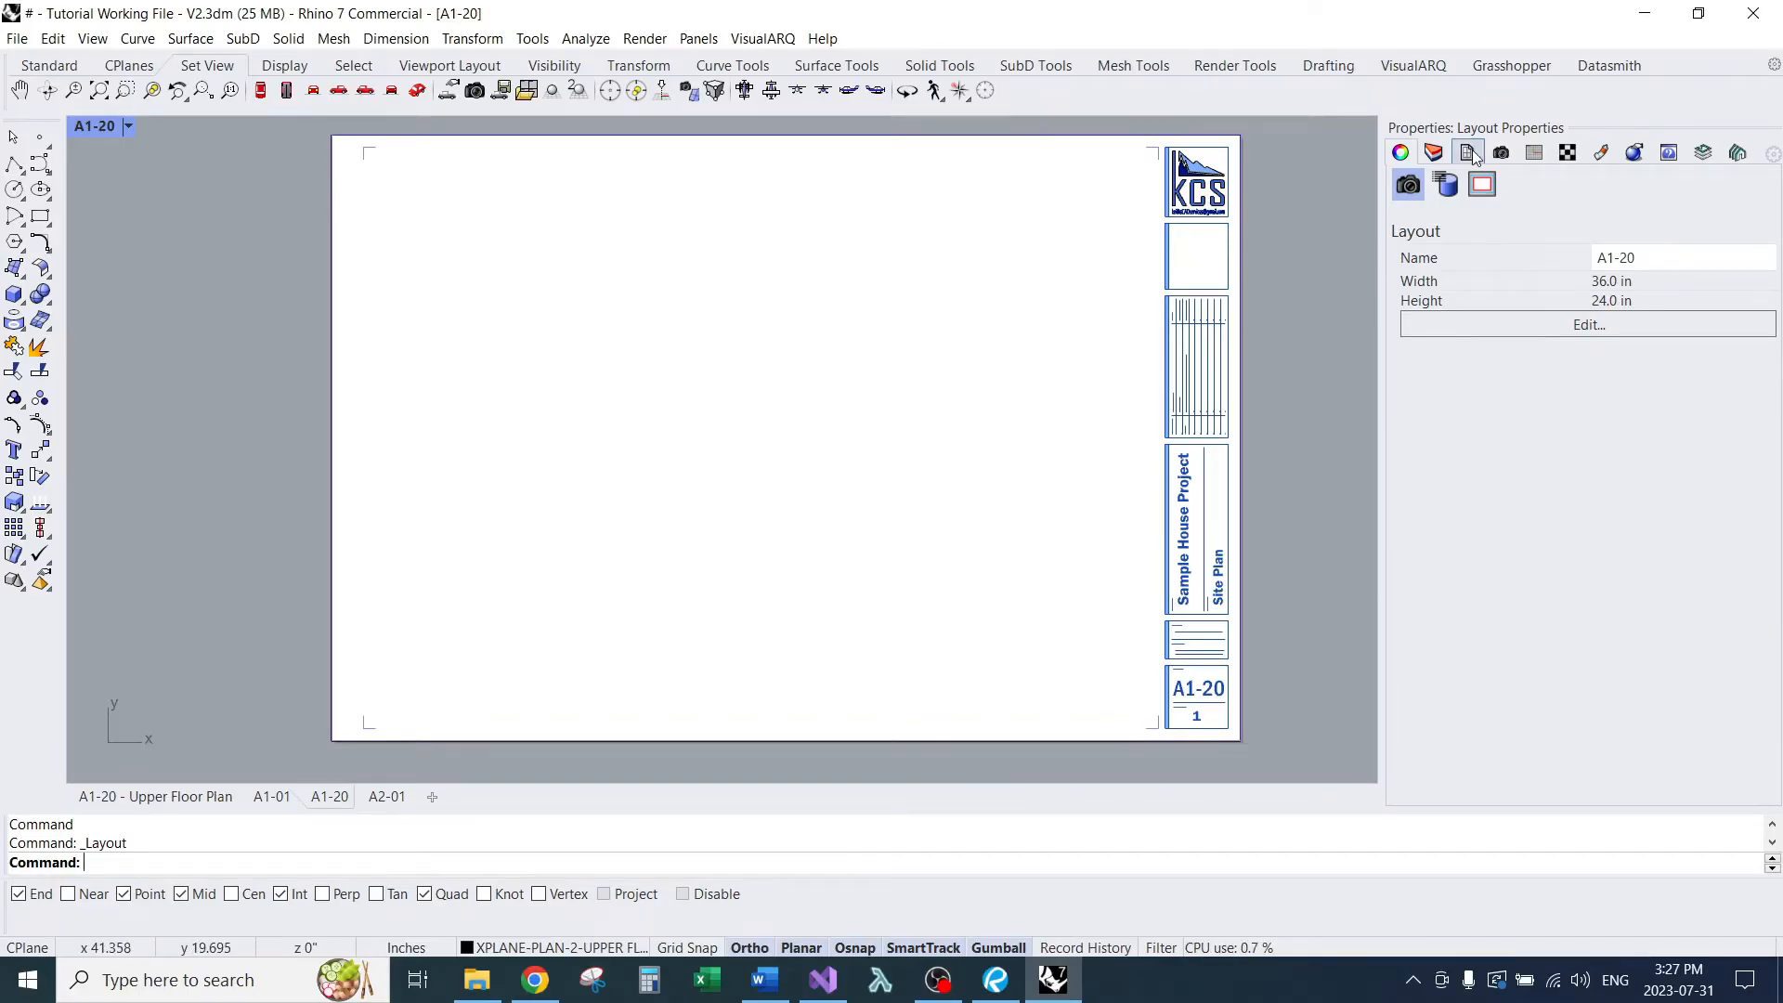
# Step: In the Layouts panel, duplicate the A1-20 layout and delete the copy again
pyautogui.click(1467, 153)
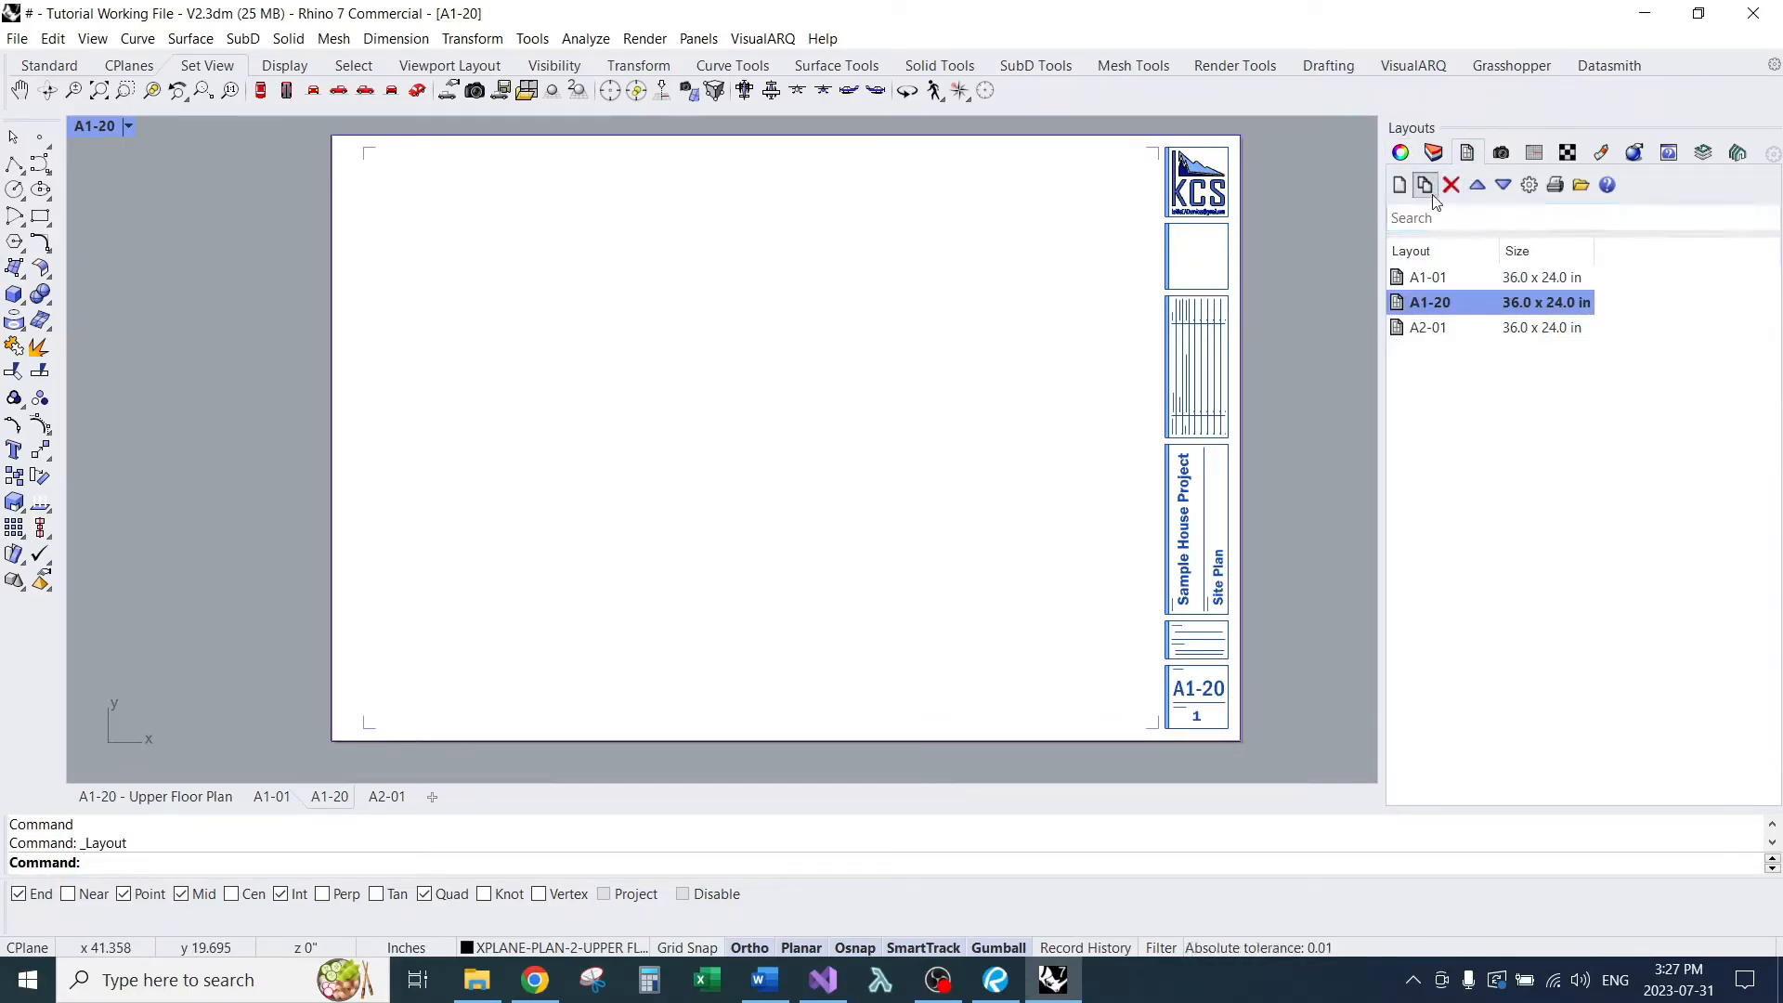
pyautogui.click(1425, 184)
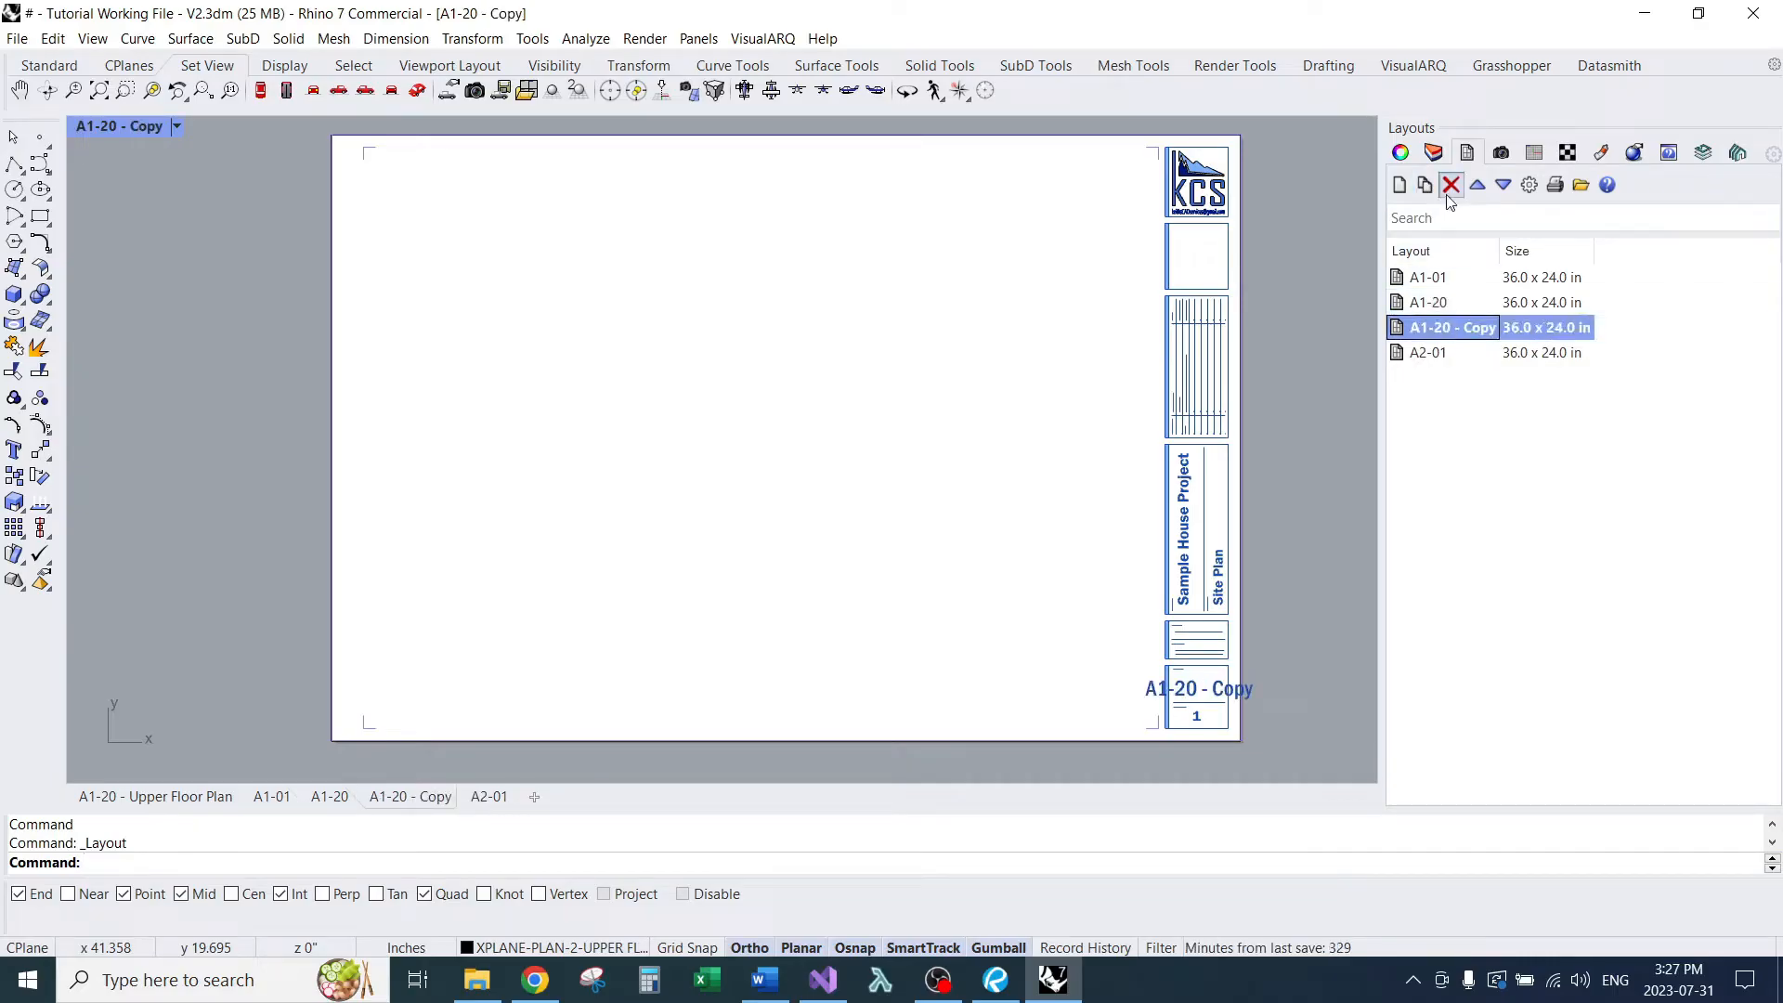
pyautogui.click(1451, 184)
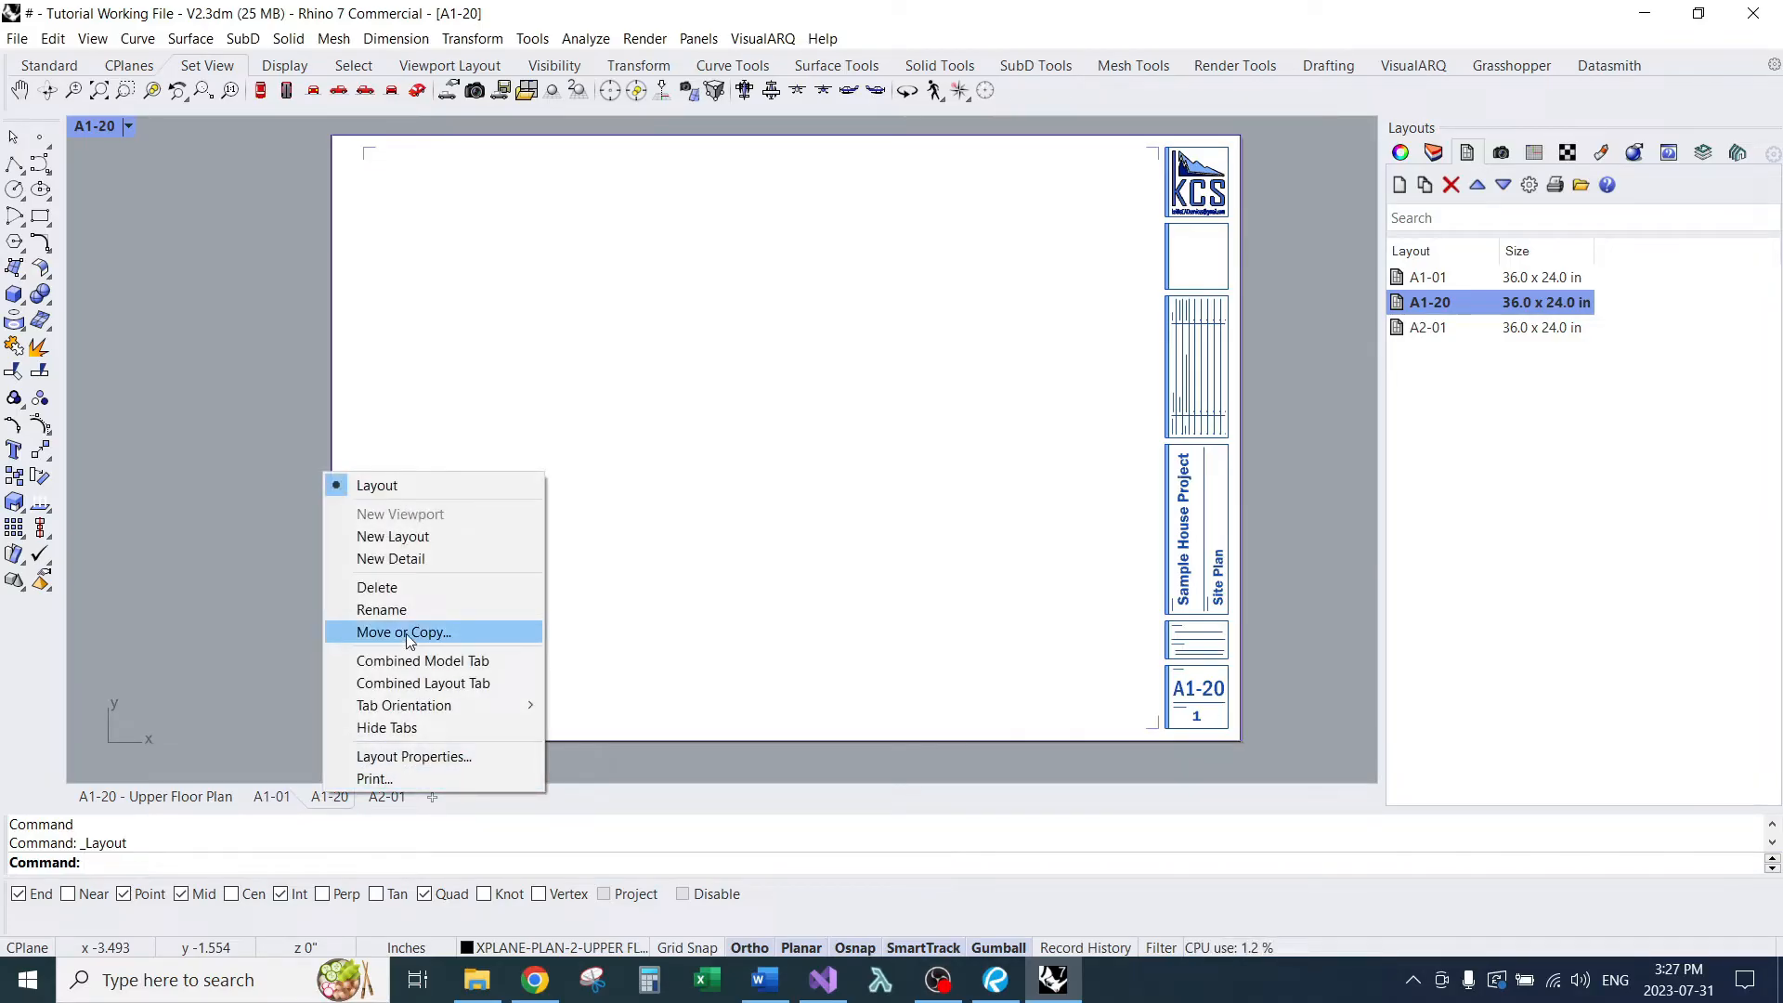
pyautogui.moveTo(417, 545)
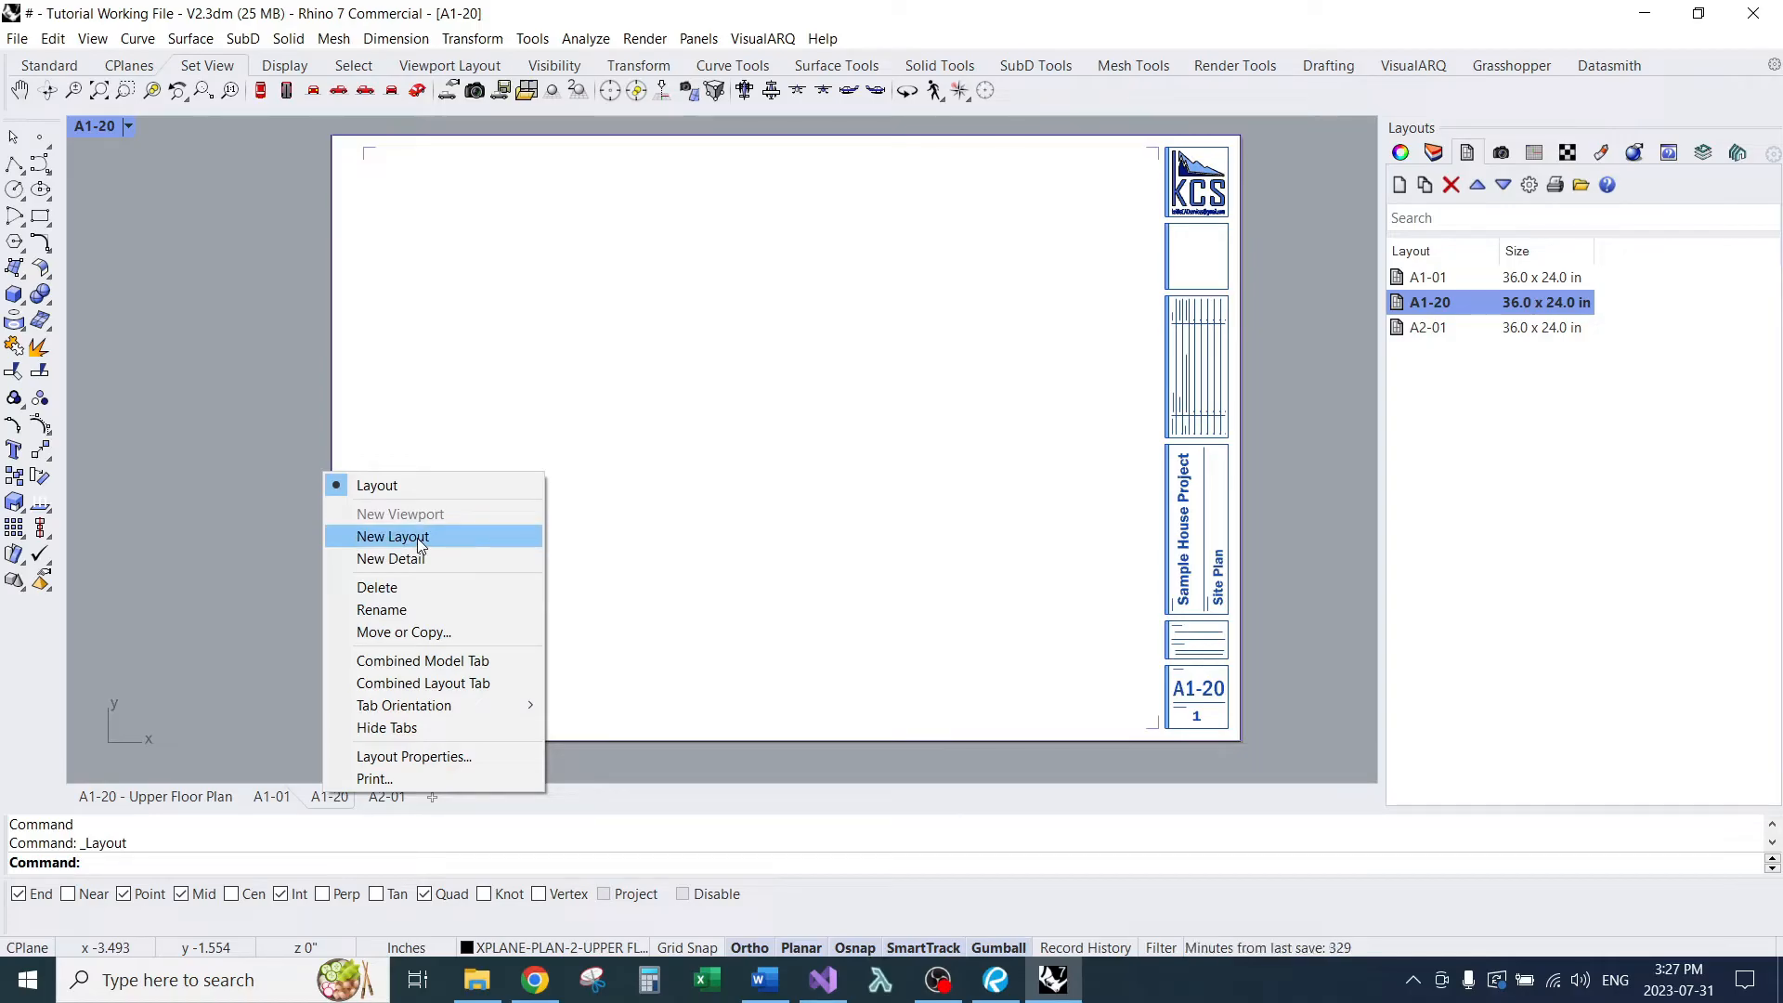
pyautogui.click(392, 535)
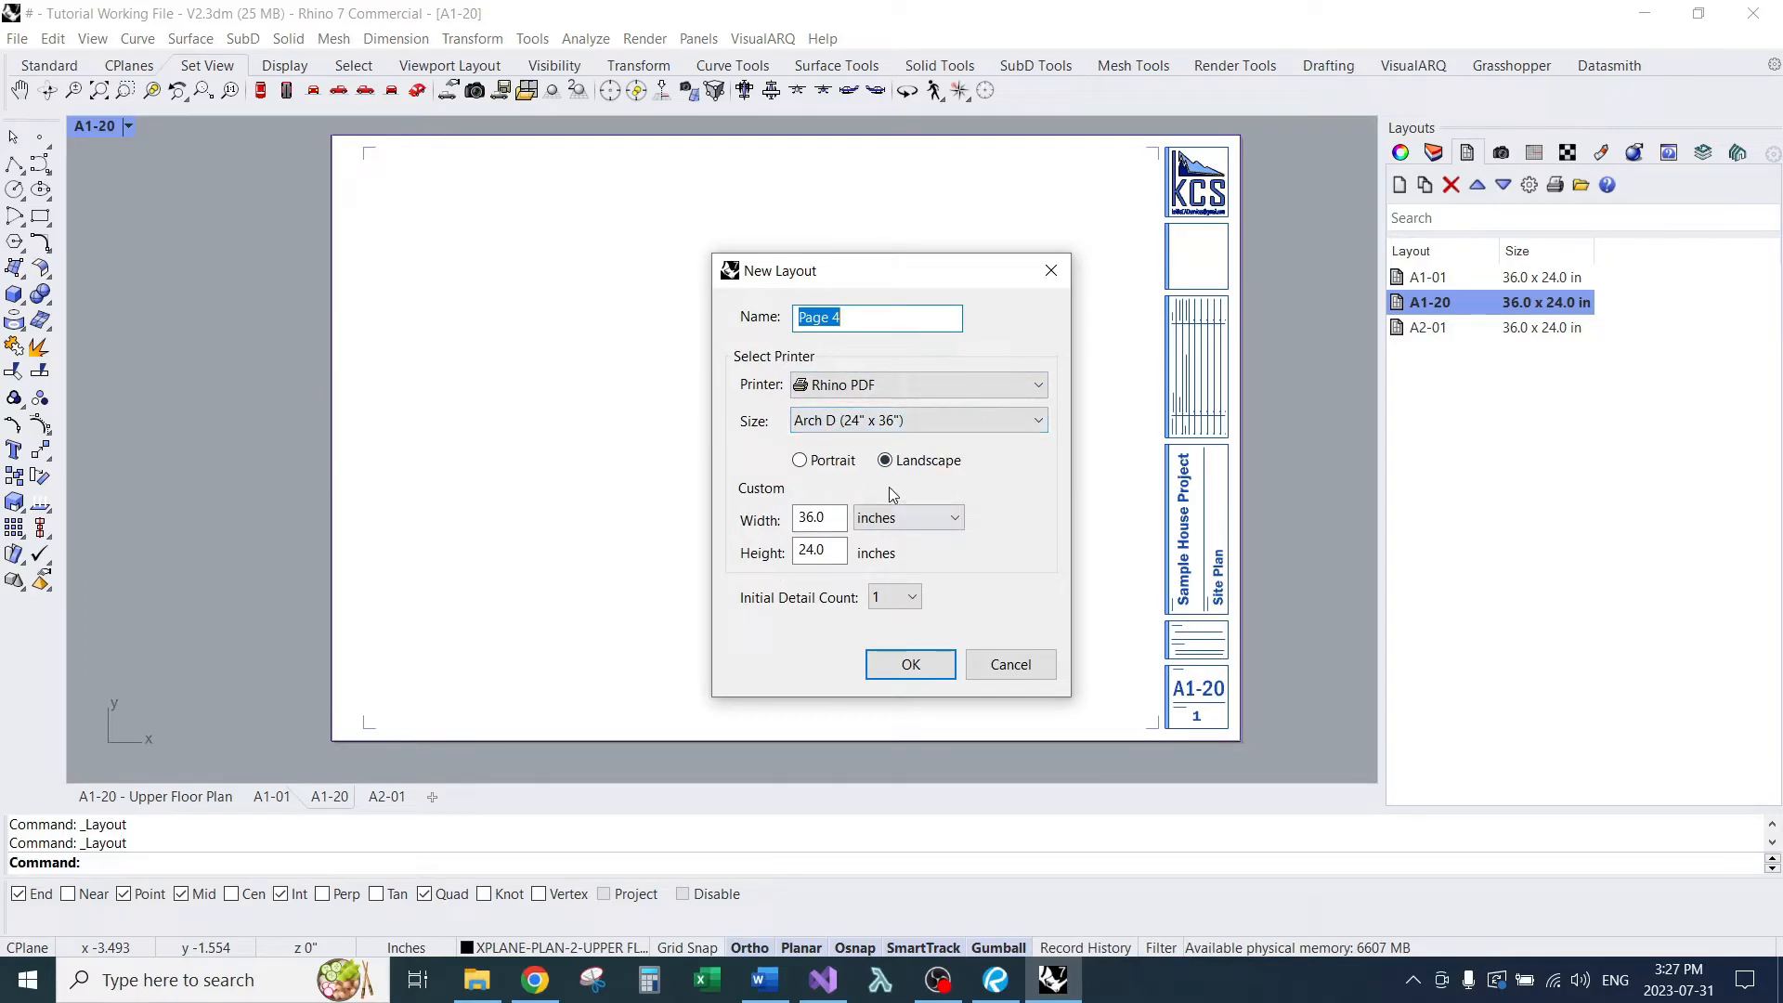
pyautogui.click(1010, 665)
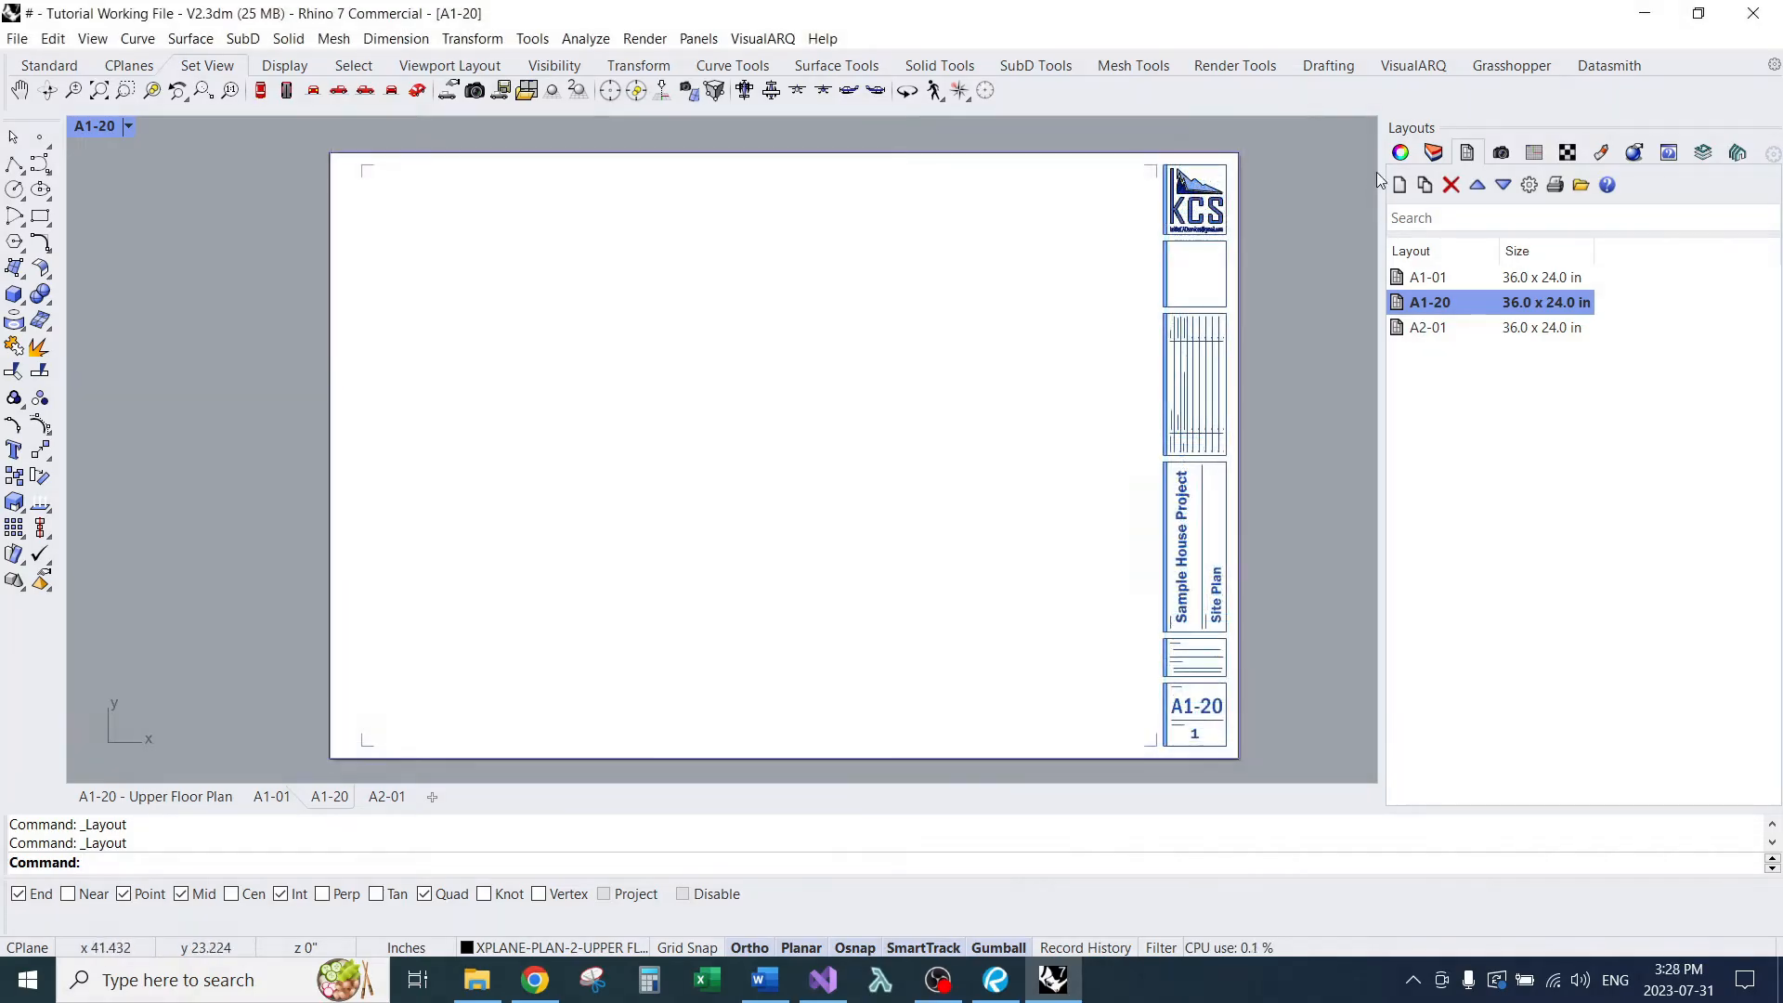
# Step: Add a detail viewport by dragging a rectangle on the A1-20 sheet via Detail > Add
pyautogui.click(1433, 153)
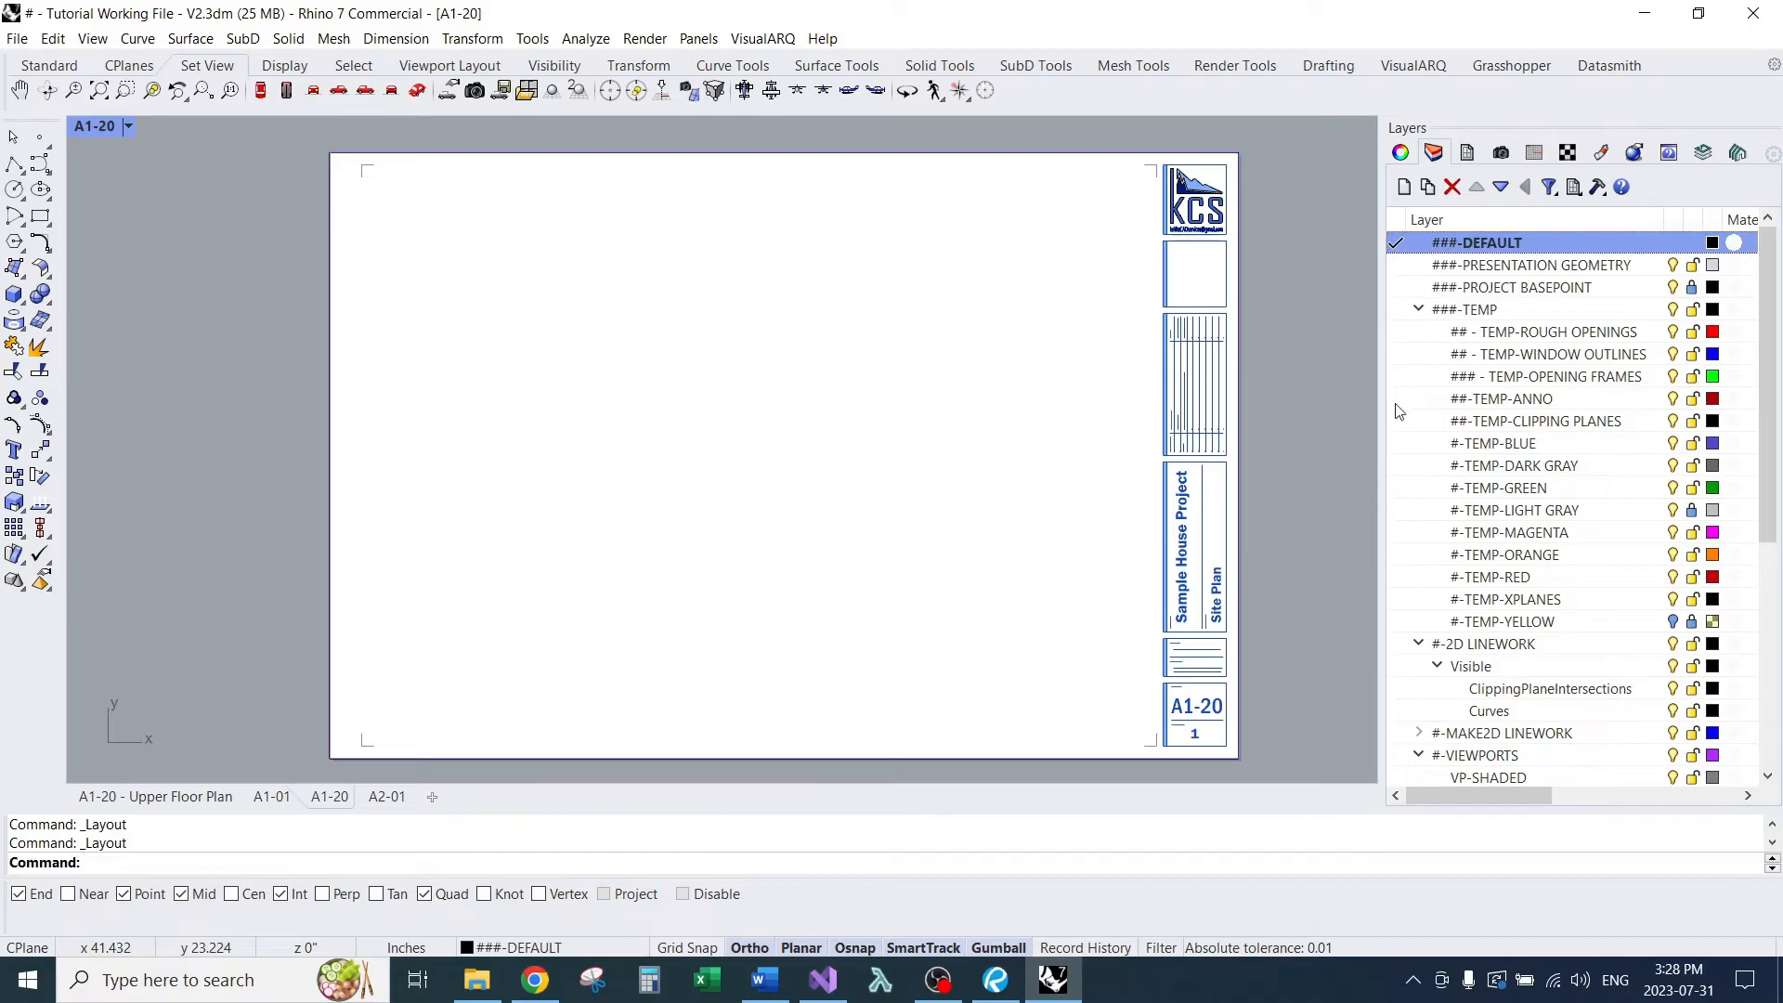
pyautogui.write('Detail')
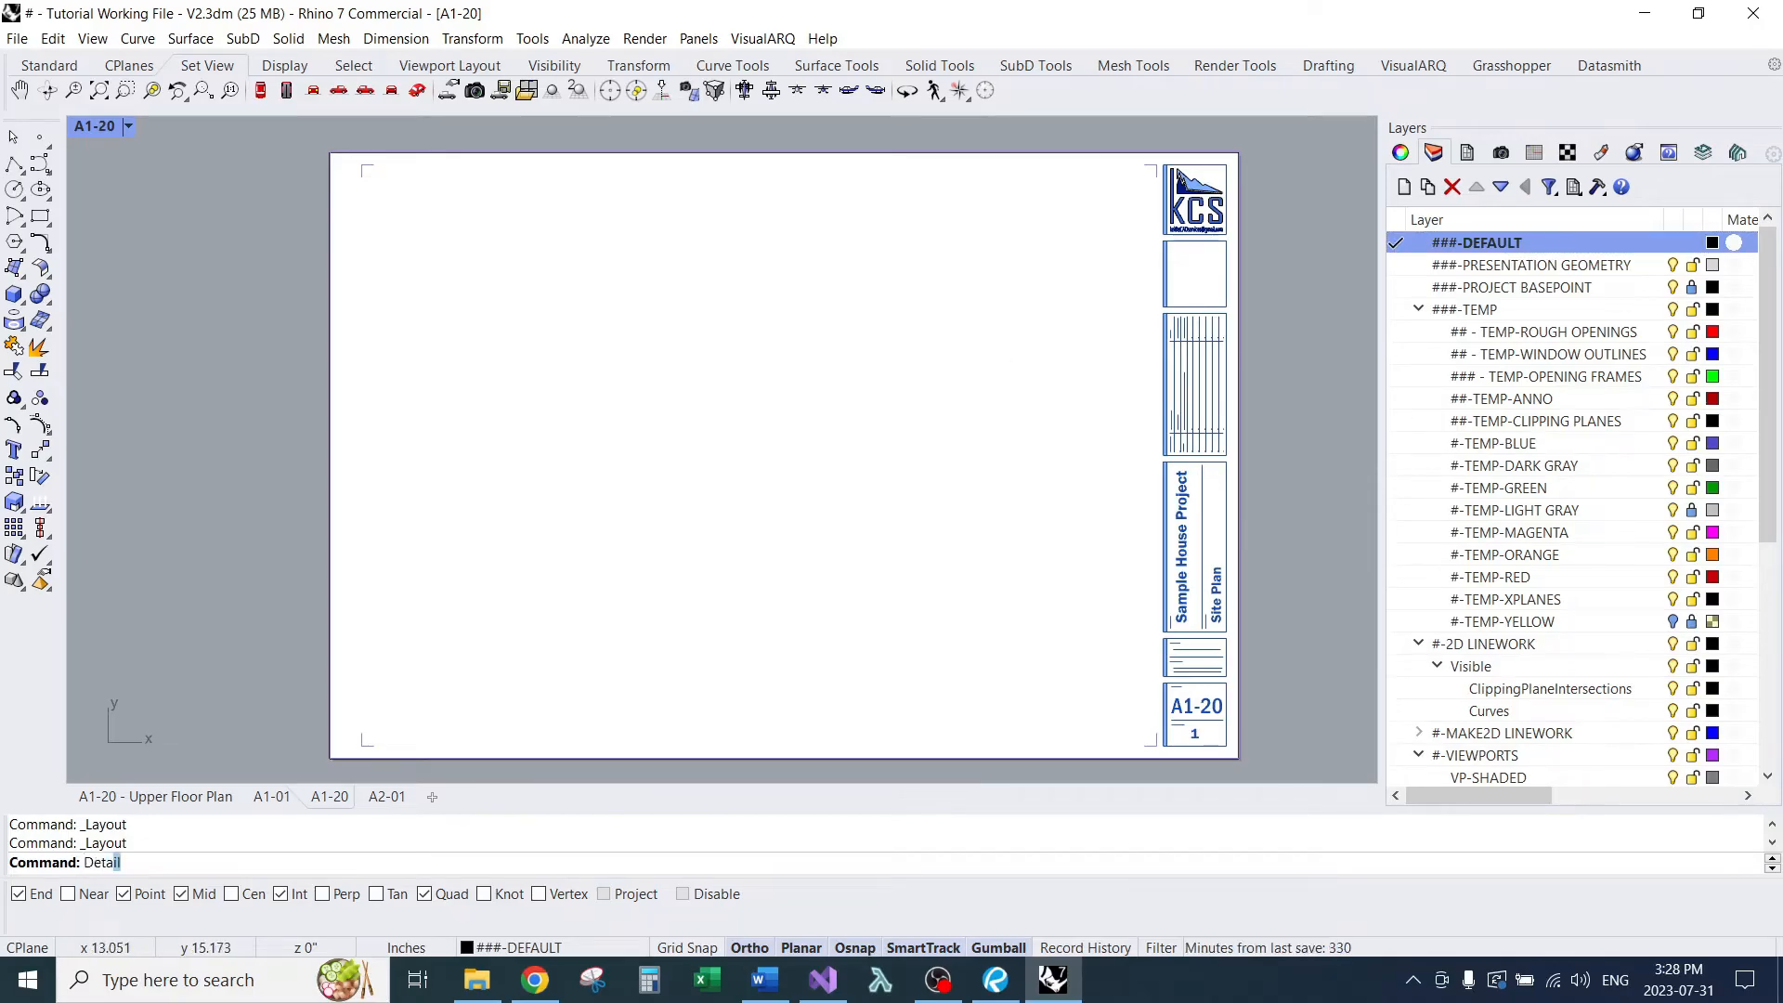
pyautogui.press('Enter')
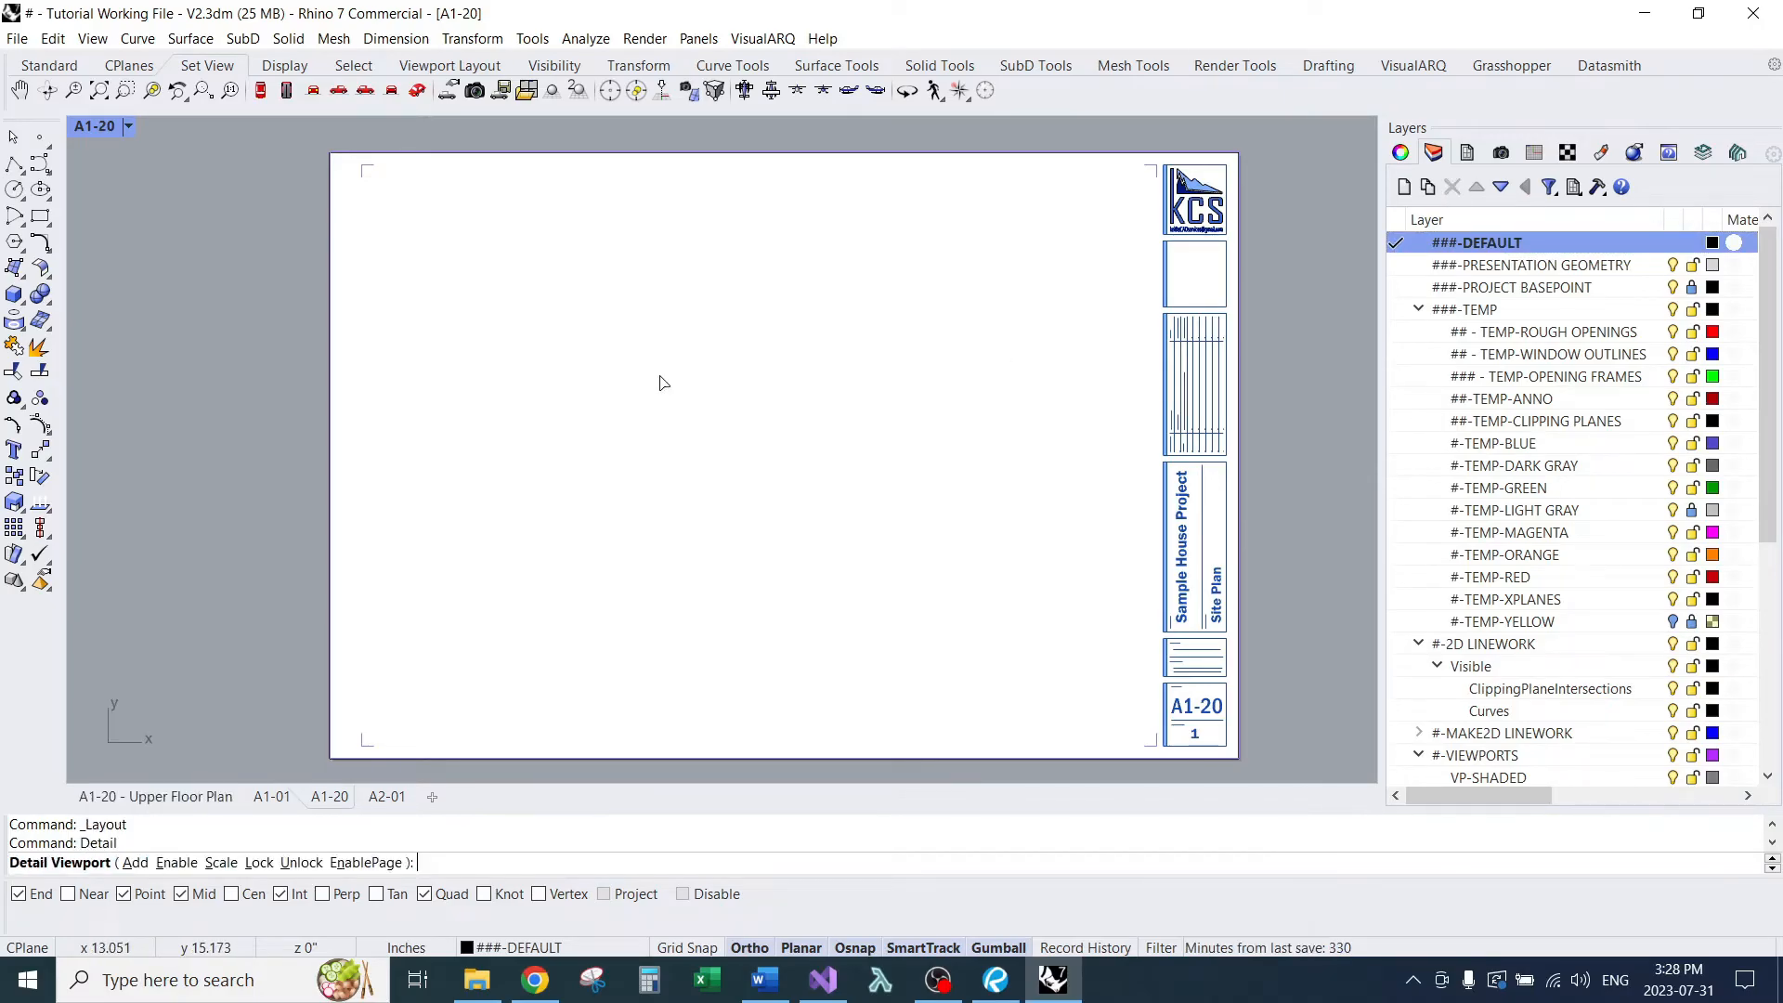
pyautogui.write('a')
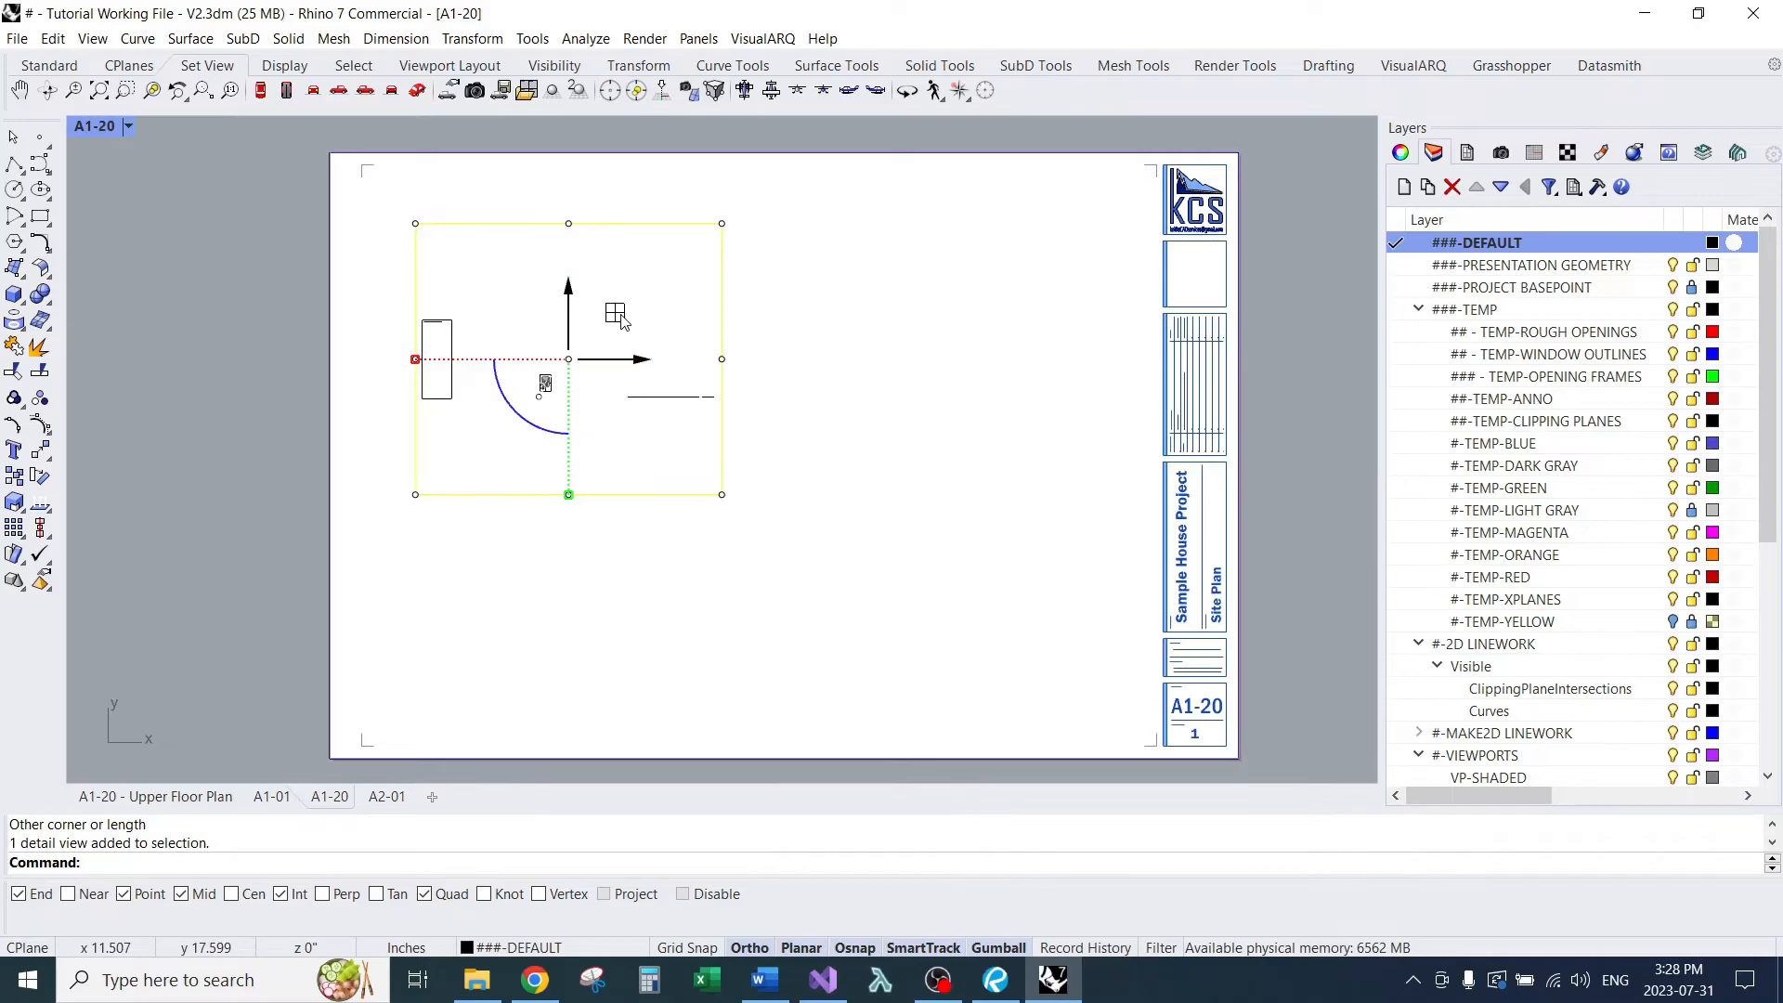
pyautogui.moveTo(568, 359); pyautogui.dragTo(953, 609)
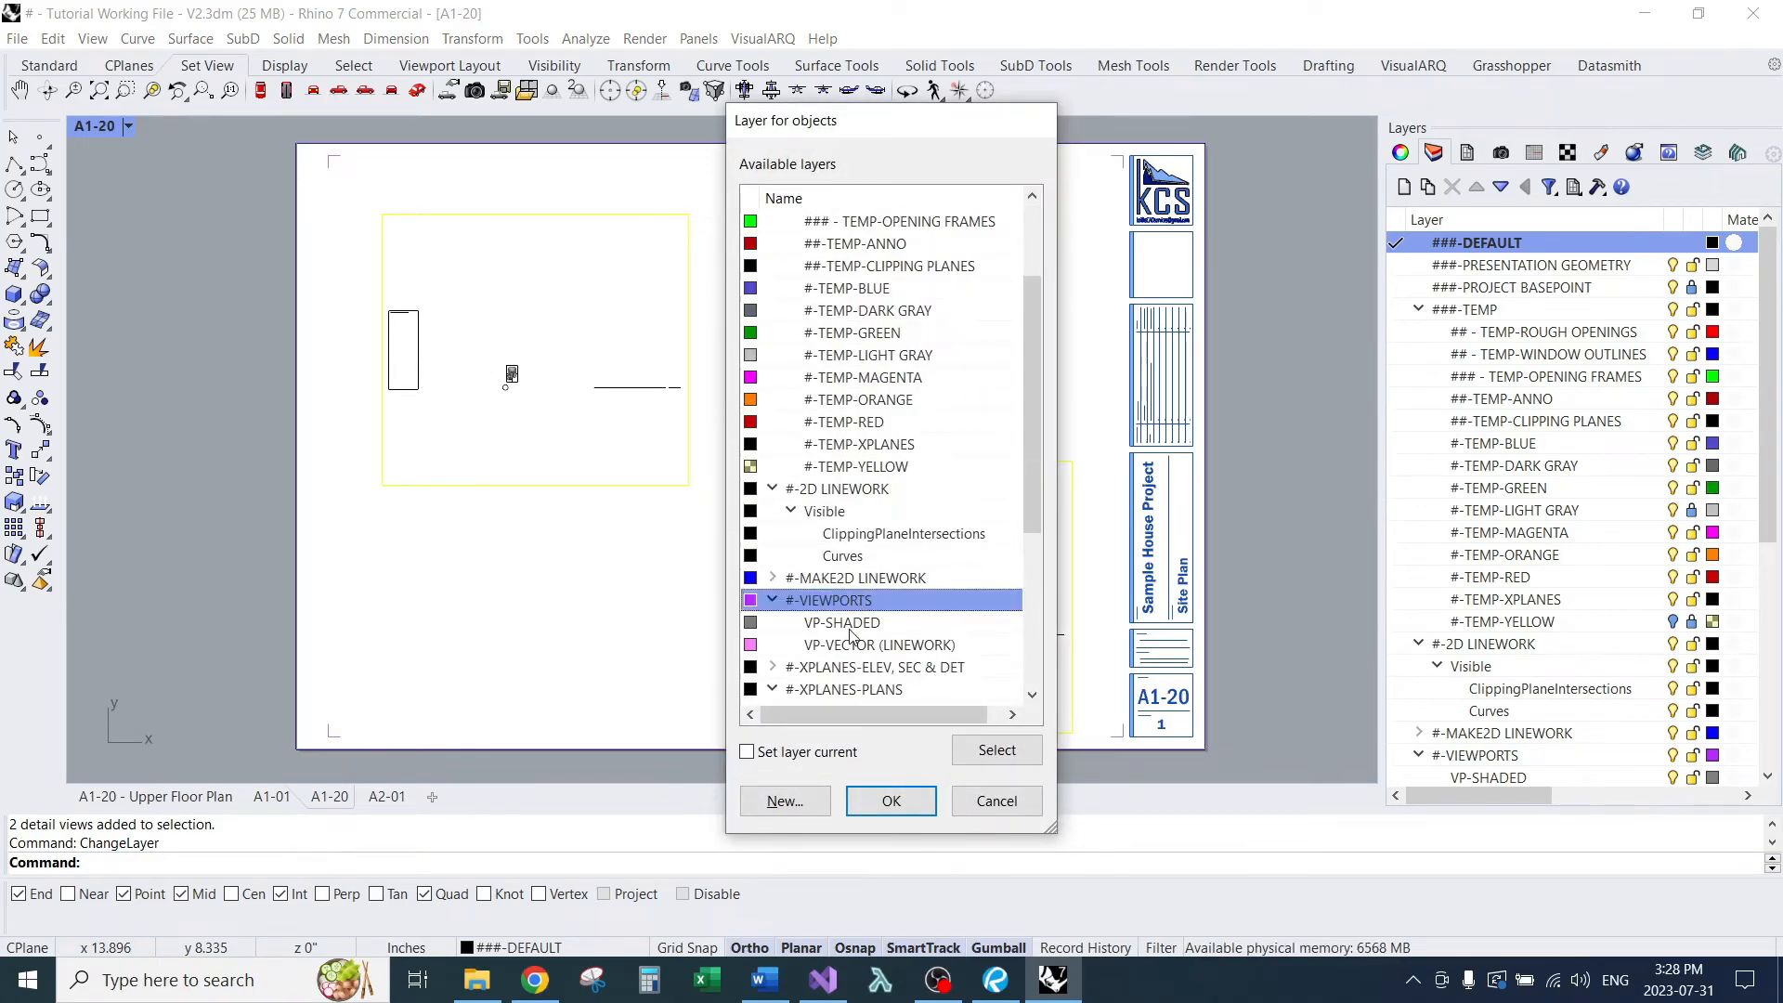
# Step: Move both detail views to the VP-SHADED layer under #-VIEWPORTS with ChangeLayer
pyautogui.click(842, 622)
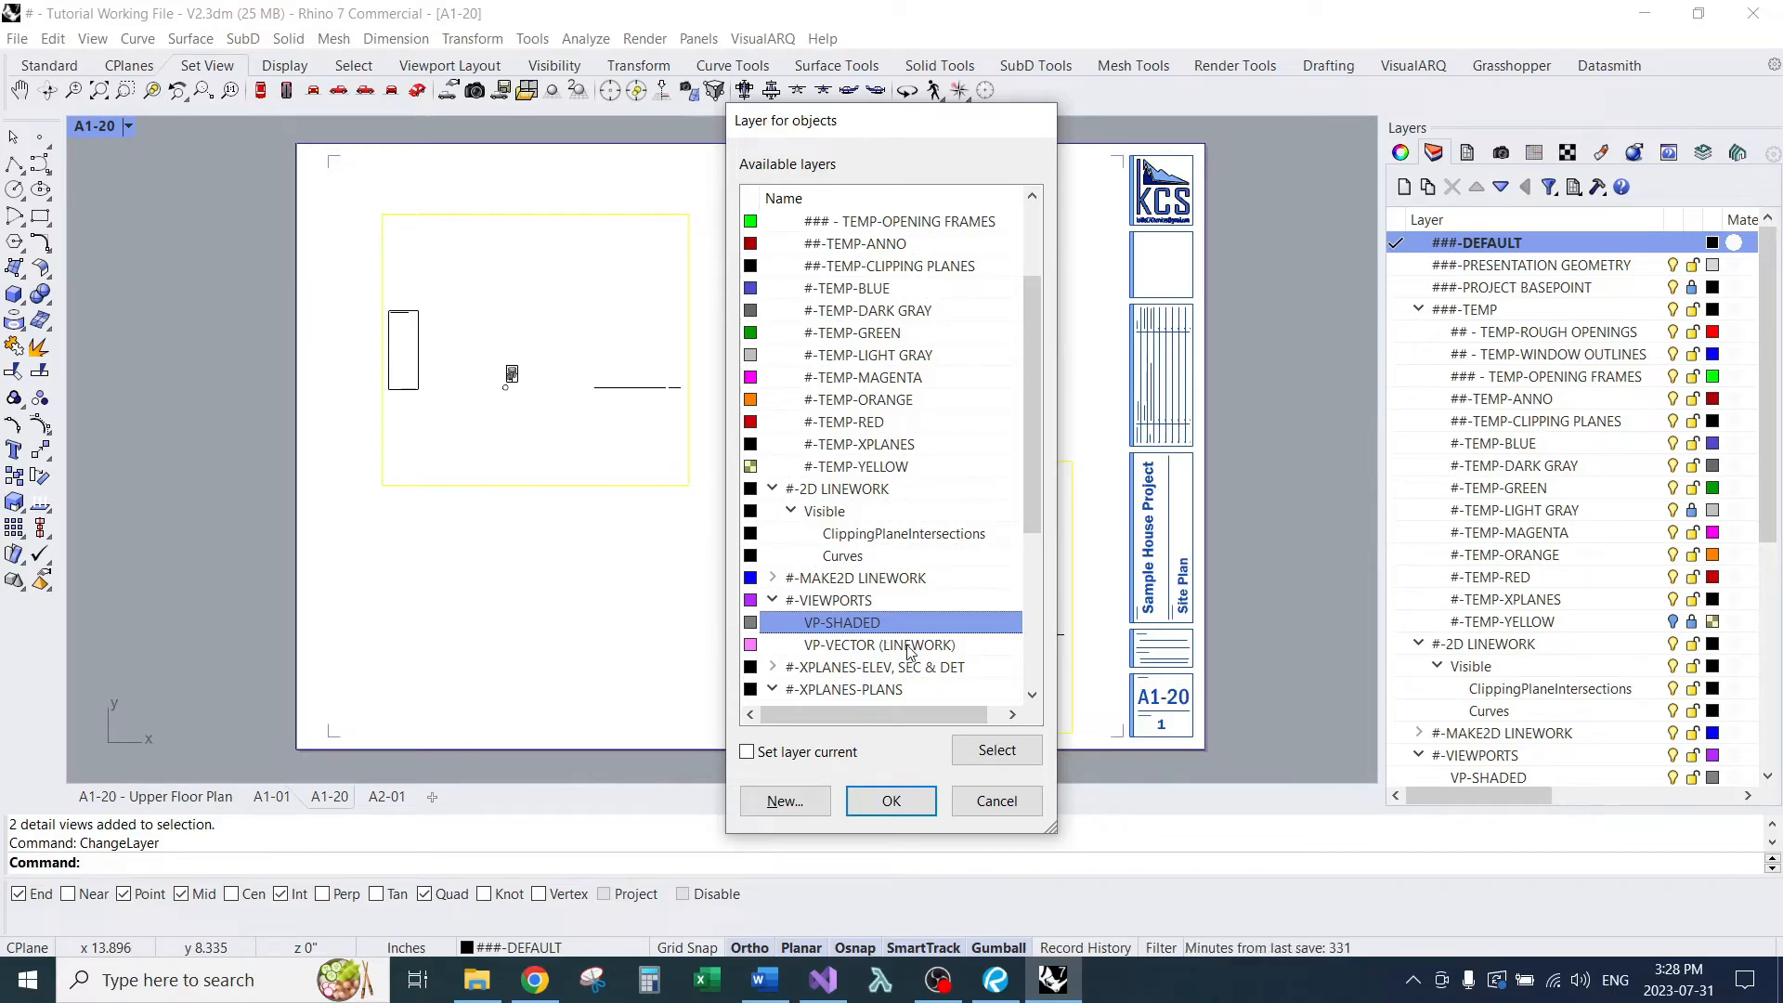
pyautogui.click(891, 801)
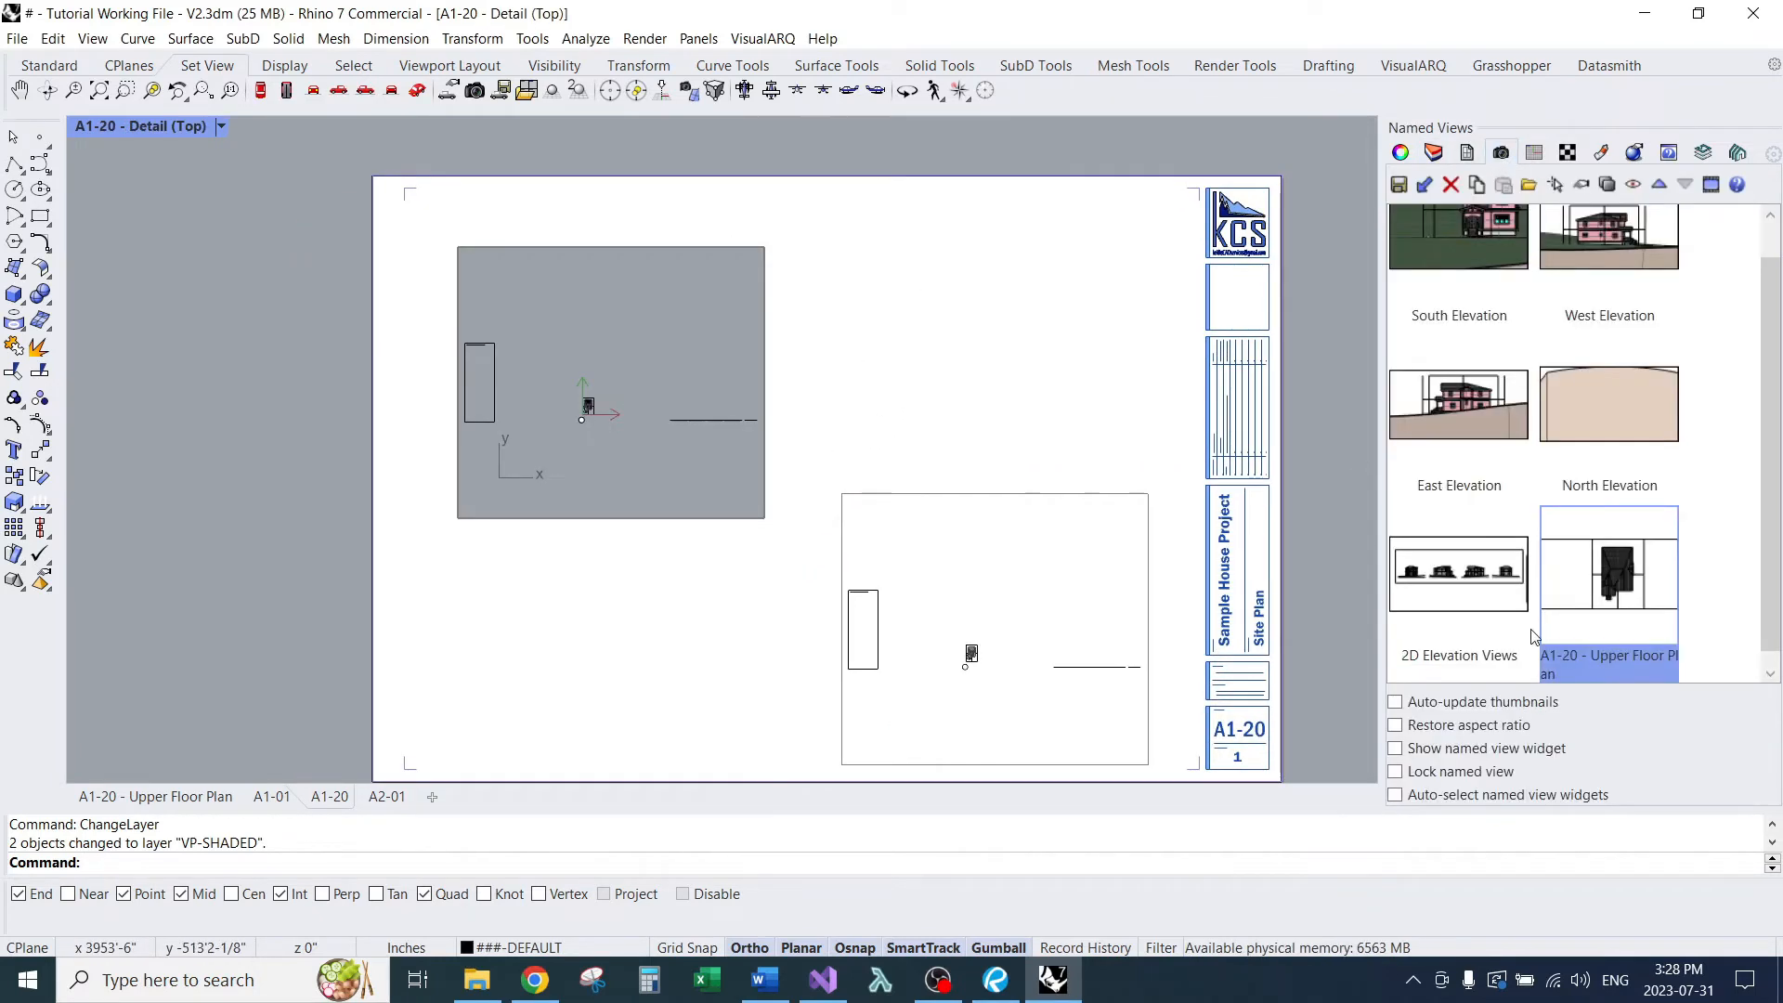
# Step: Restore the Upper Floor Plan view in the detail, set its scale to 1" = 4'-0" and lock it
pyautogui.doubleClick(1609, 584)
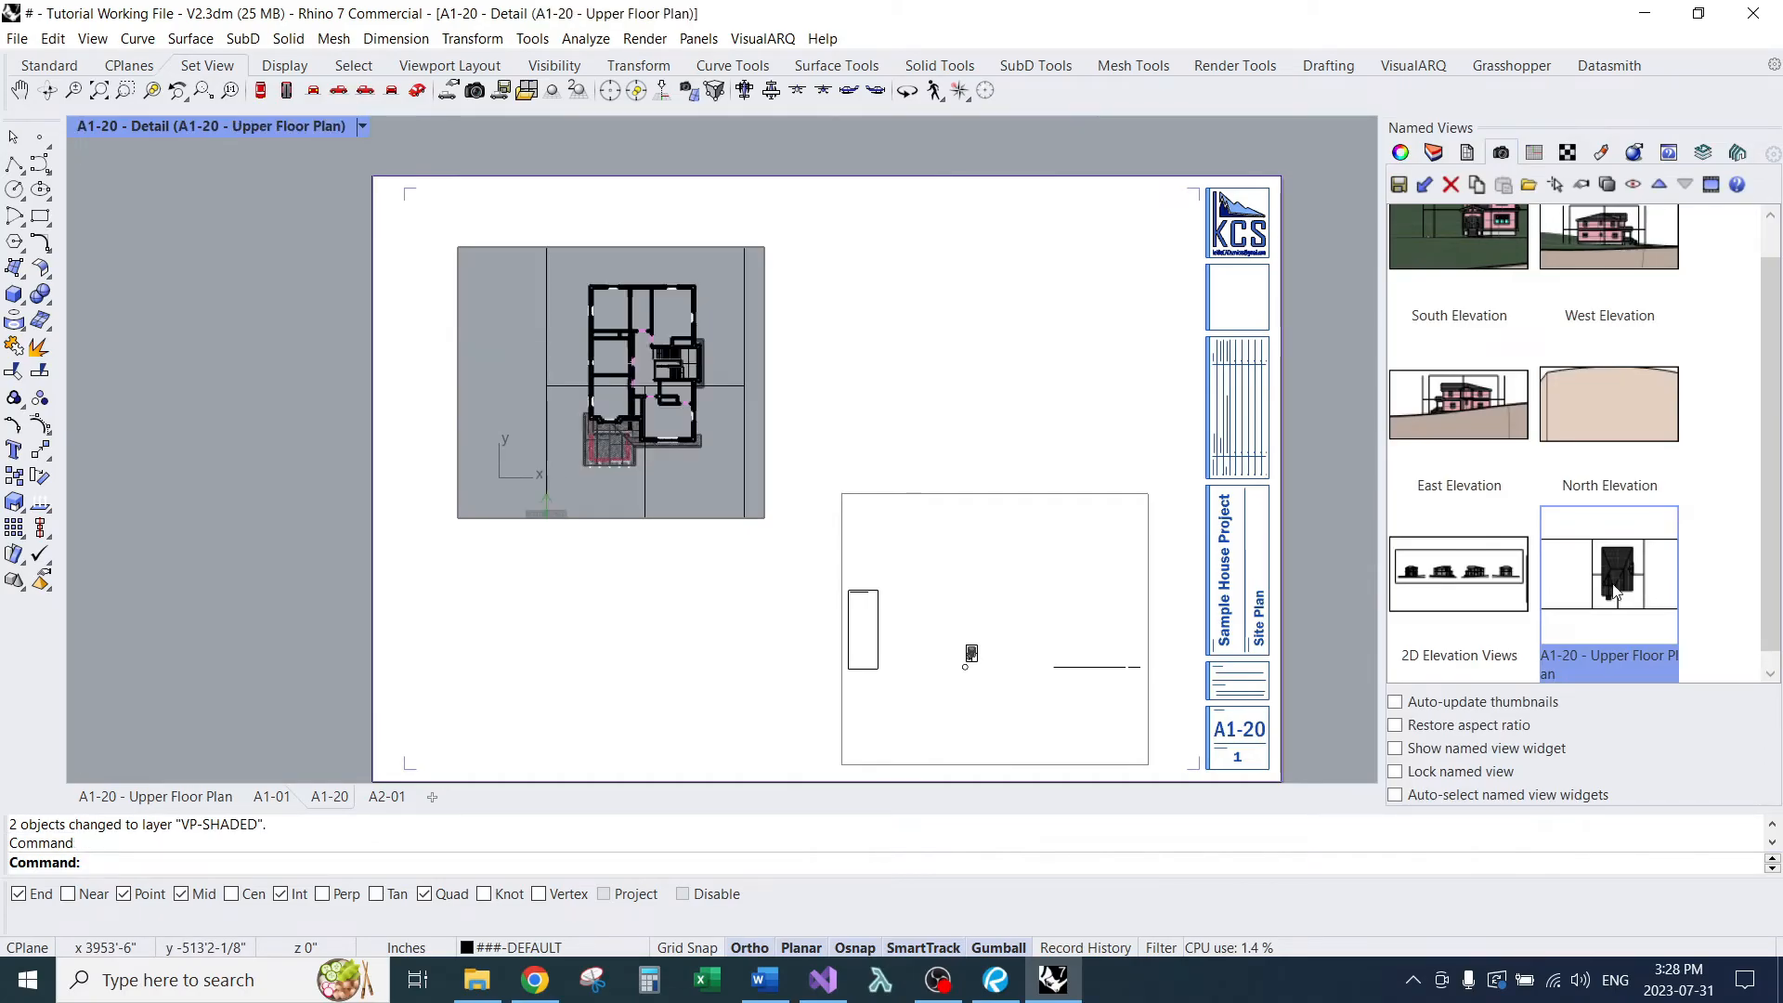
pyautogui.click(1401, 153)
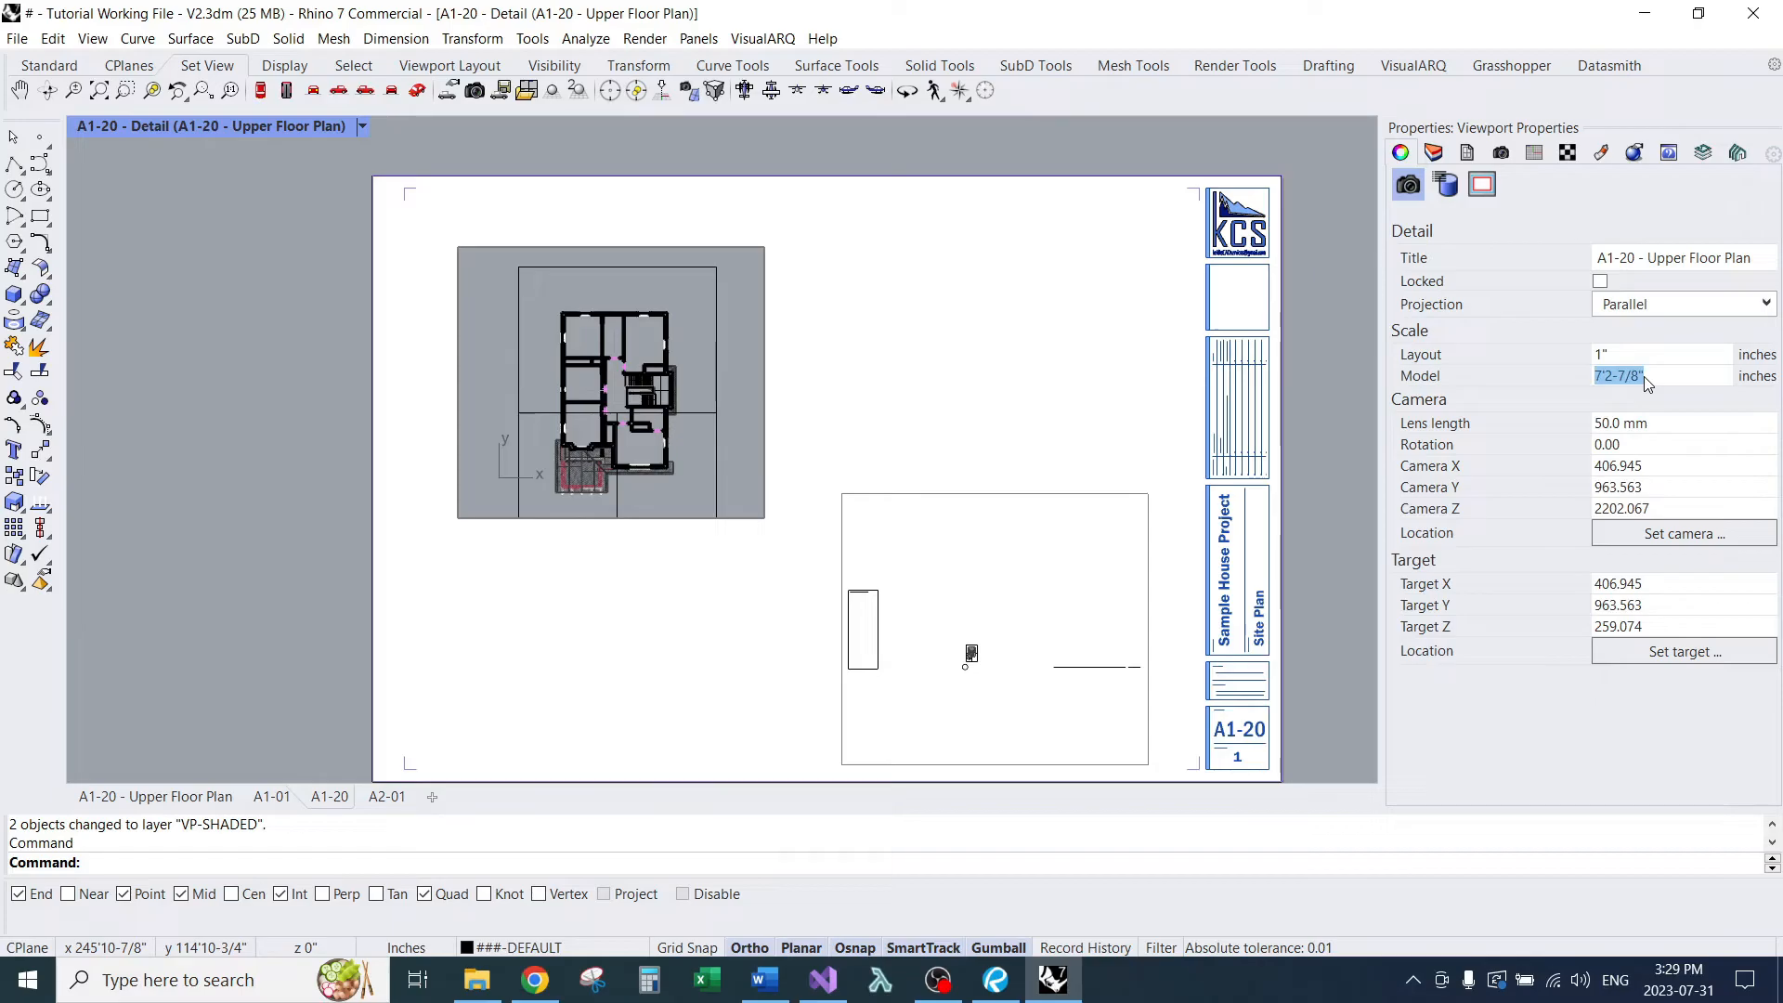
pyautogui.write('4\'-0"')
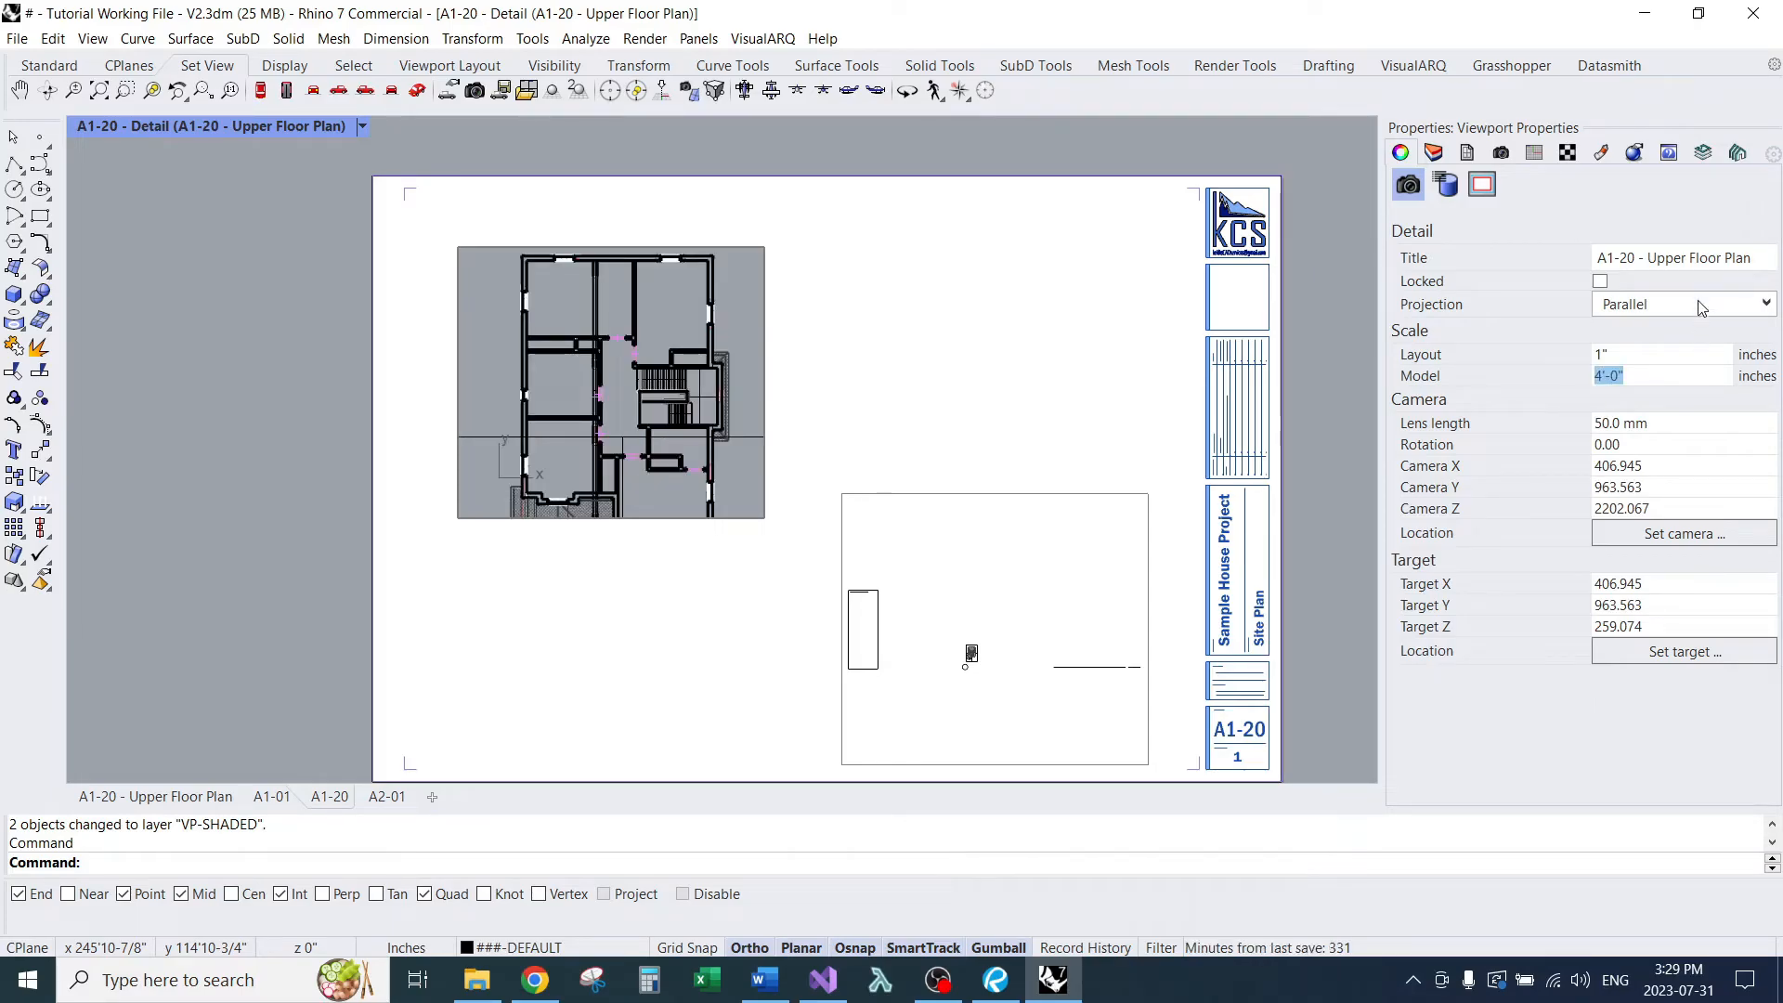
pyautogui.click(1599, 281)
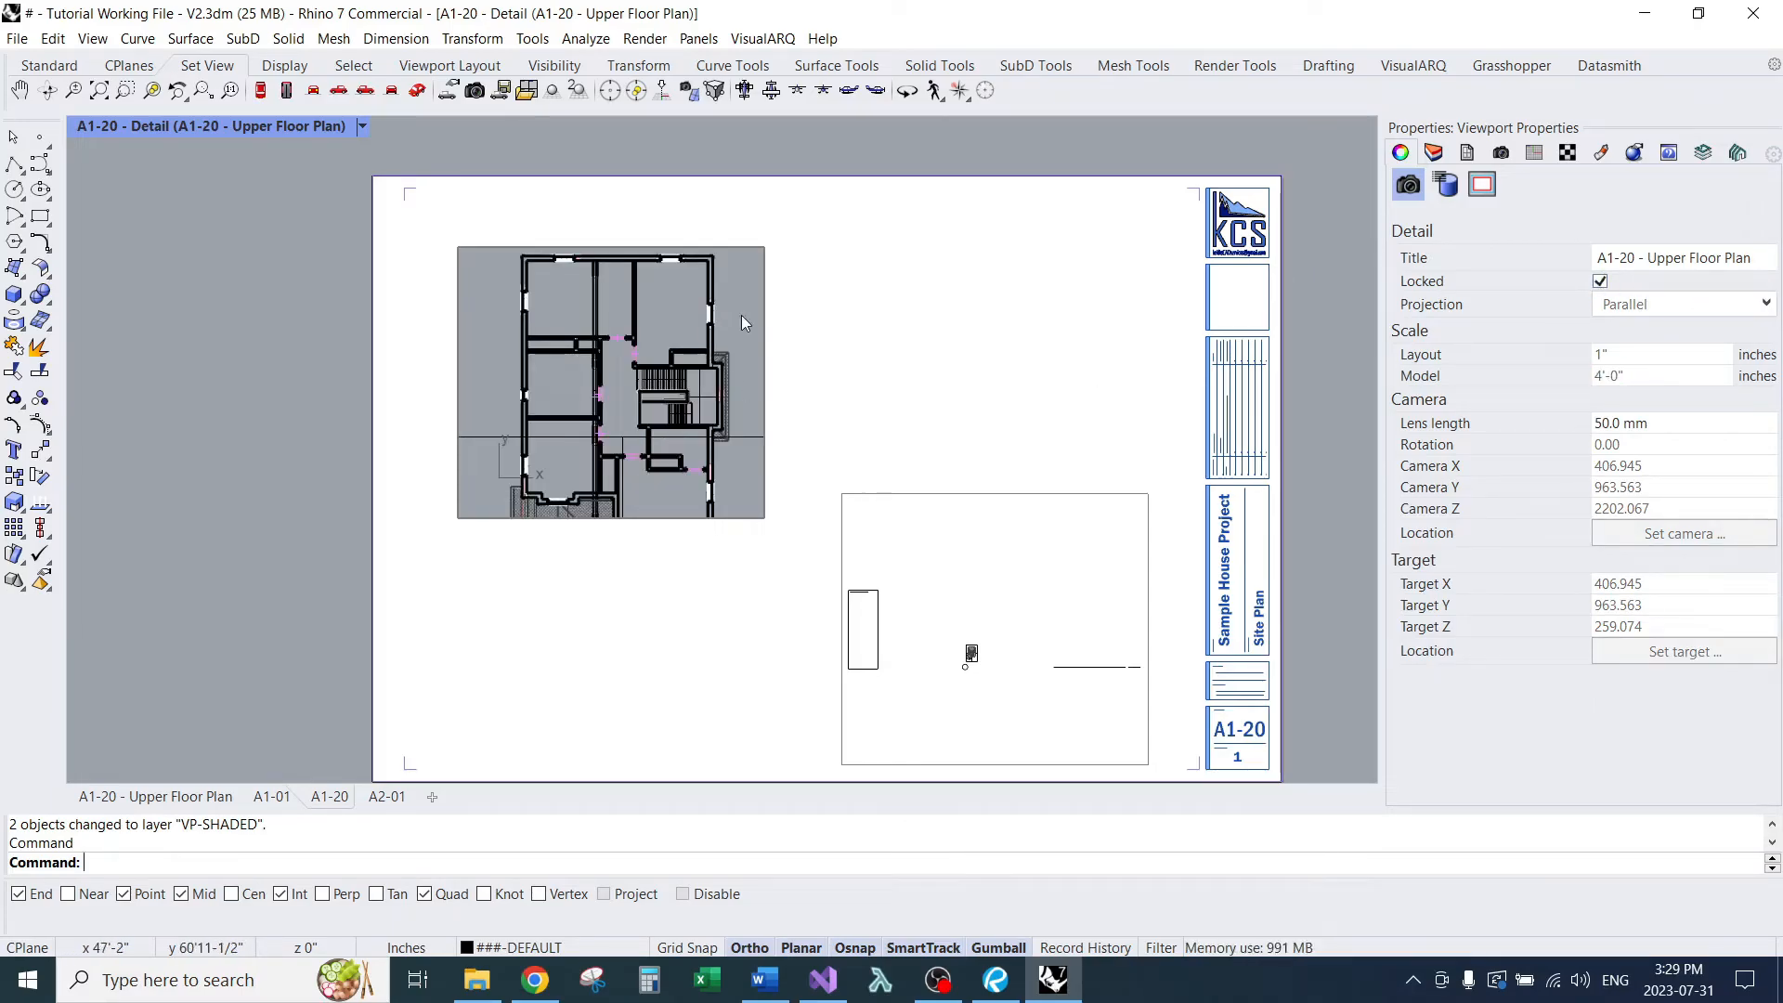
# Step: Start SetDisplayMode and request the KcsShaded mode for the plan detail
pyautogui.write('SetDisplayMode')
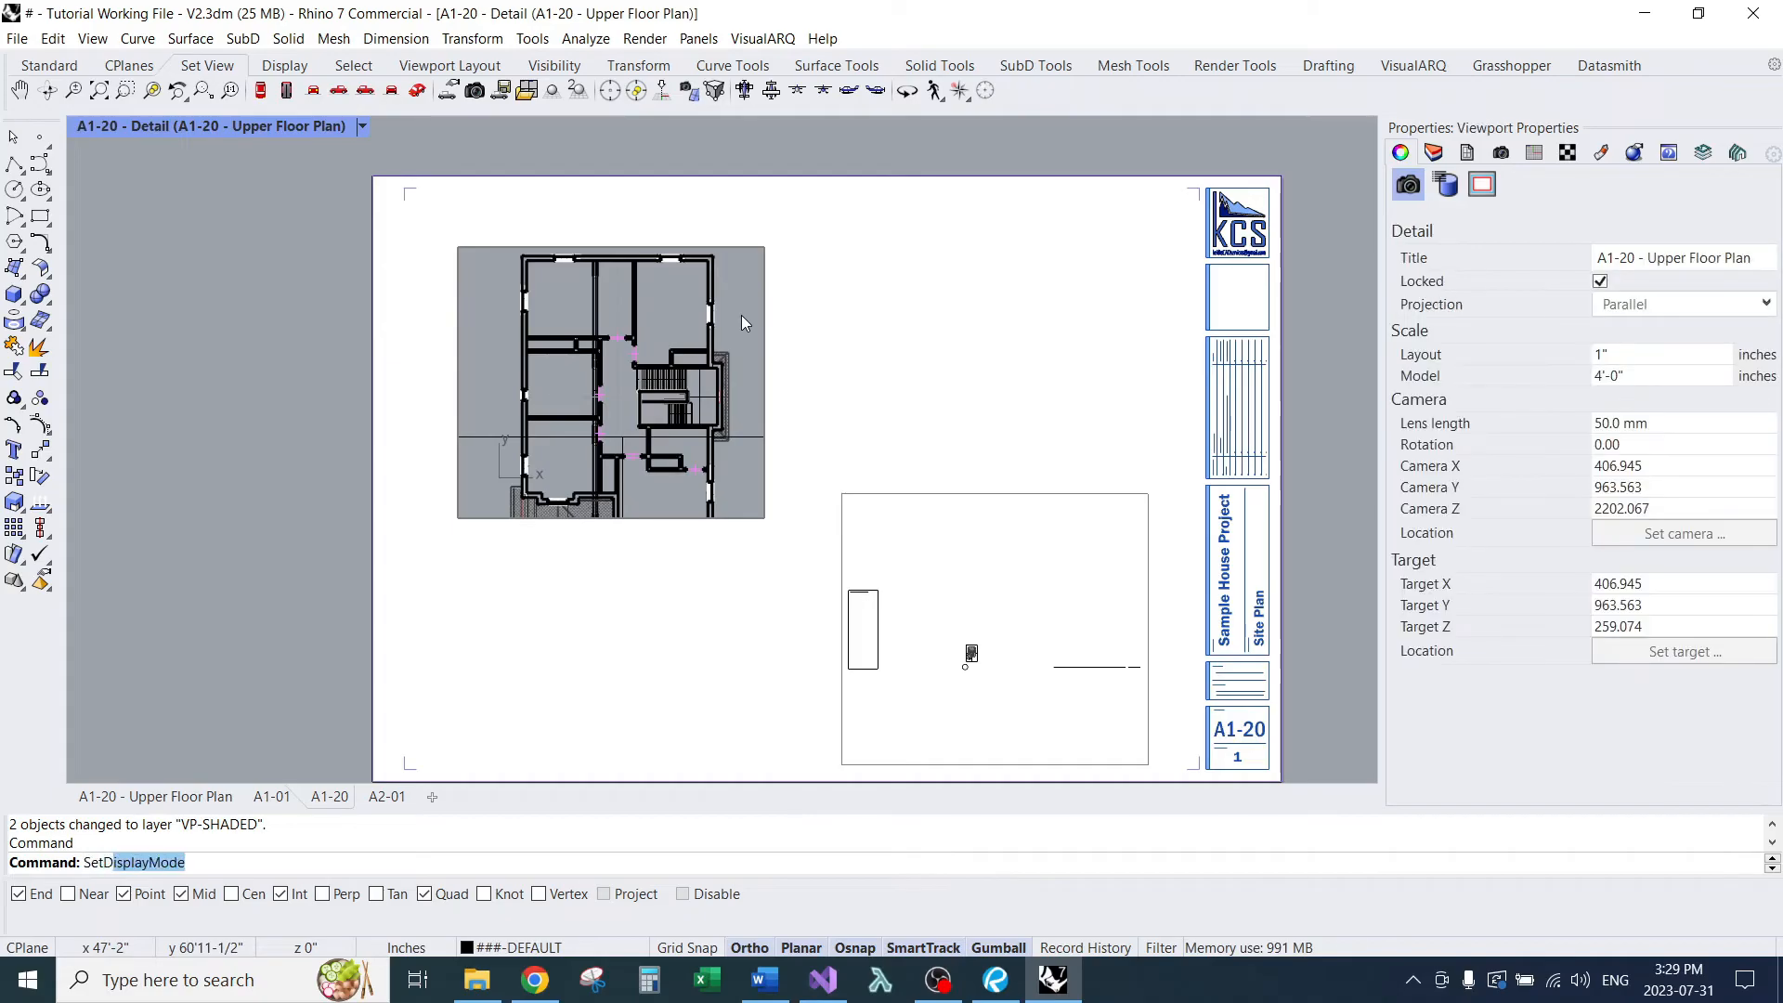
pyautogui.write('kcs')
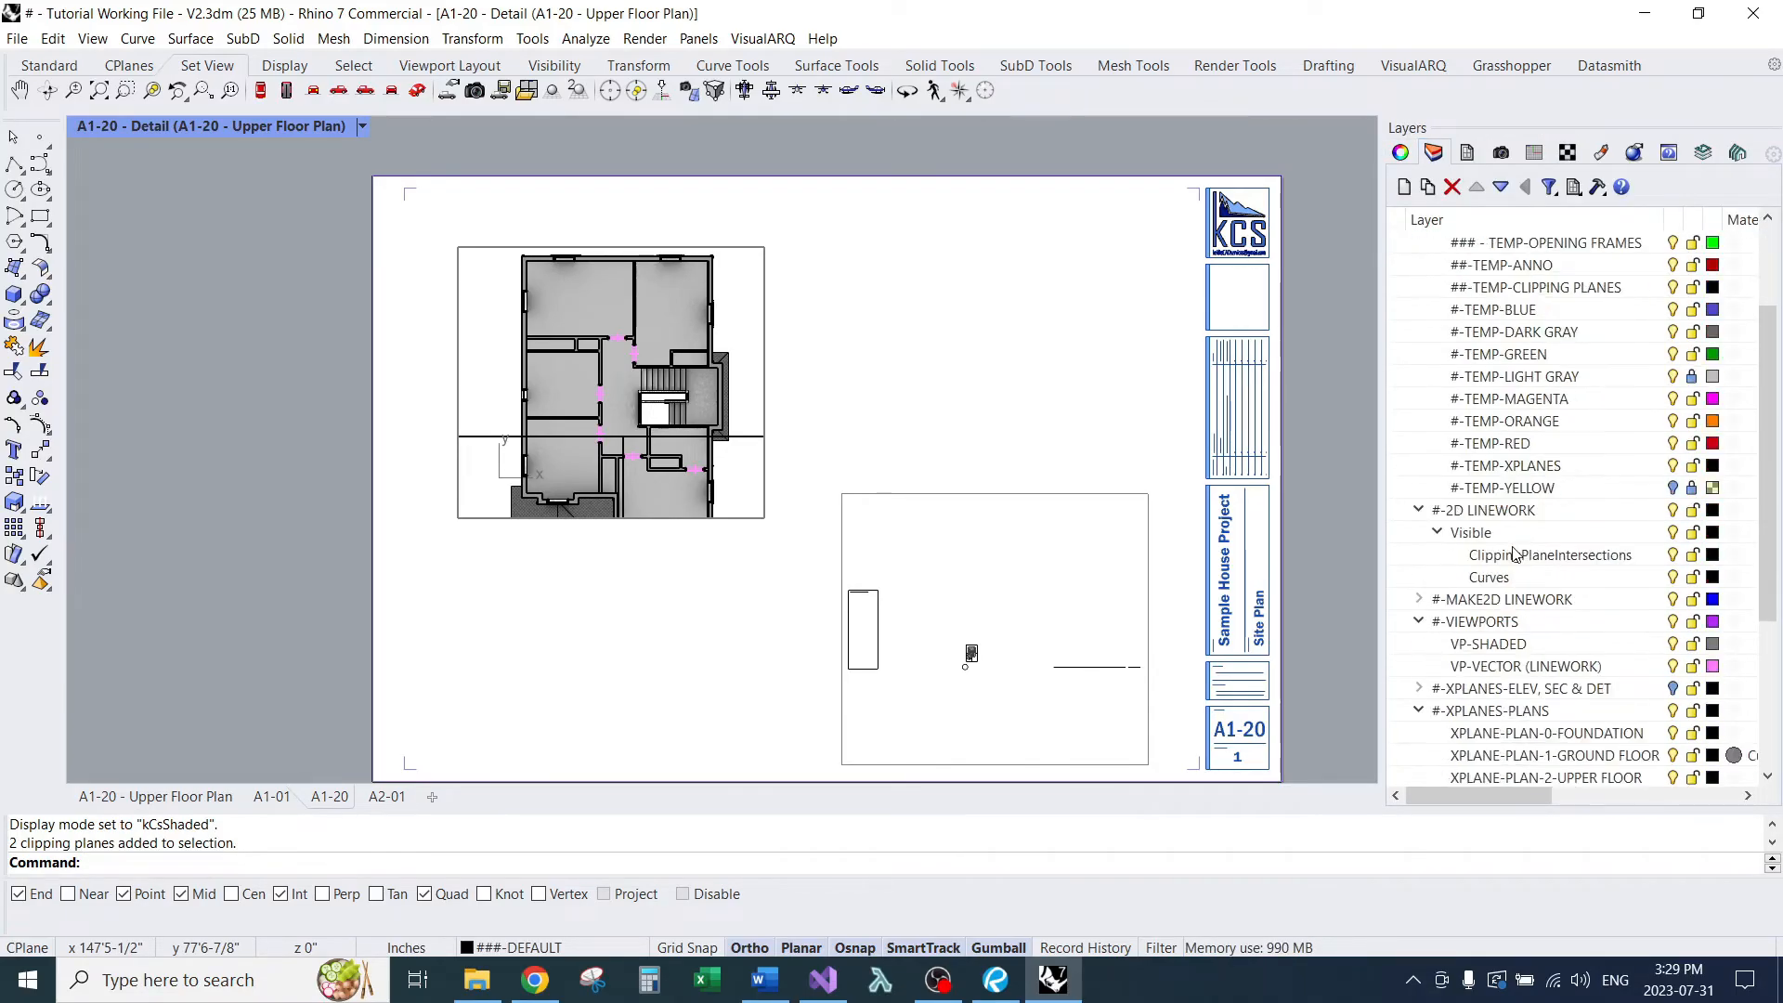
# Step: Select the XPLANES clipping plane layers and exit the KcsShaded plan detail to the layout
pyautogui.click(1521, 688)
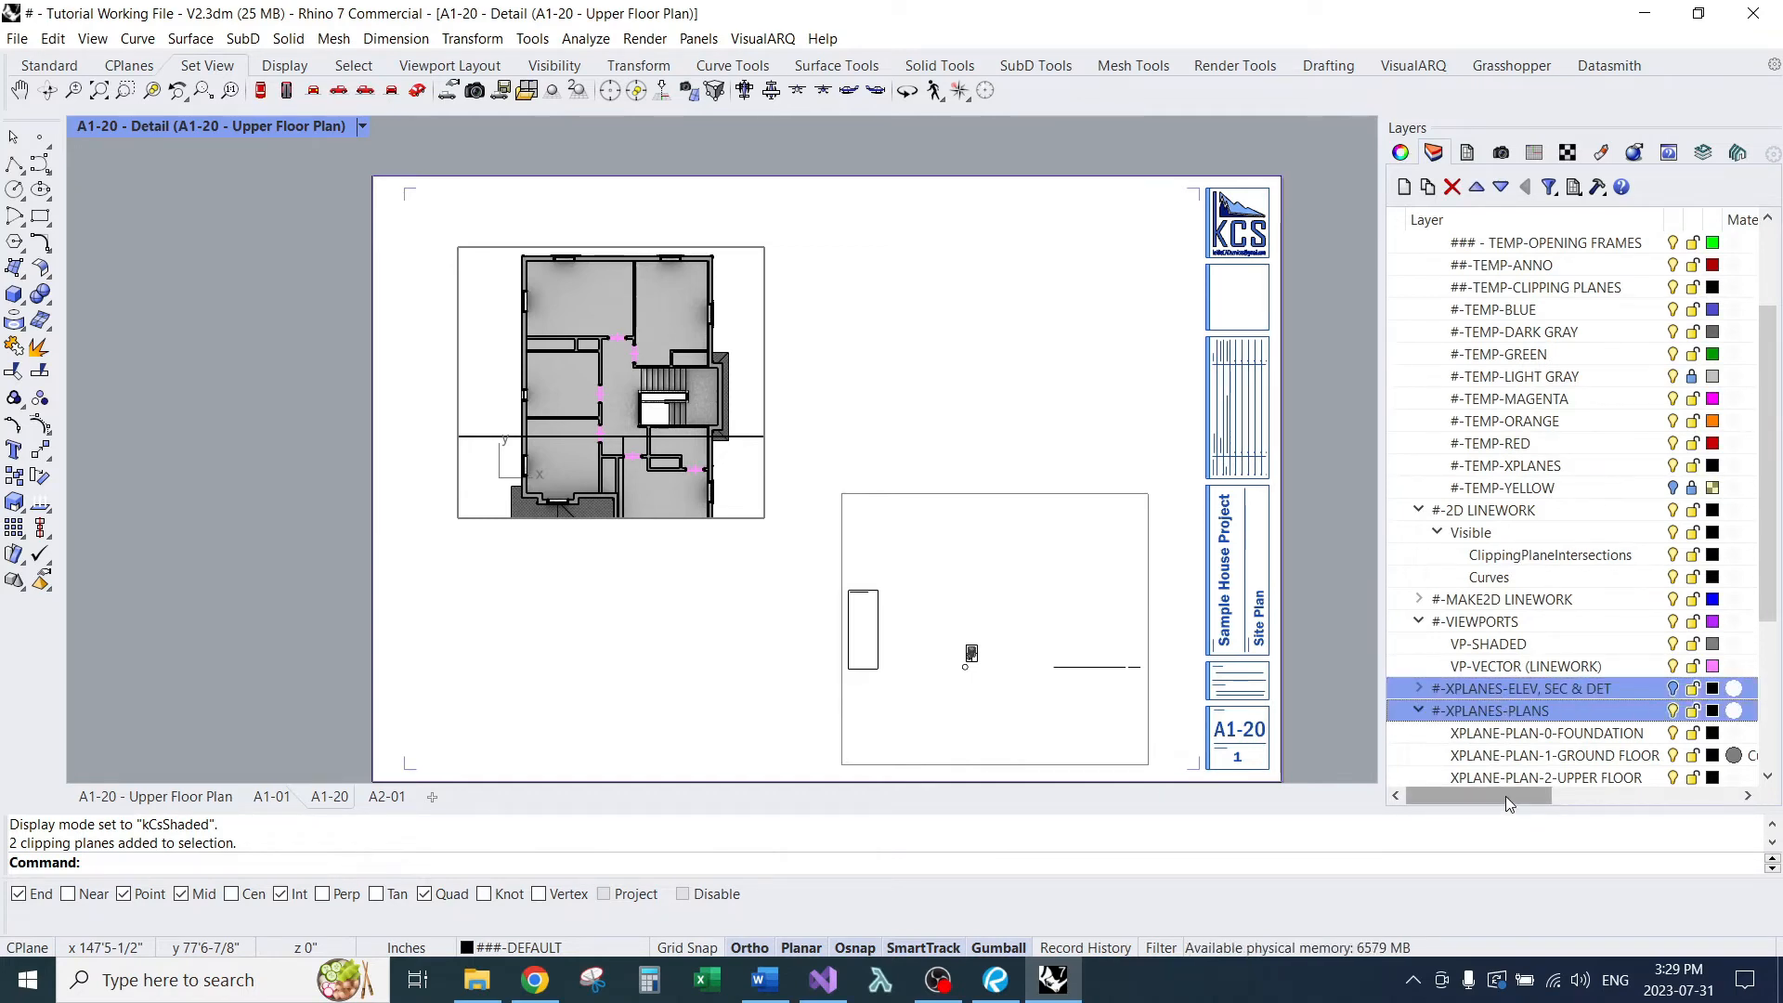
pyautogui.hscroll(3)
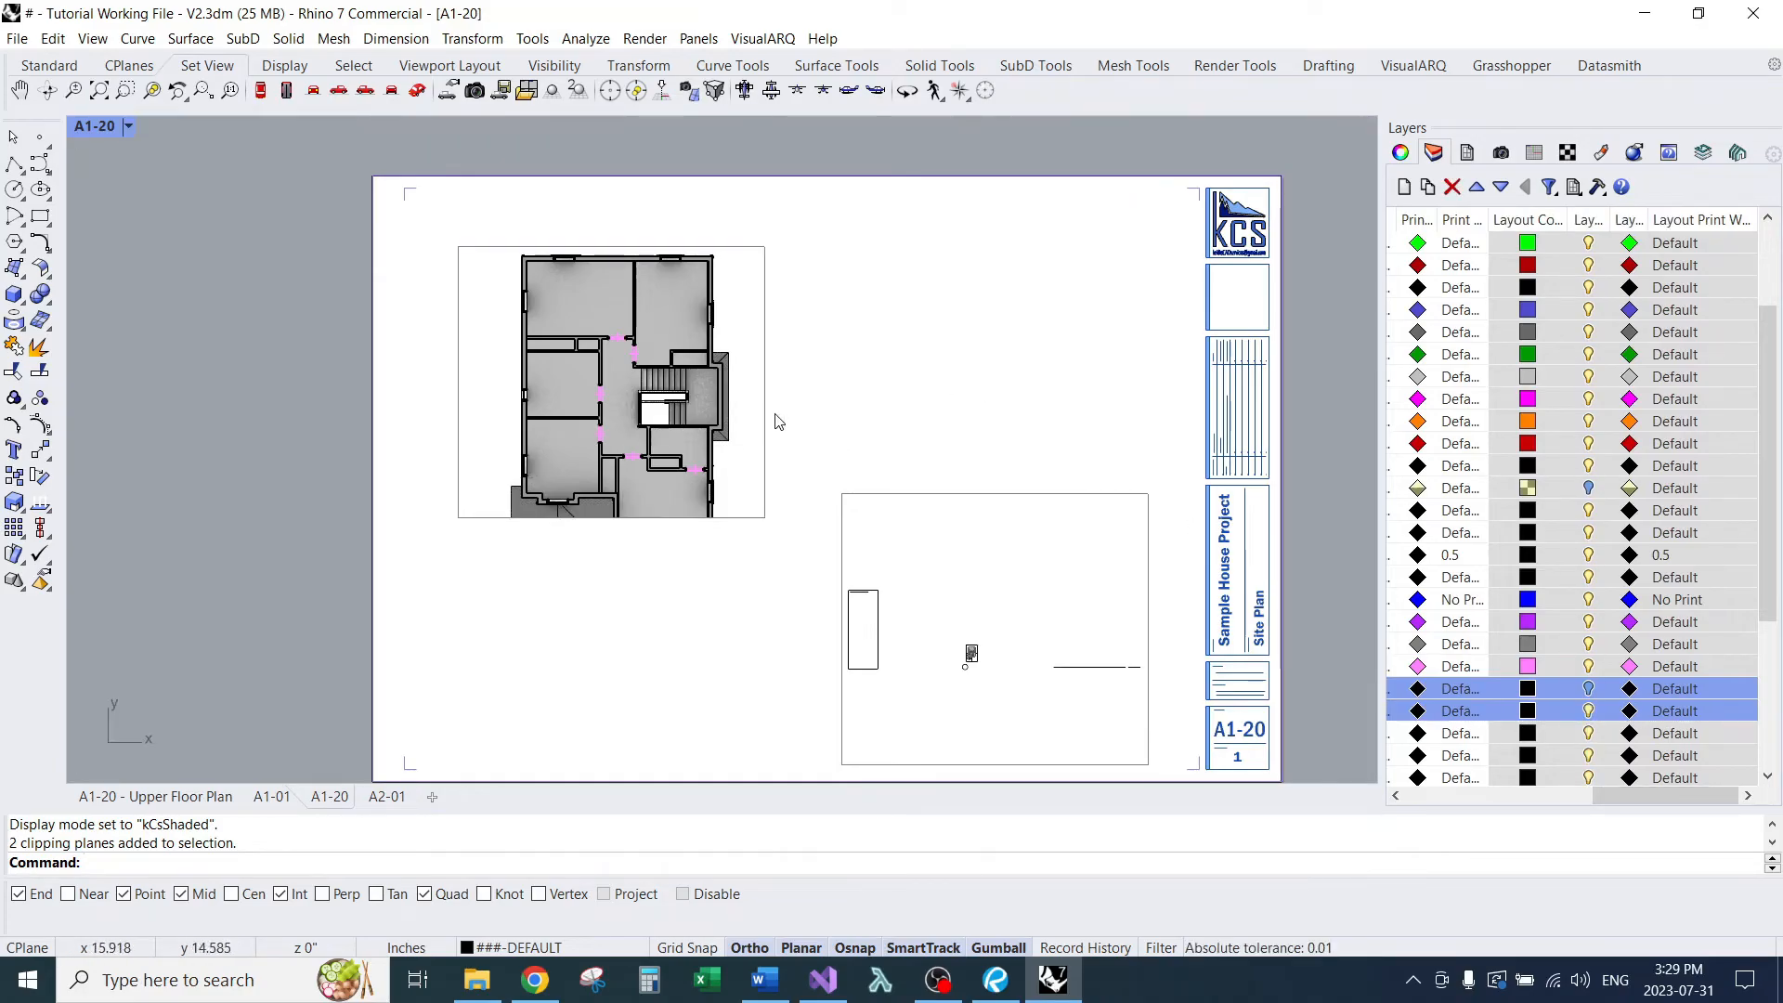
pyautogui.click(609, 380)
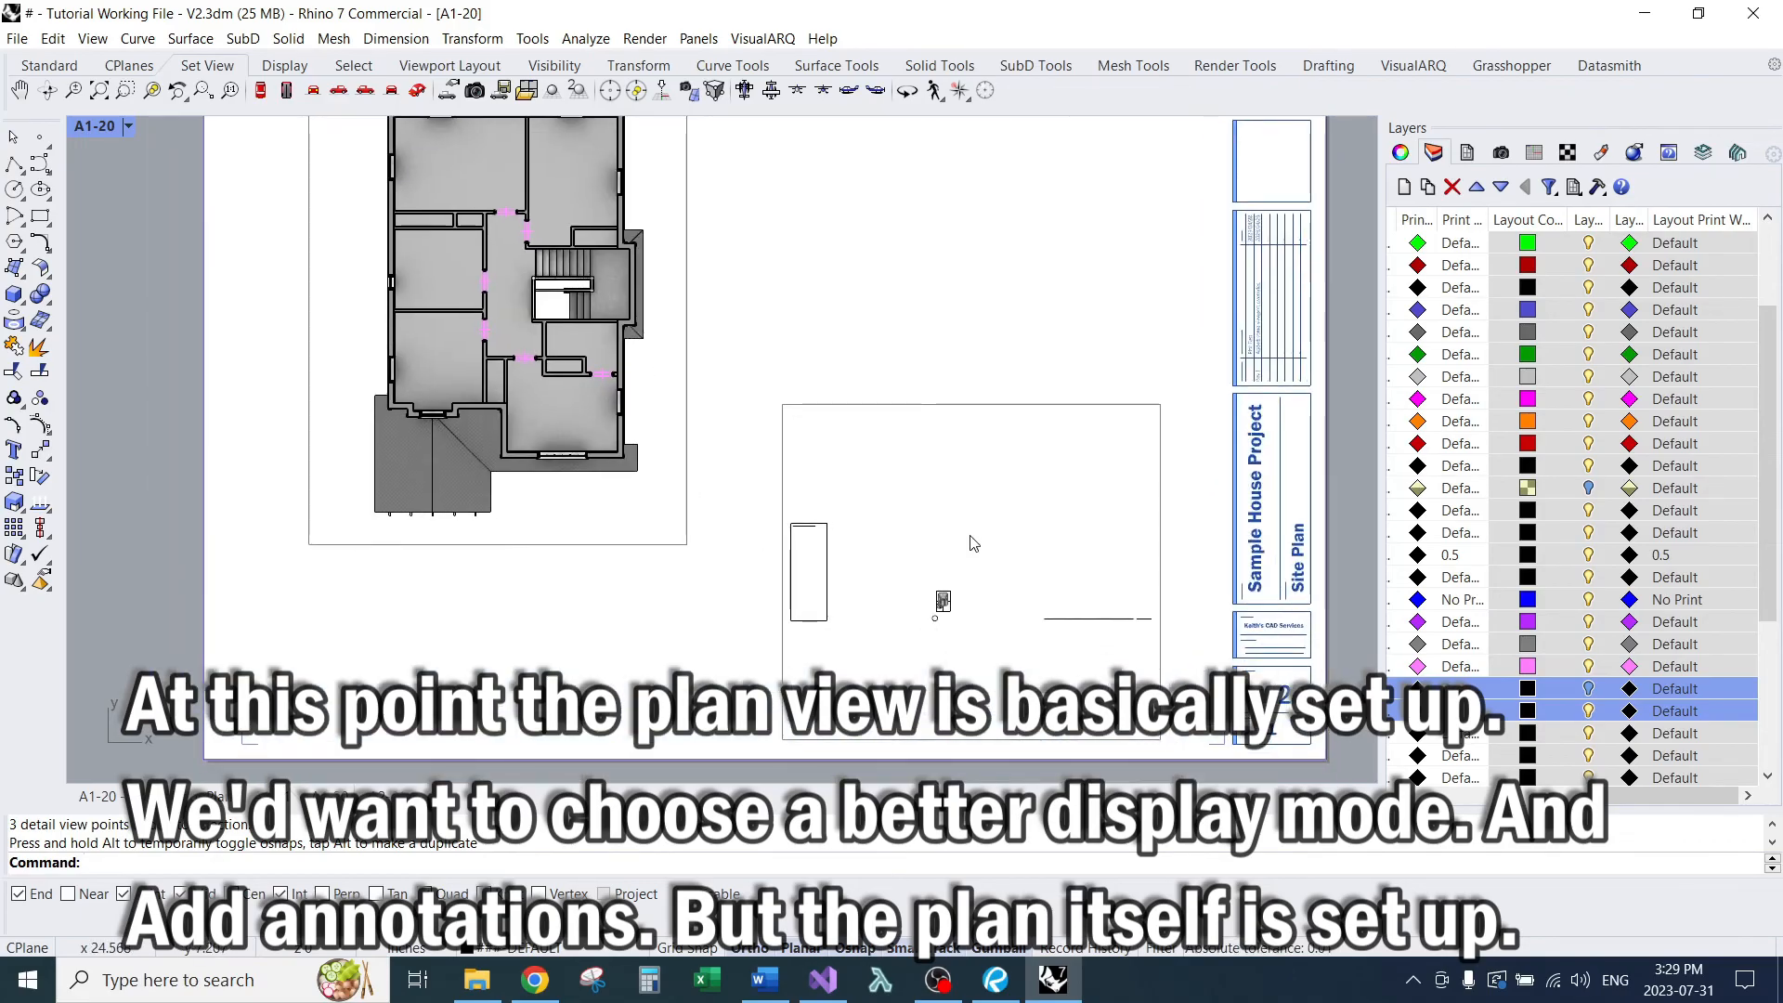
# Step: Show the perspective detail in KcsShaded with the house zoomed larger, then return to the sheet
pyautogui.doubleClick(969, 543)
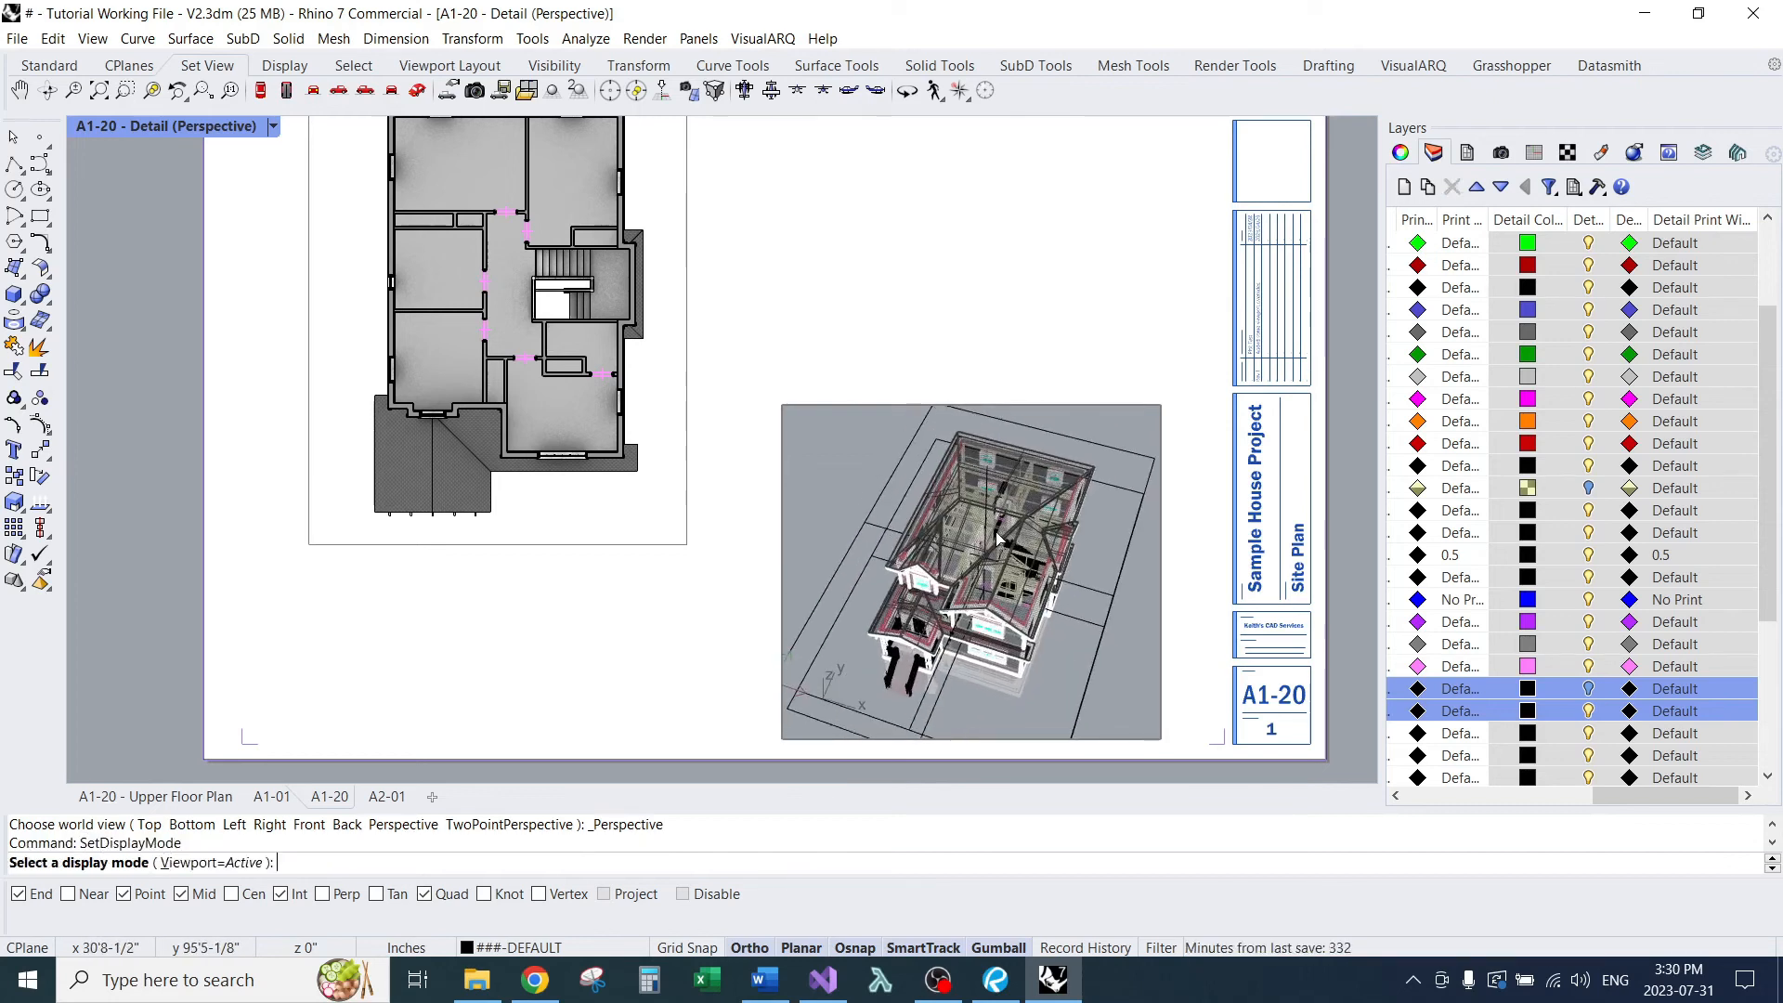
pyautogui.write('kcsshade')
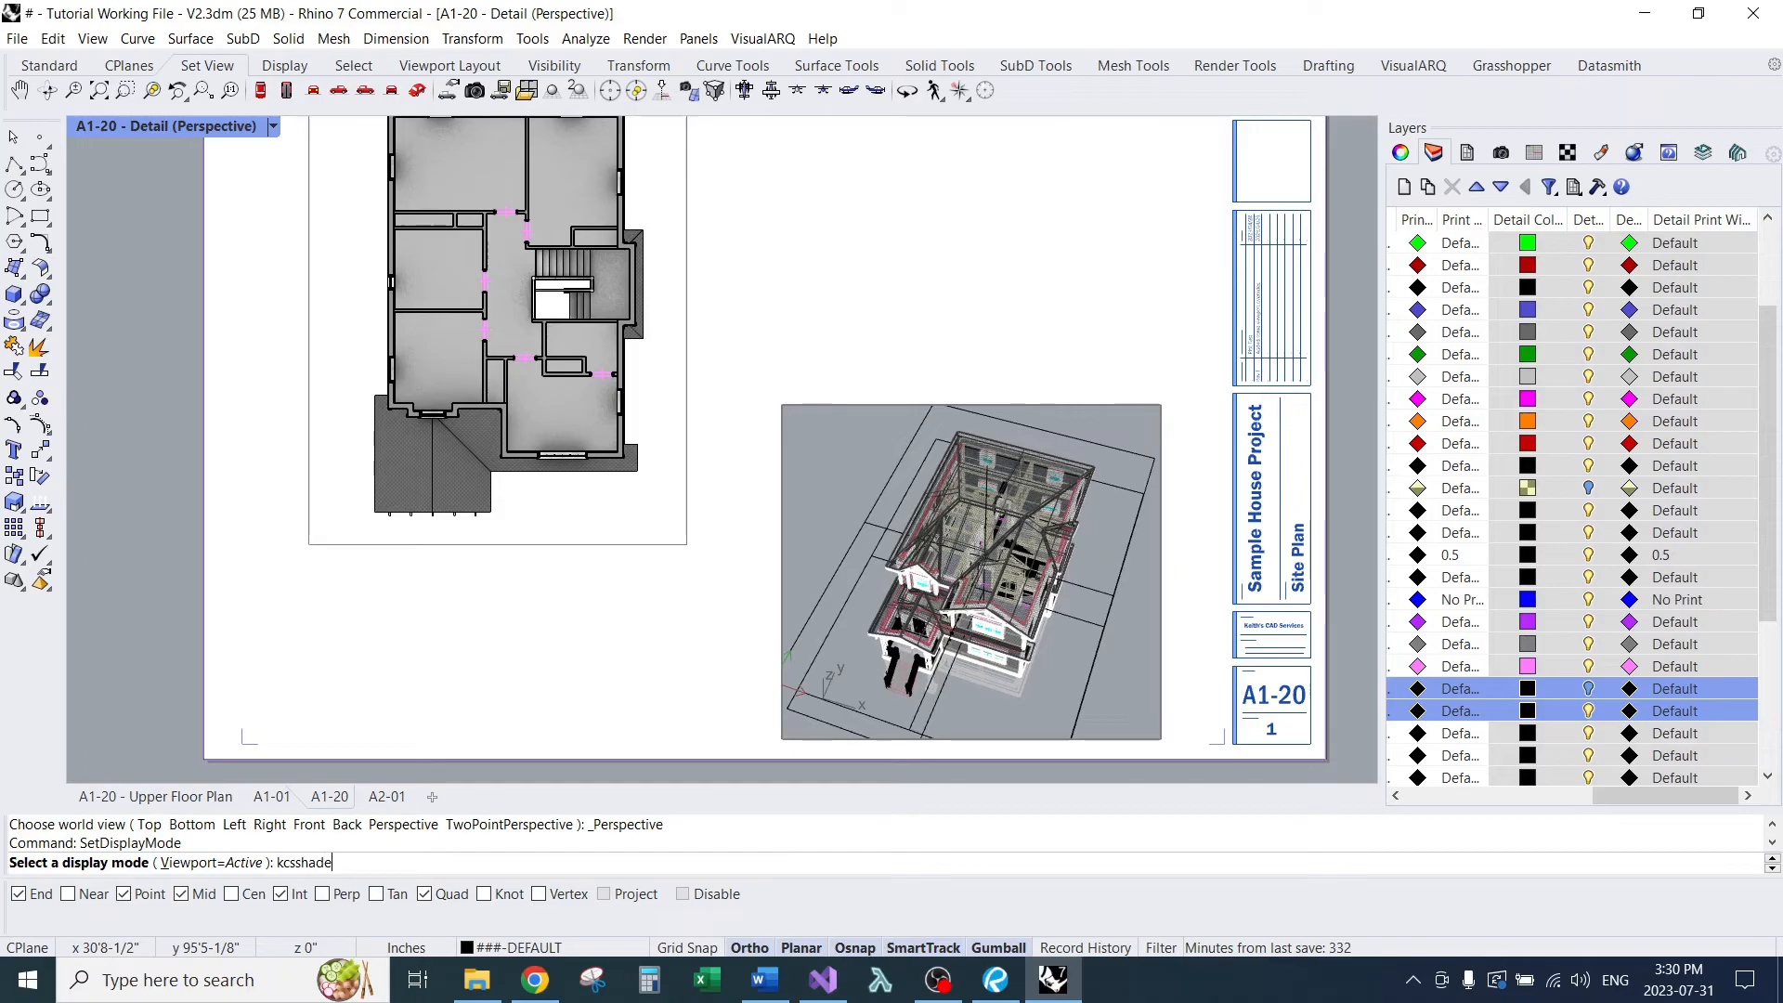
pyautogui.press('Enter')
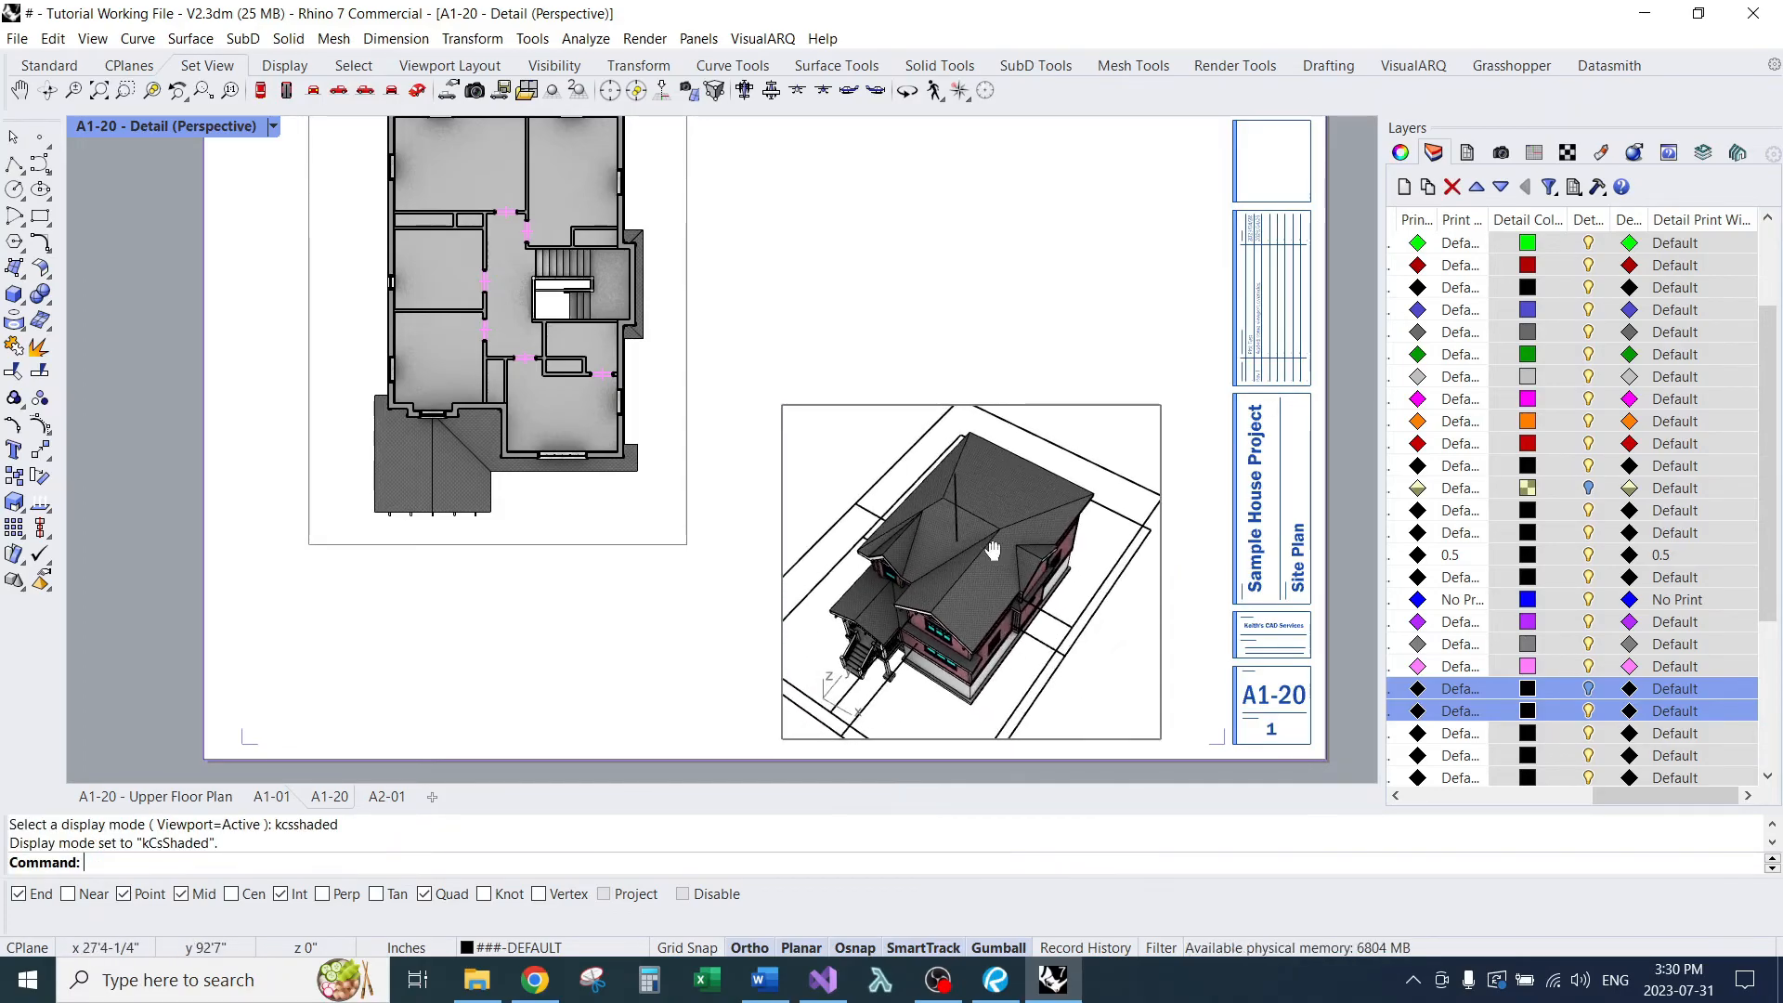
pyautogui.moveTo(990, 552); pyautogui.dragTo(1008, 545)
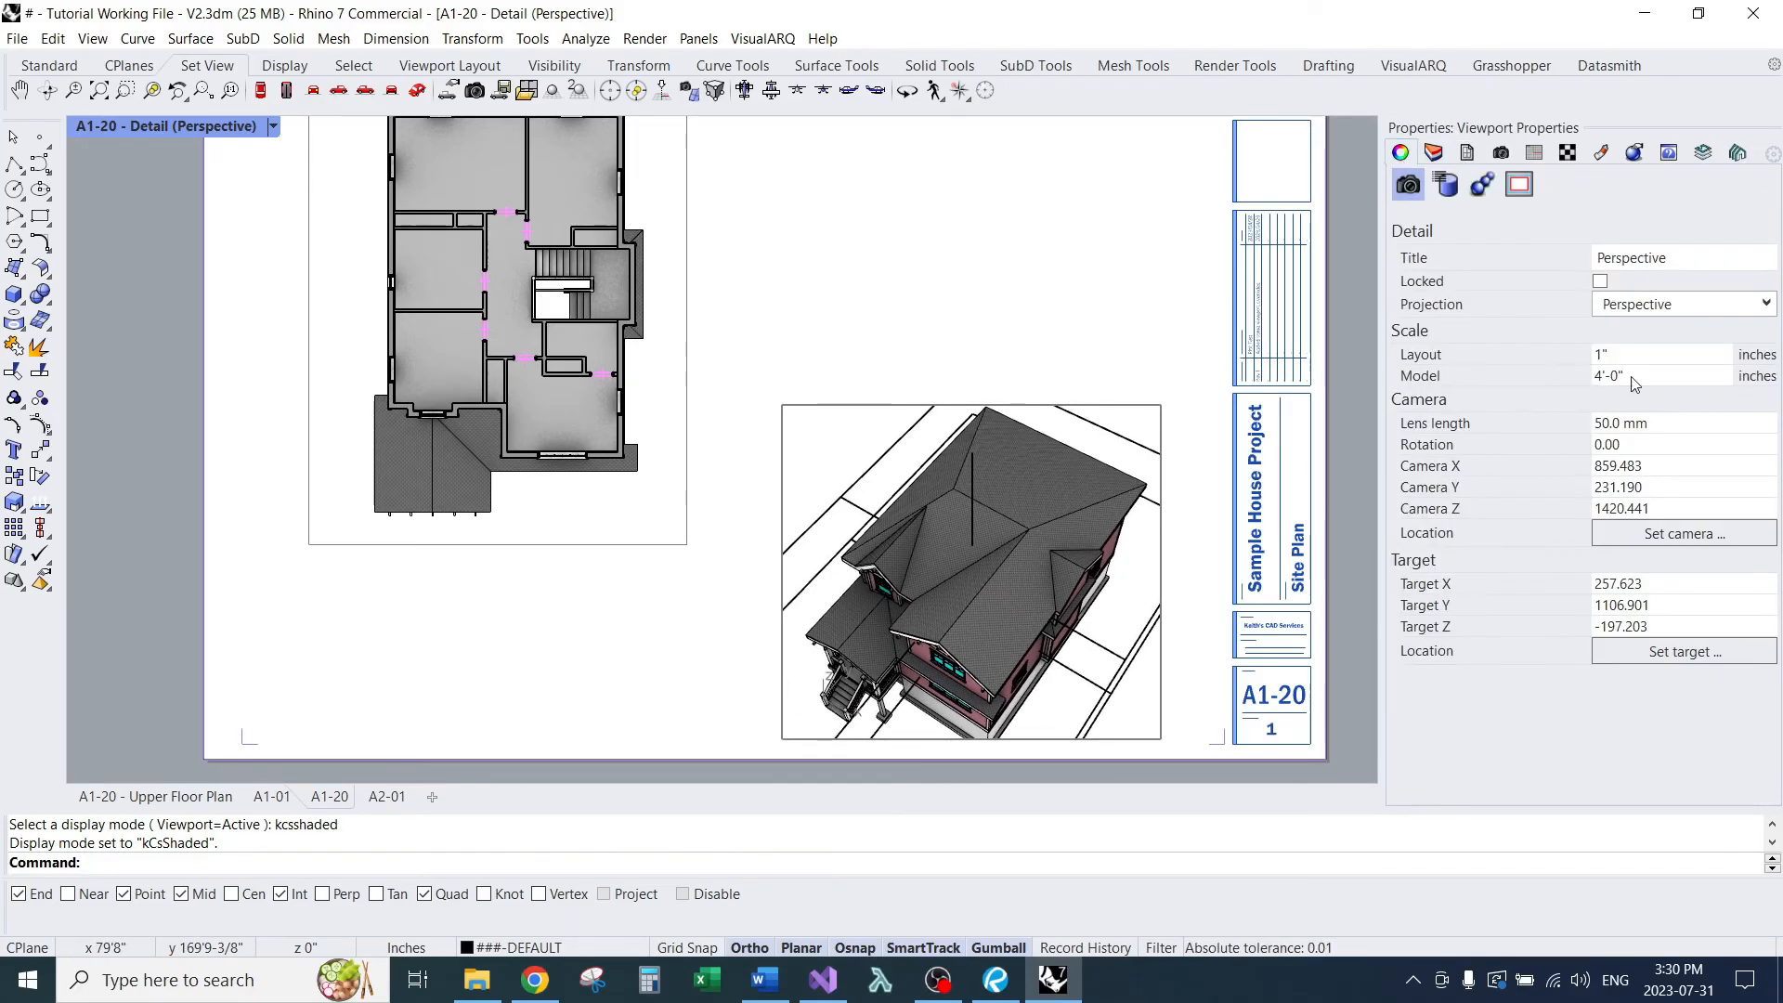
pyautogui.click(1599, 280)
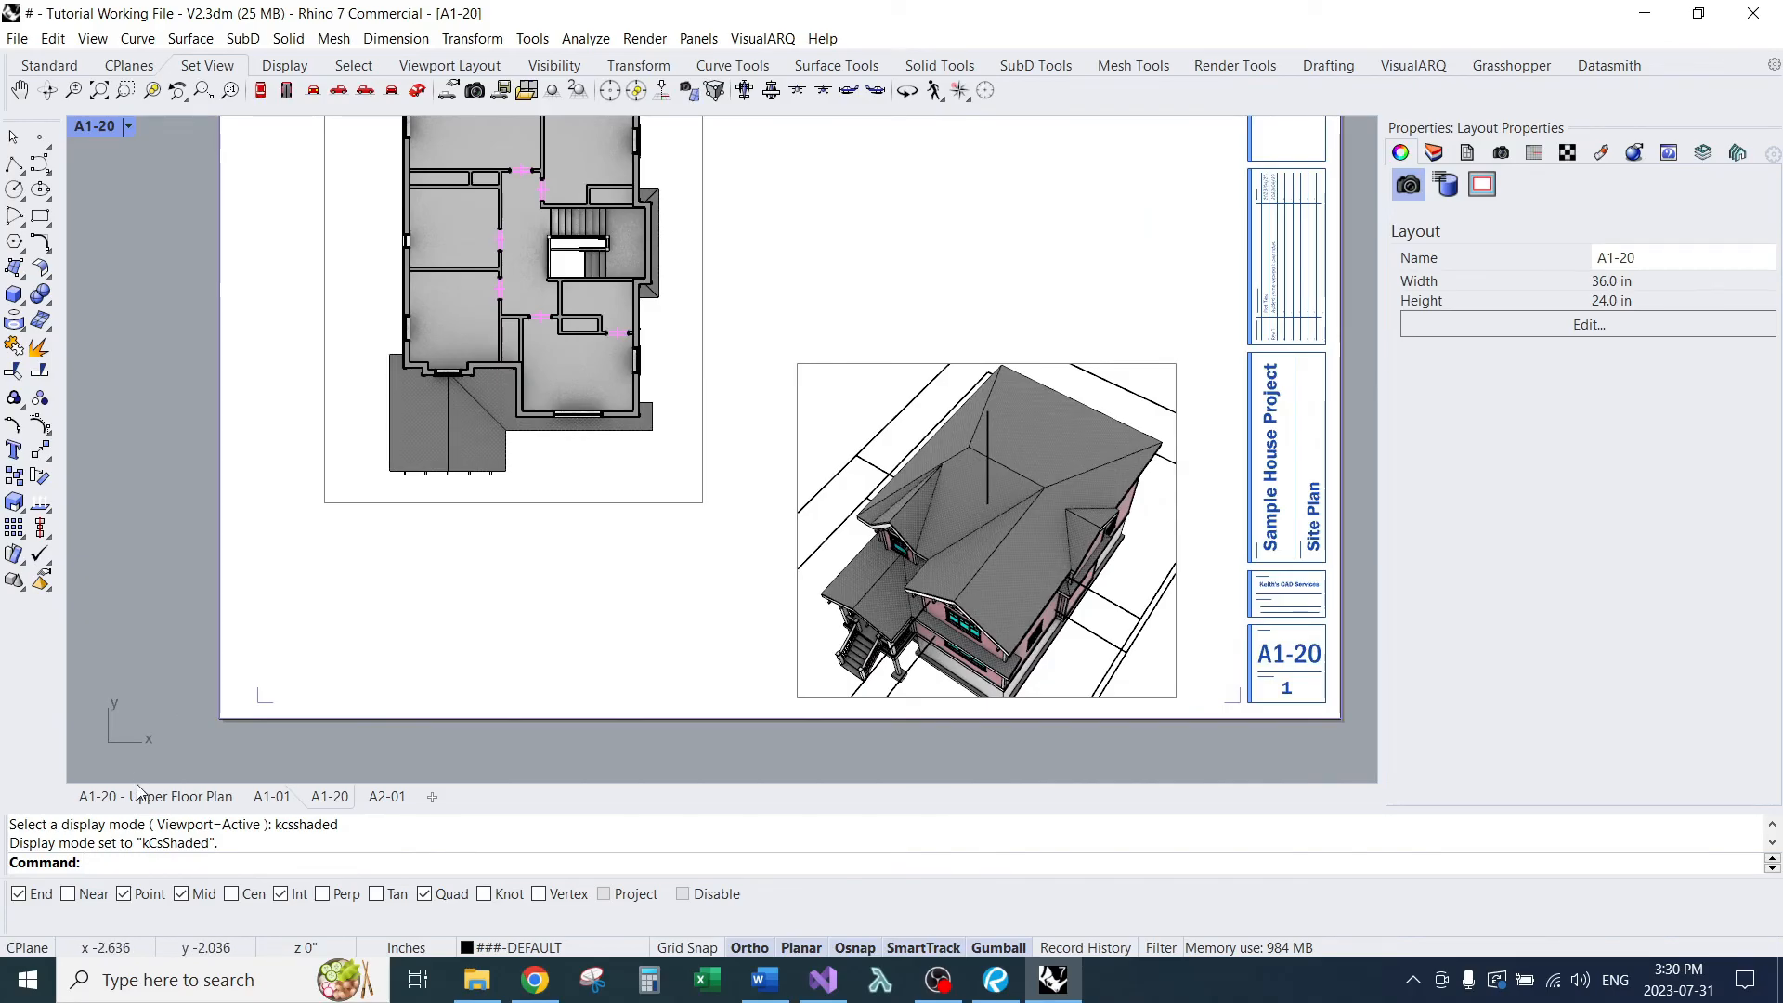
pyautogui.click(1434, 152)
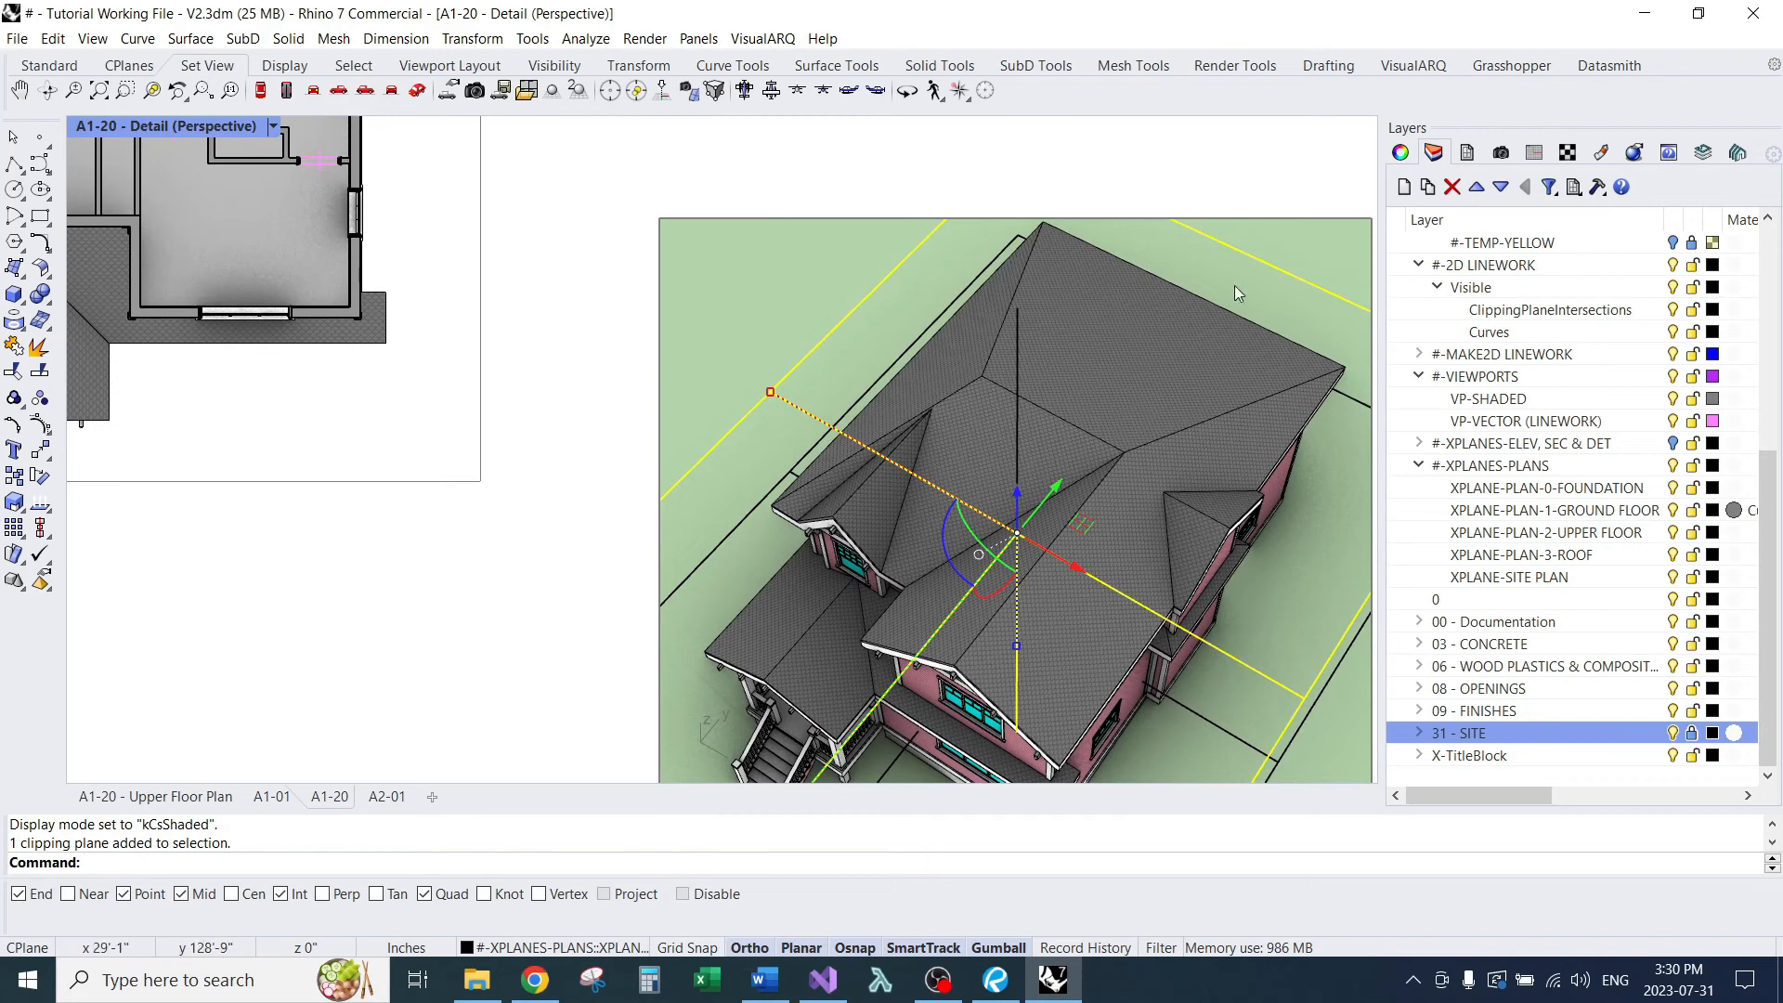
# Step: Clip both A1-20 details with the upper floor clipping plane and exit to the layout
pyautogui.click(769, 392)
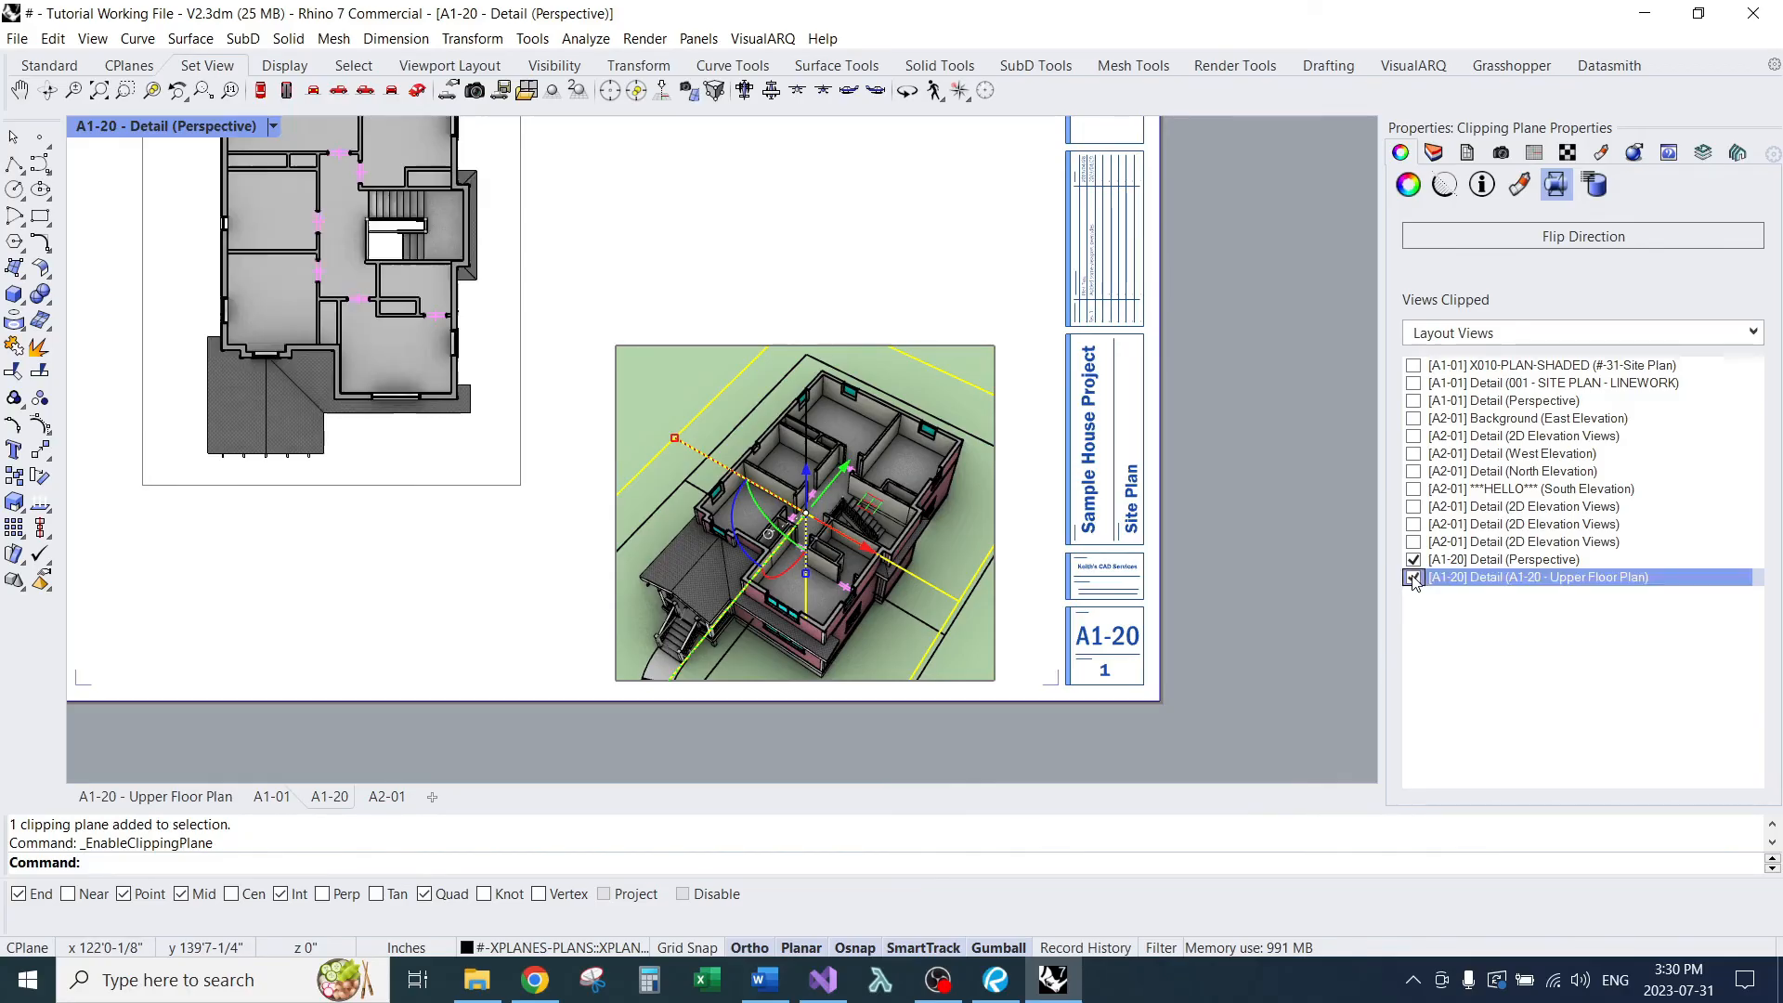
pyautogui.click(1414, 575)
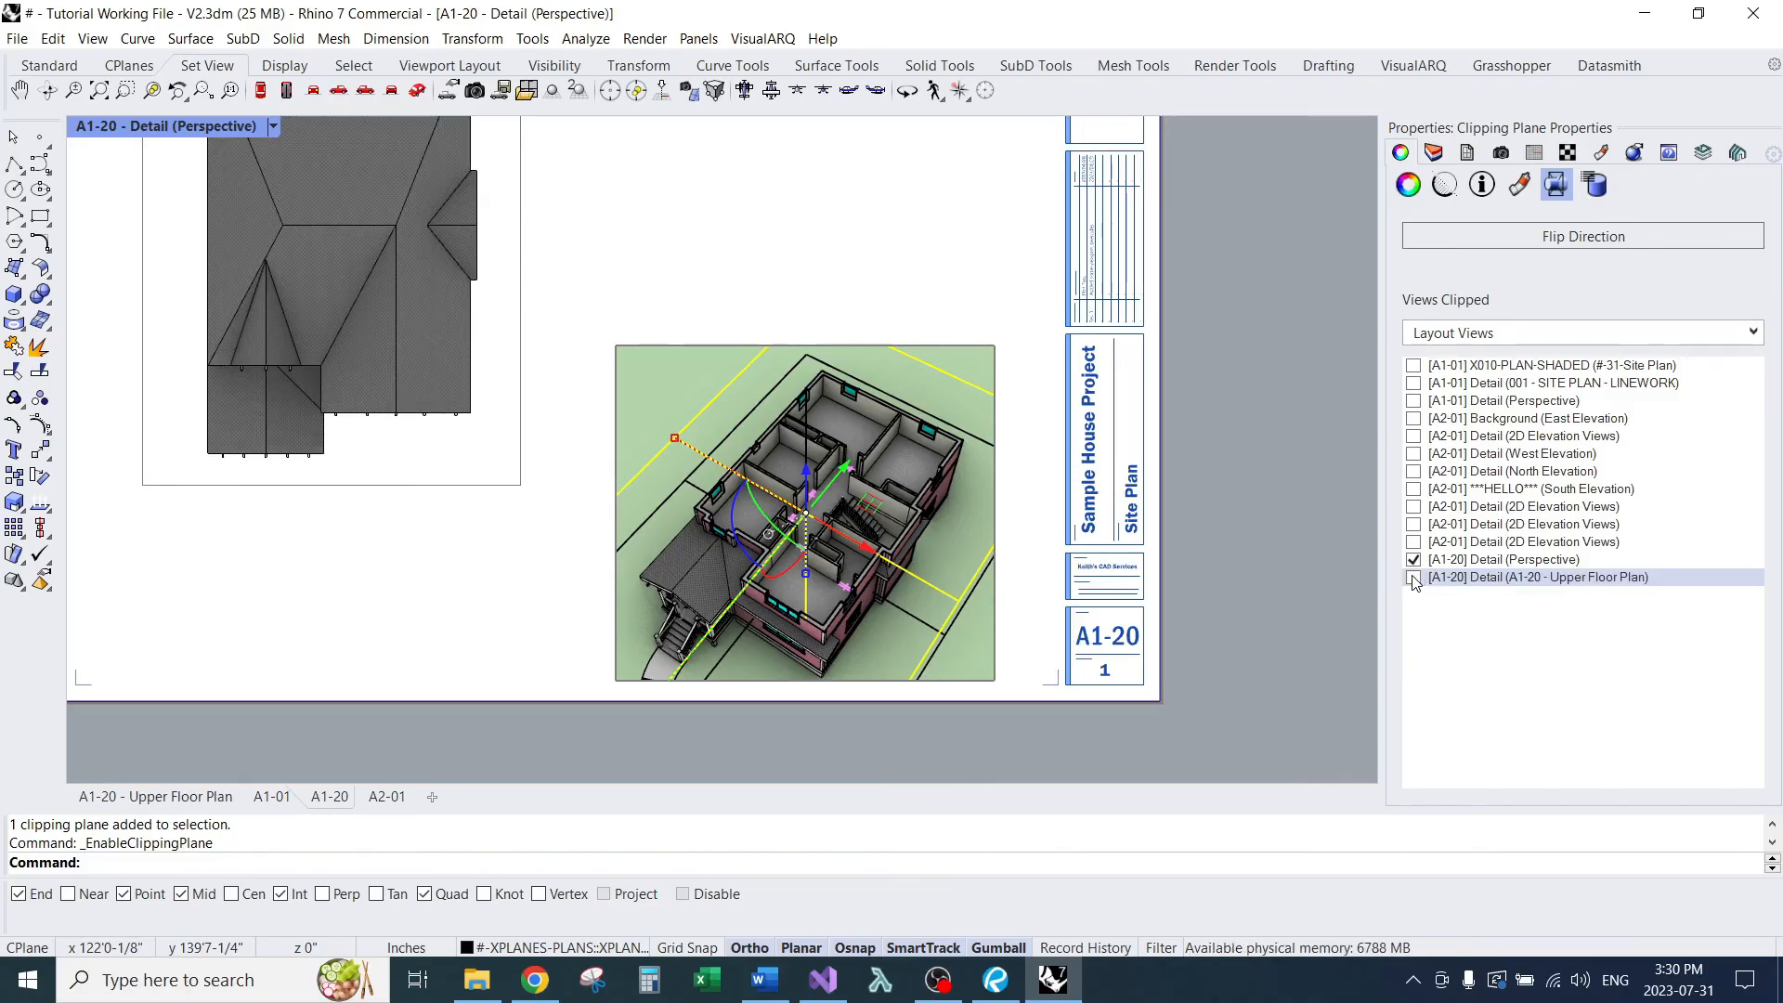
pyautogui.click(1414, 576)
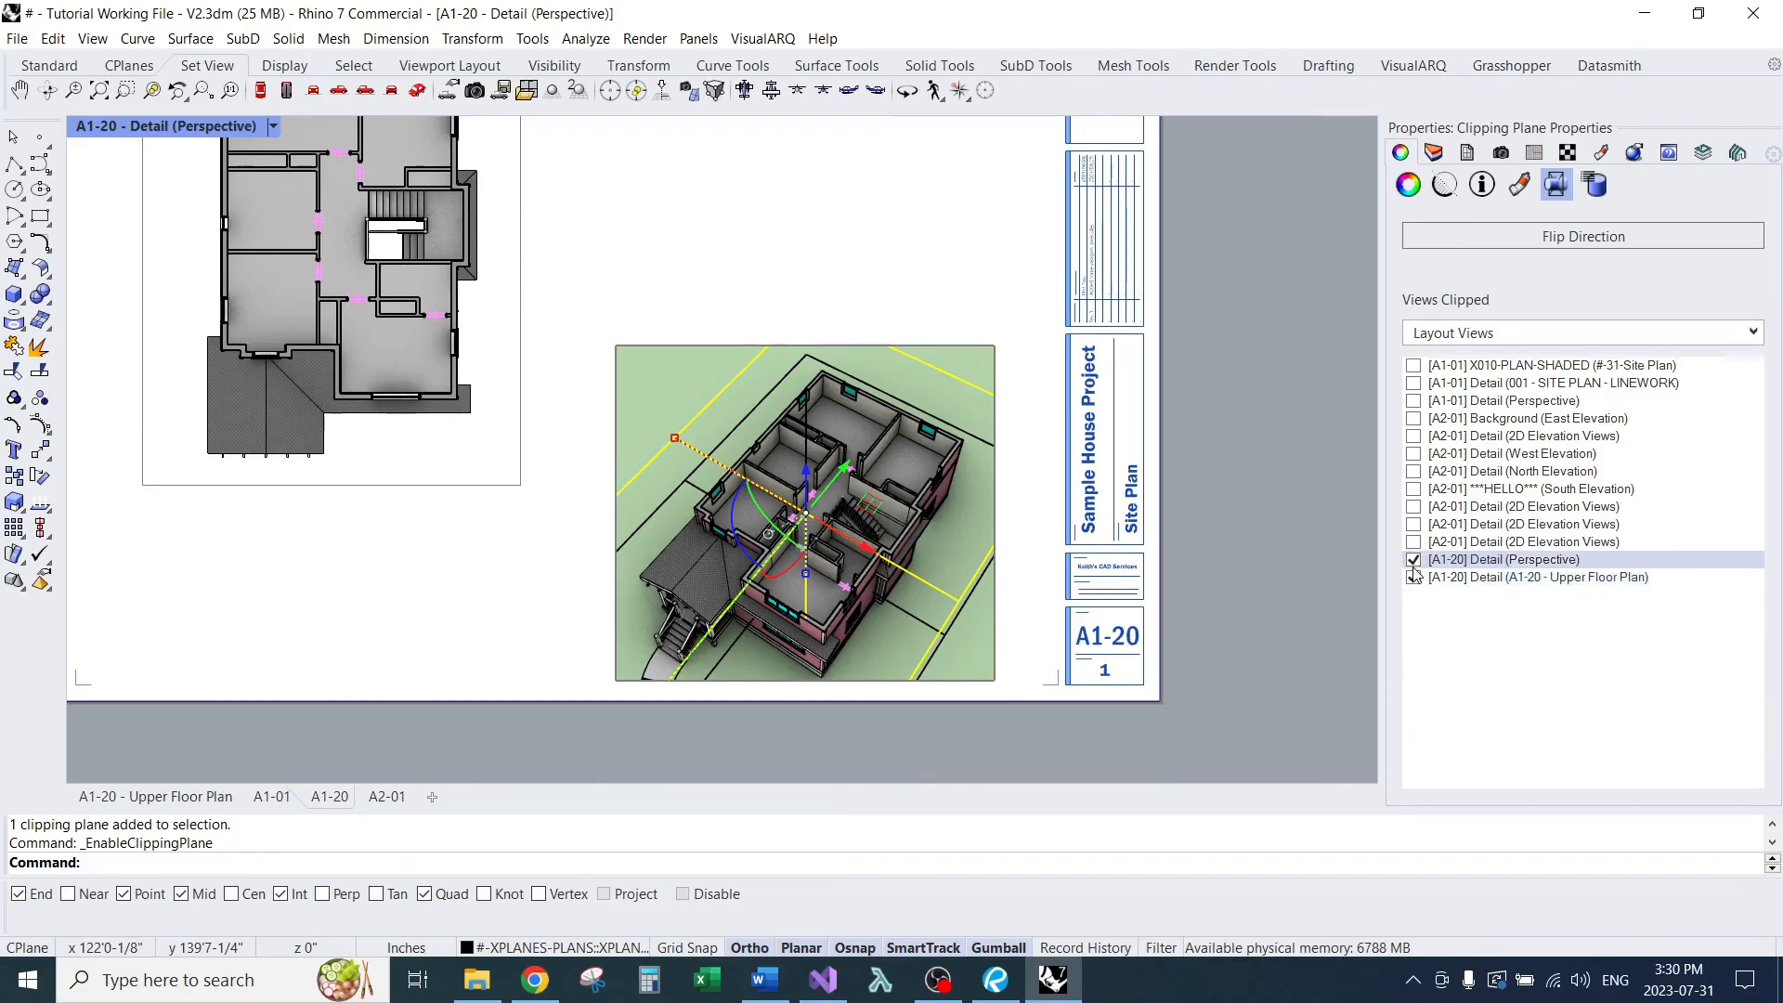
pyautogui.click(1414, 576)
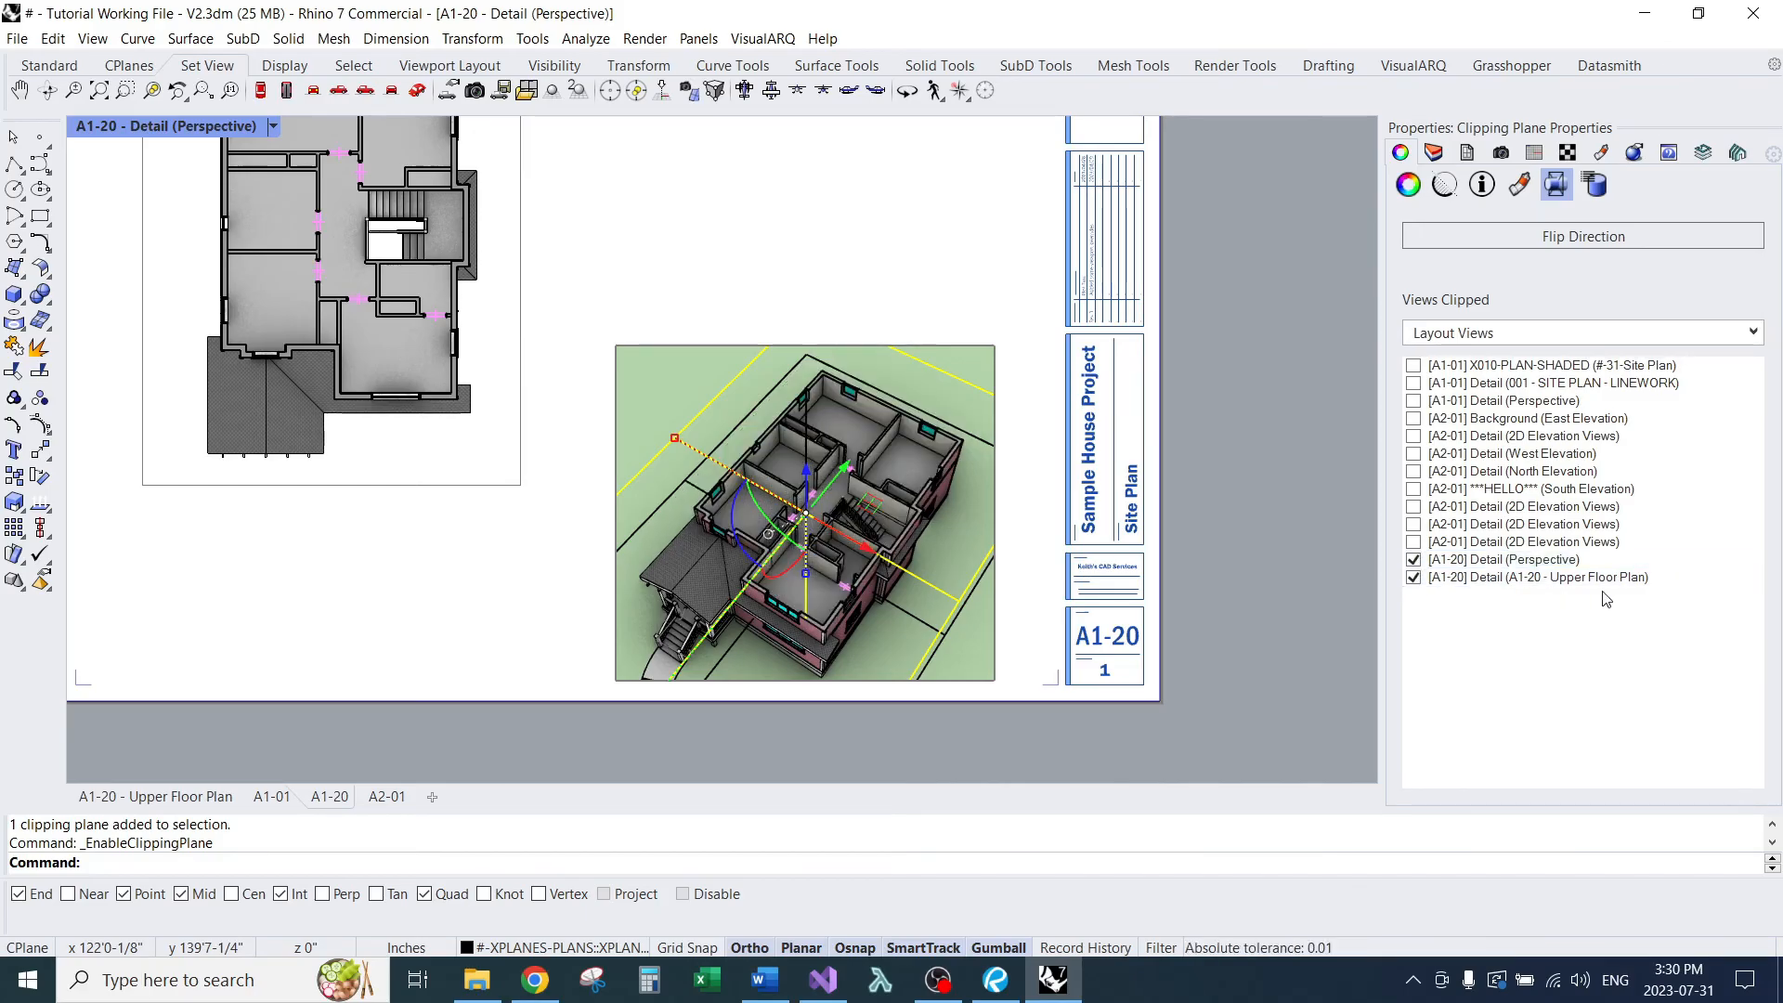
pyautogui.click(1538, 575)
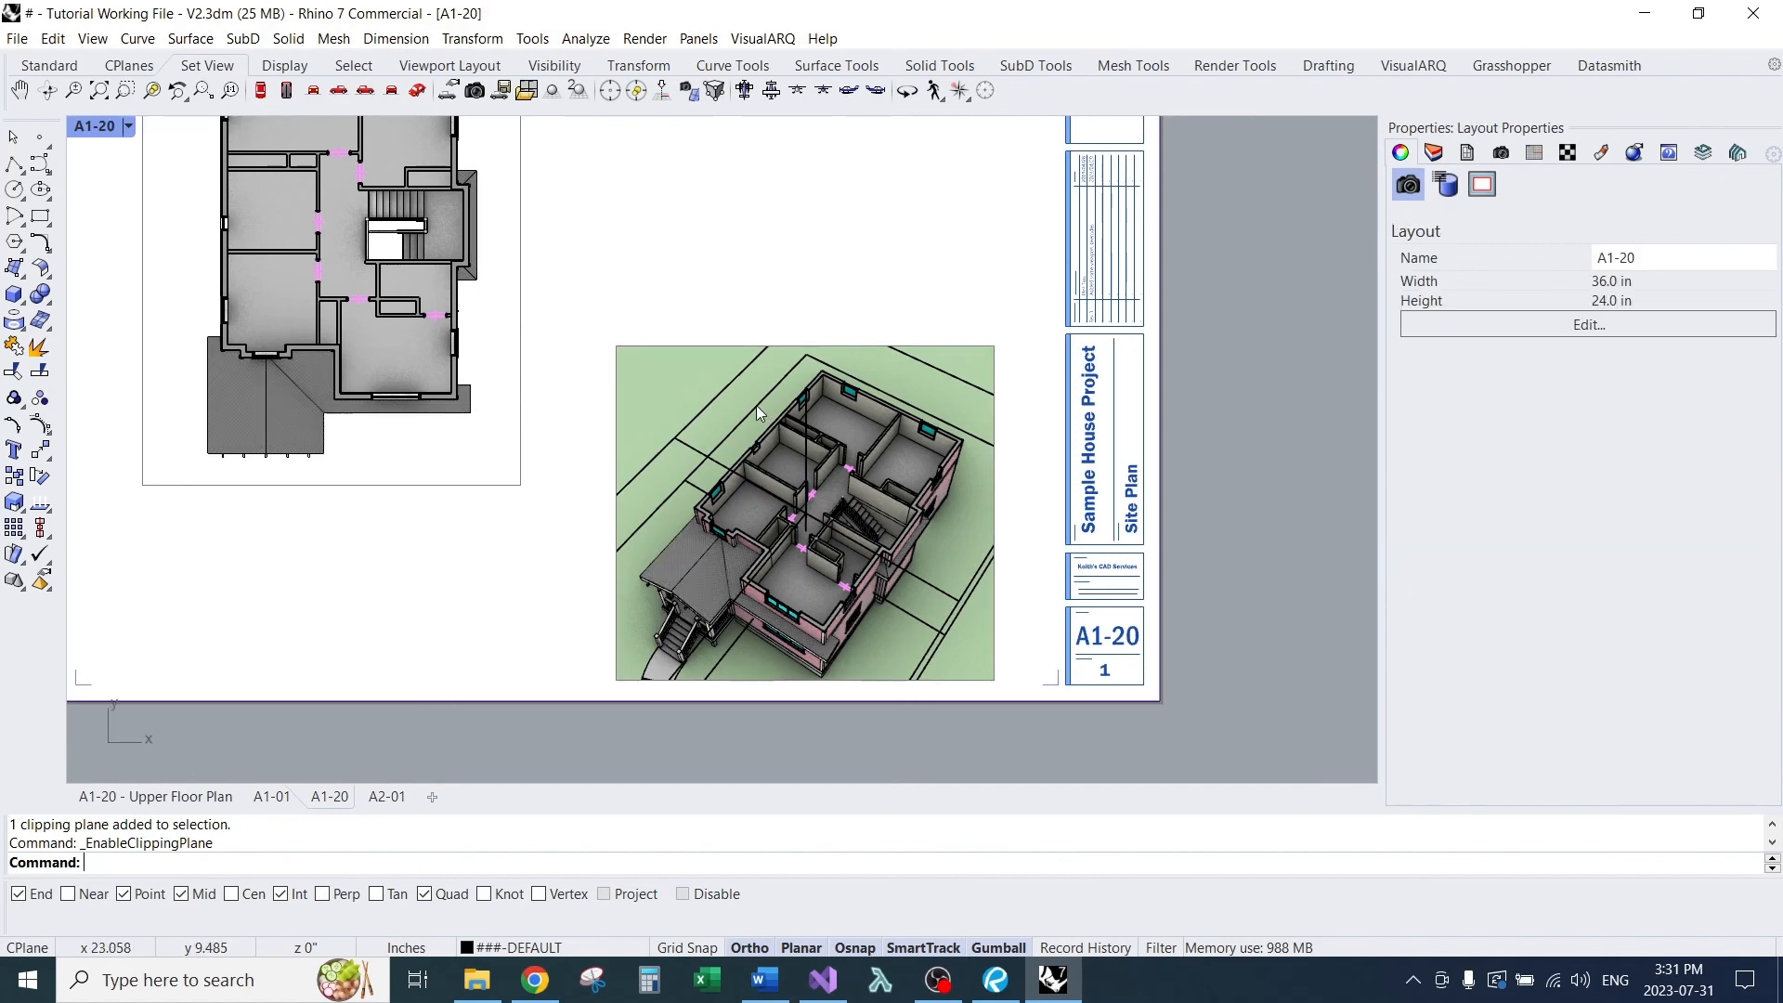
pyautogui.moveTo(962, 624)
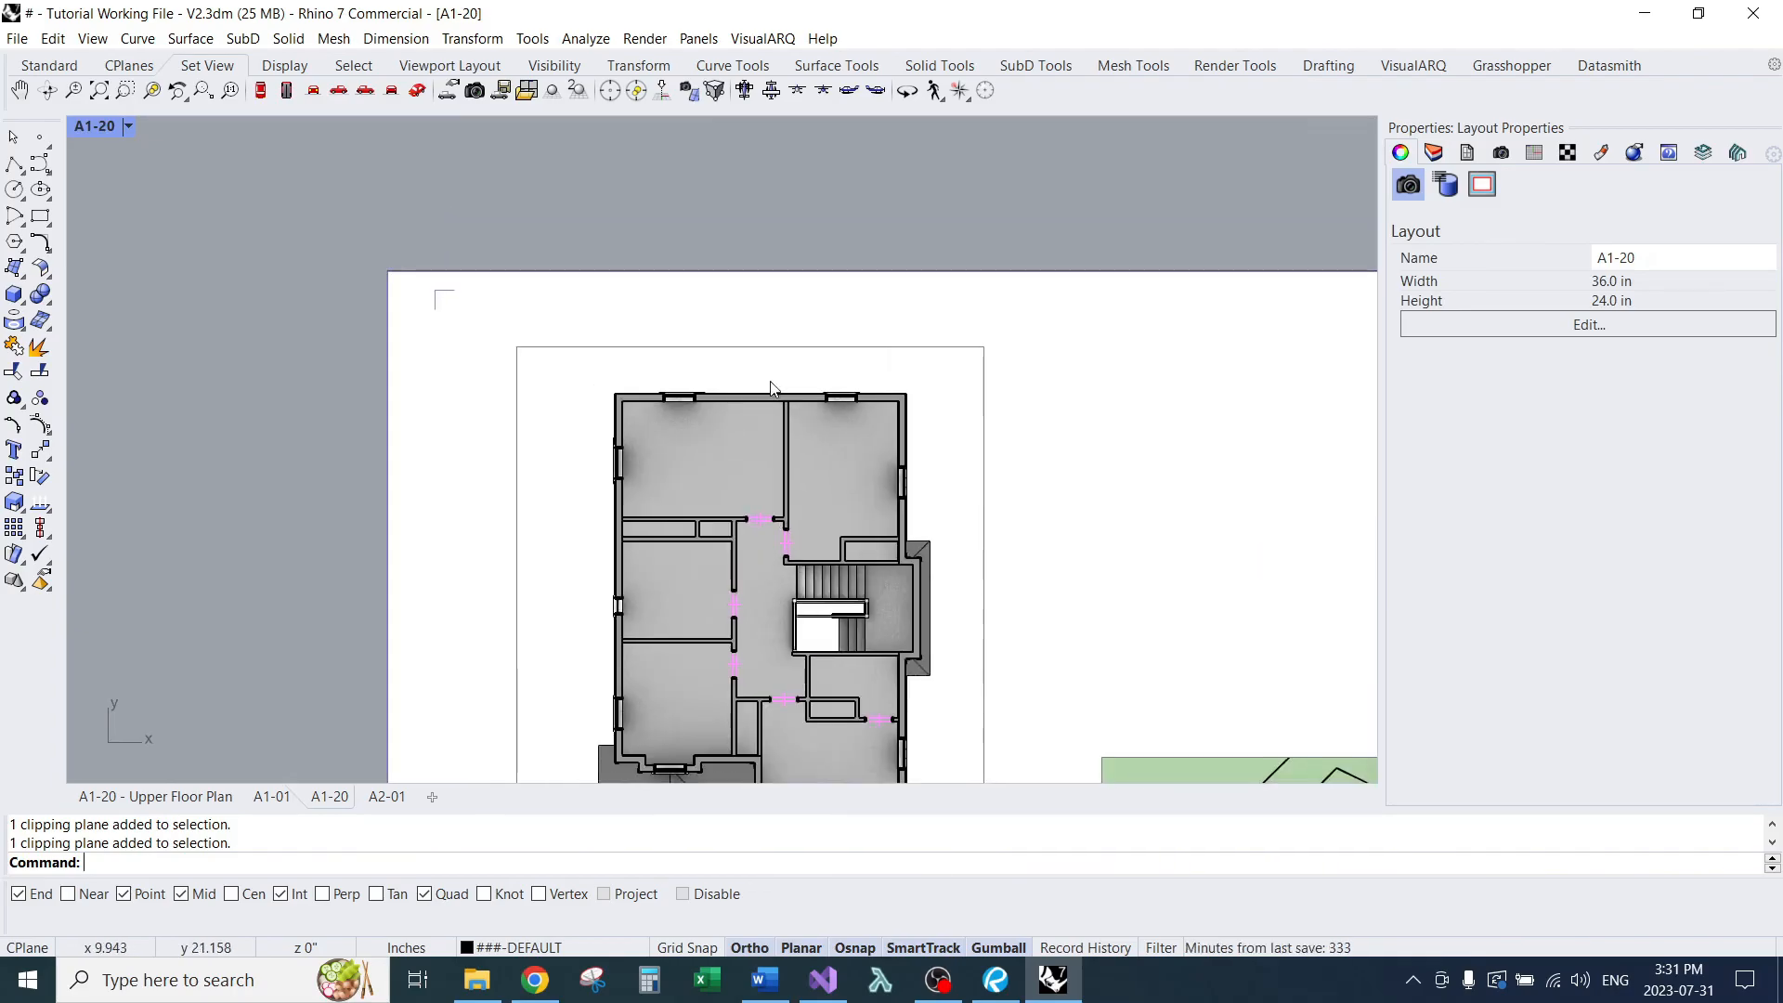
# Step: Place a 30'-2" linear dimension (DR) above the top wall of the upper floor plan
pyautogui.write('DR')
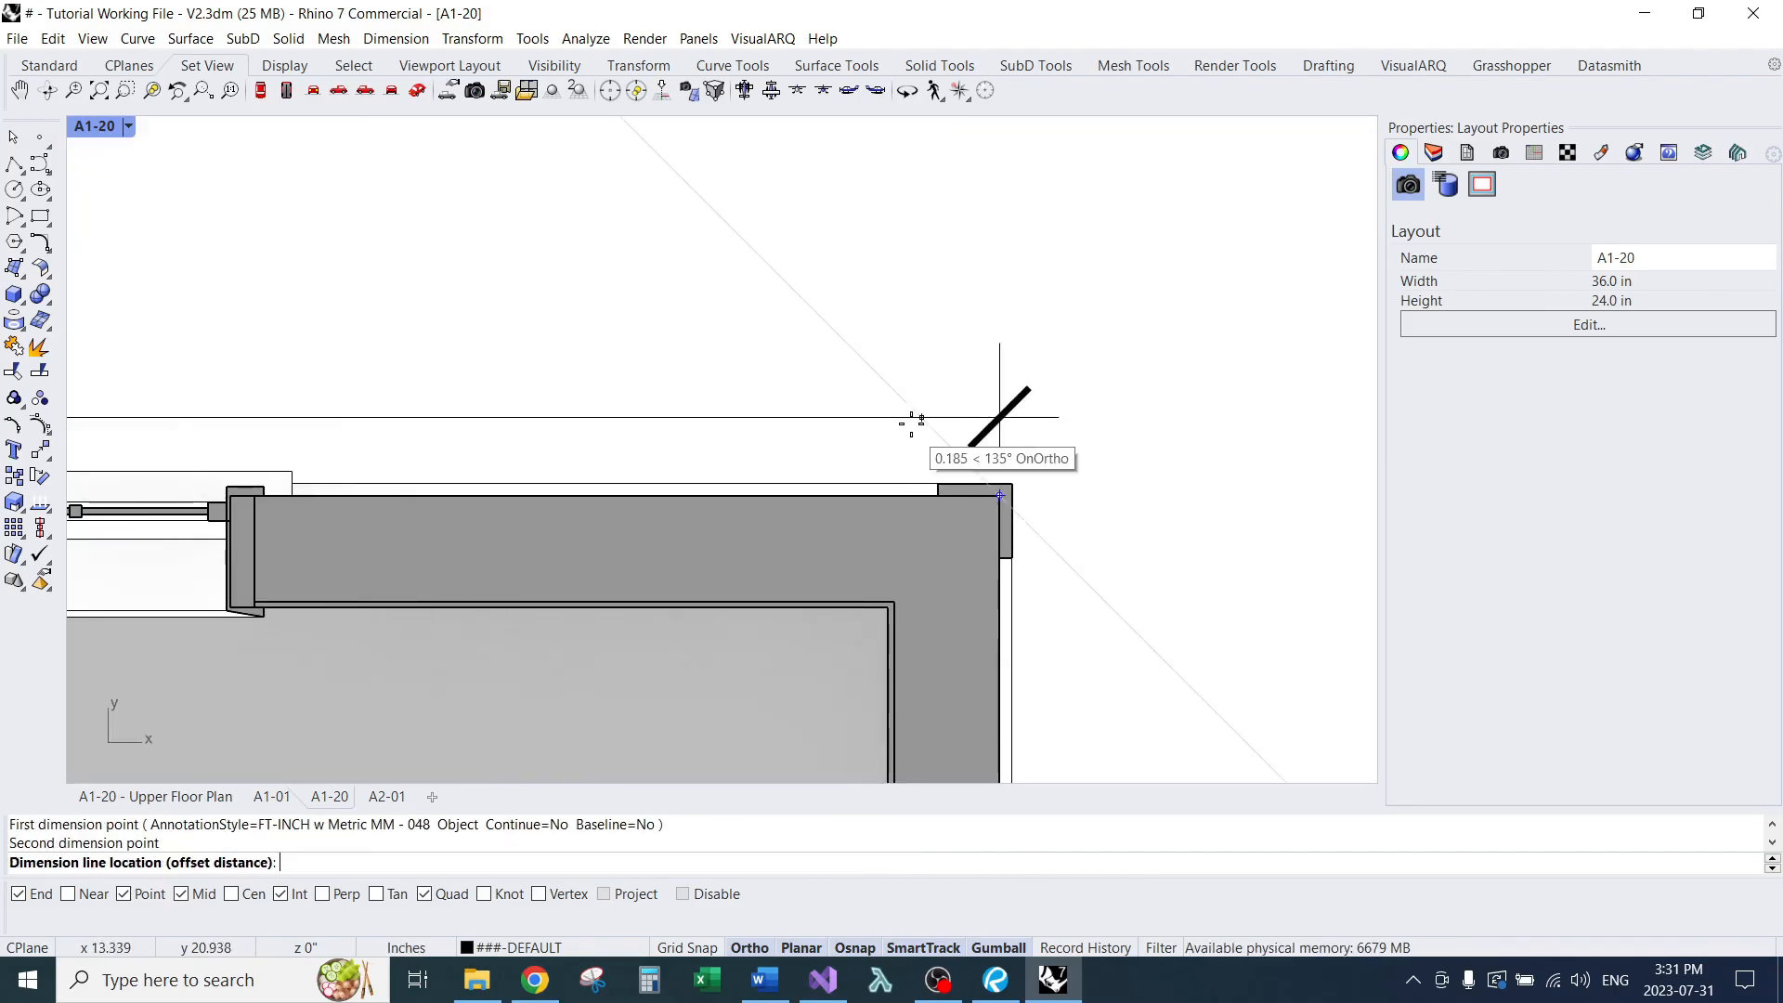
pyautogui.click(804, 286)
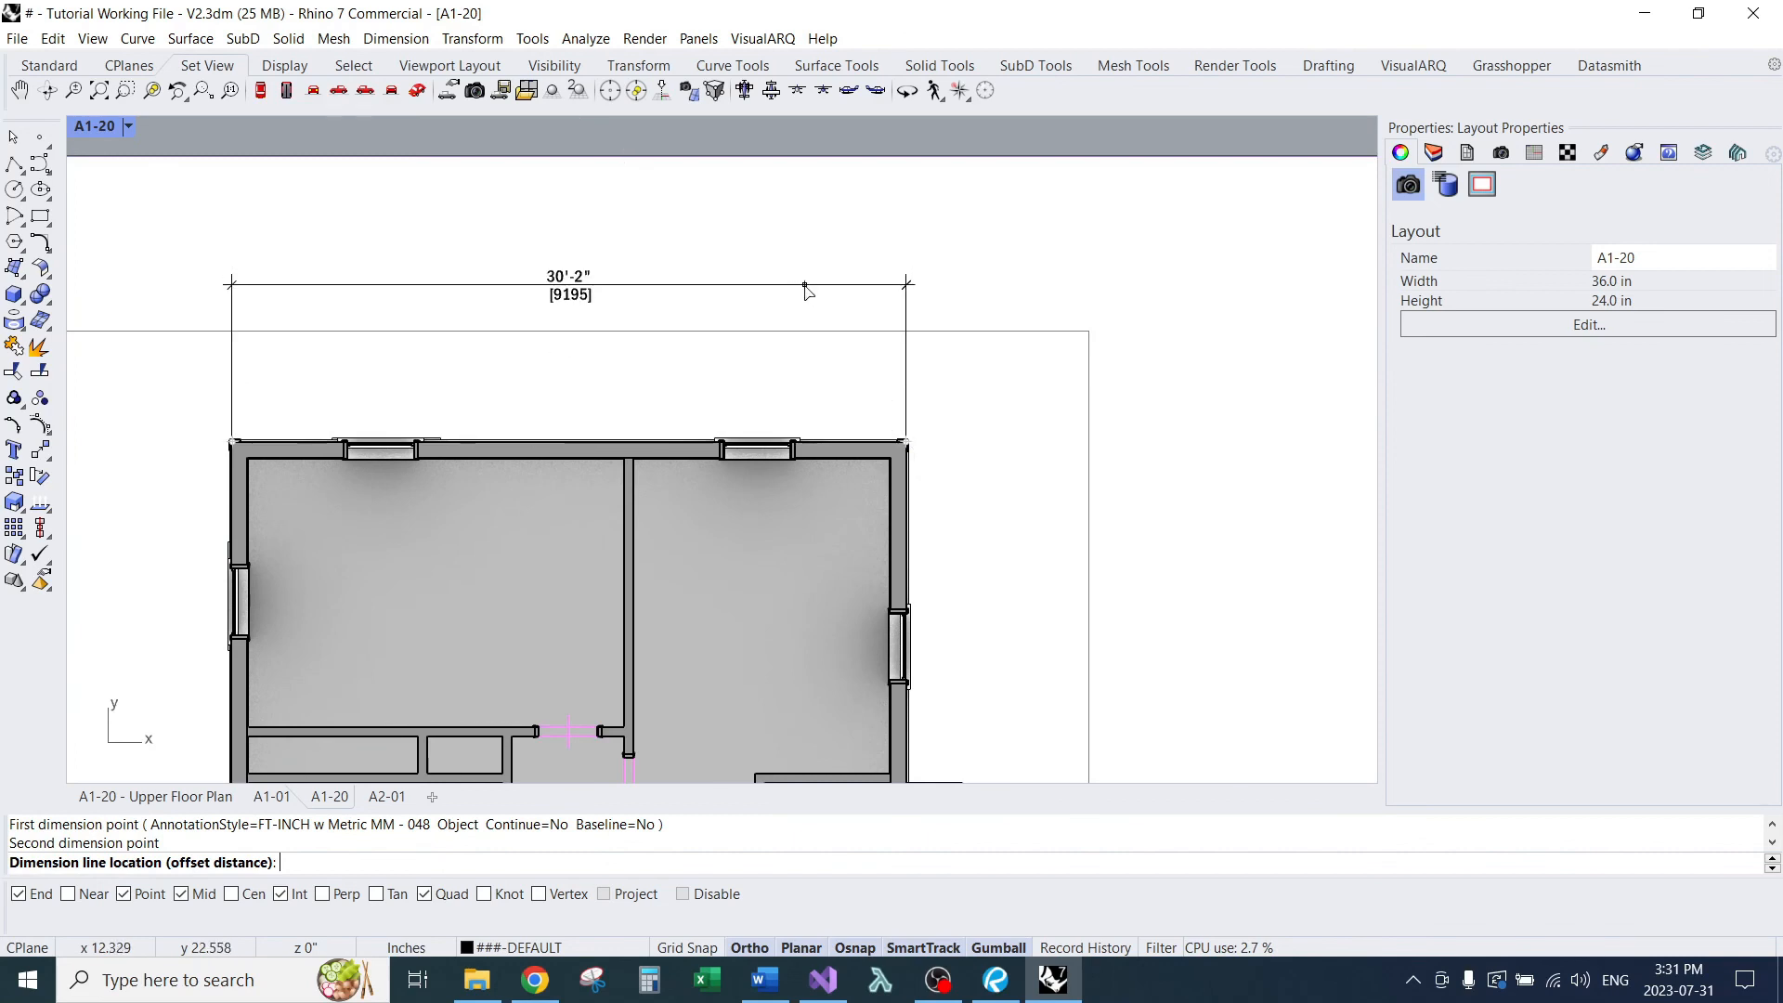